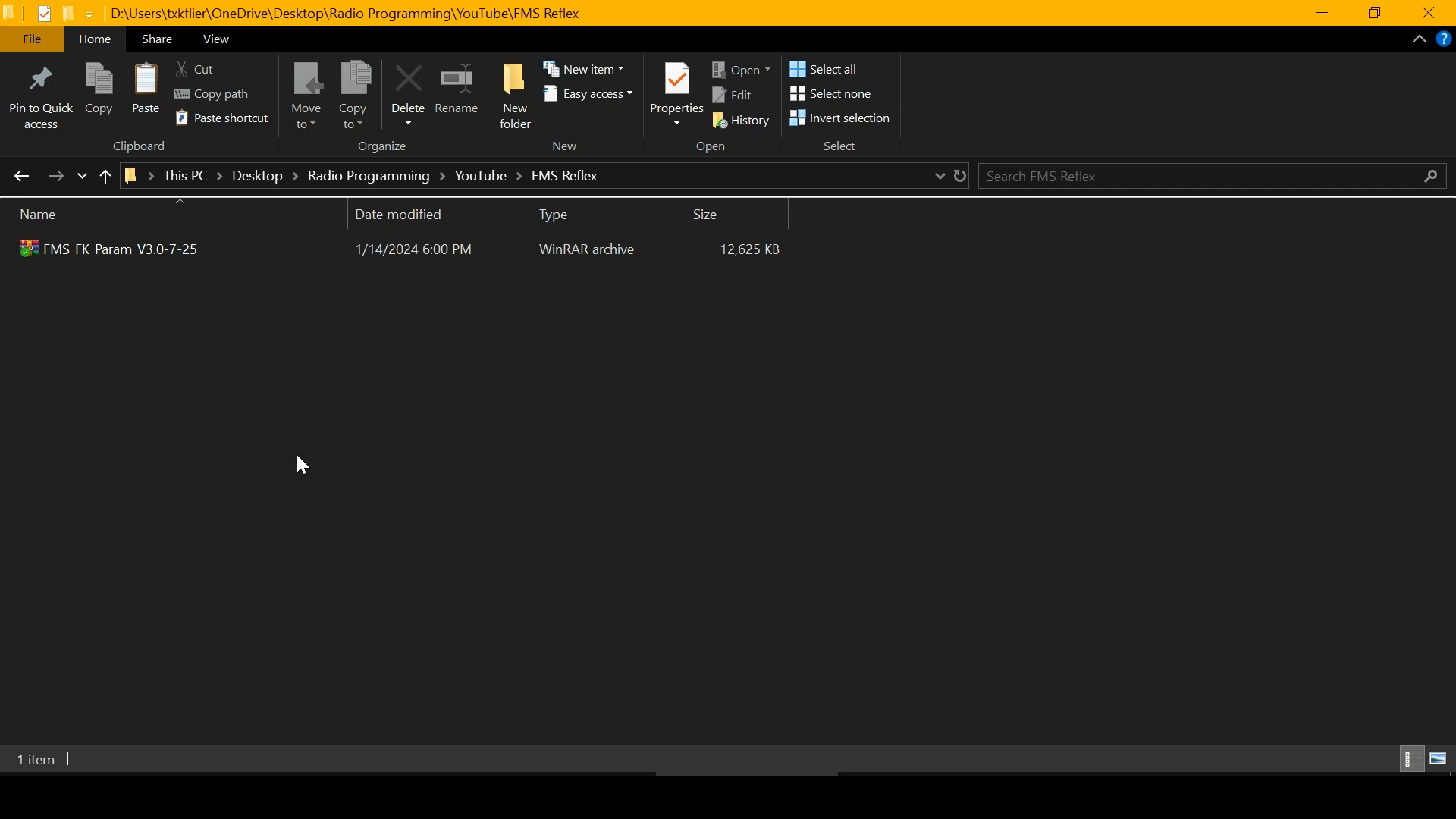
pyautogui.moveTo(161, 380)
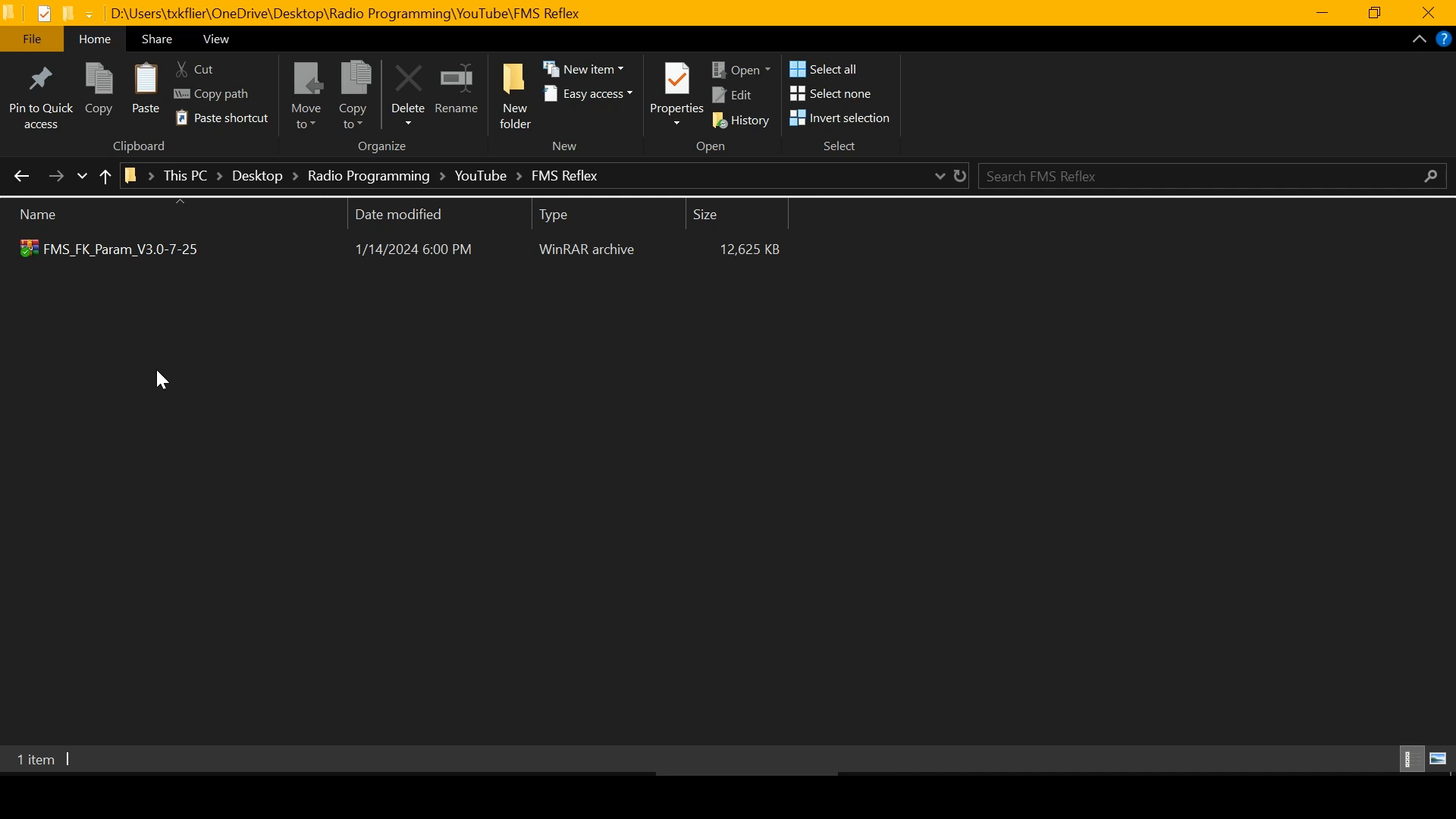
pyautogui.moveTo(97, 258)
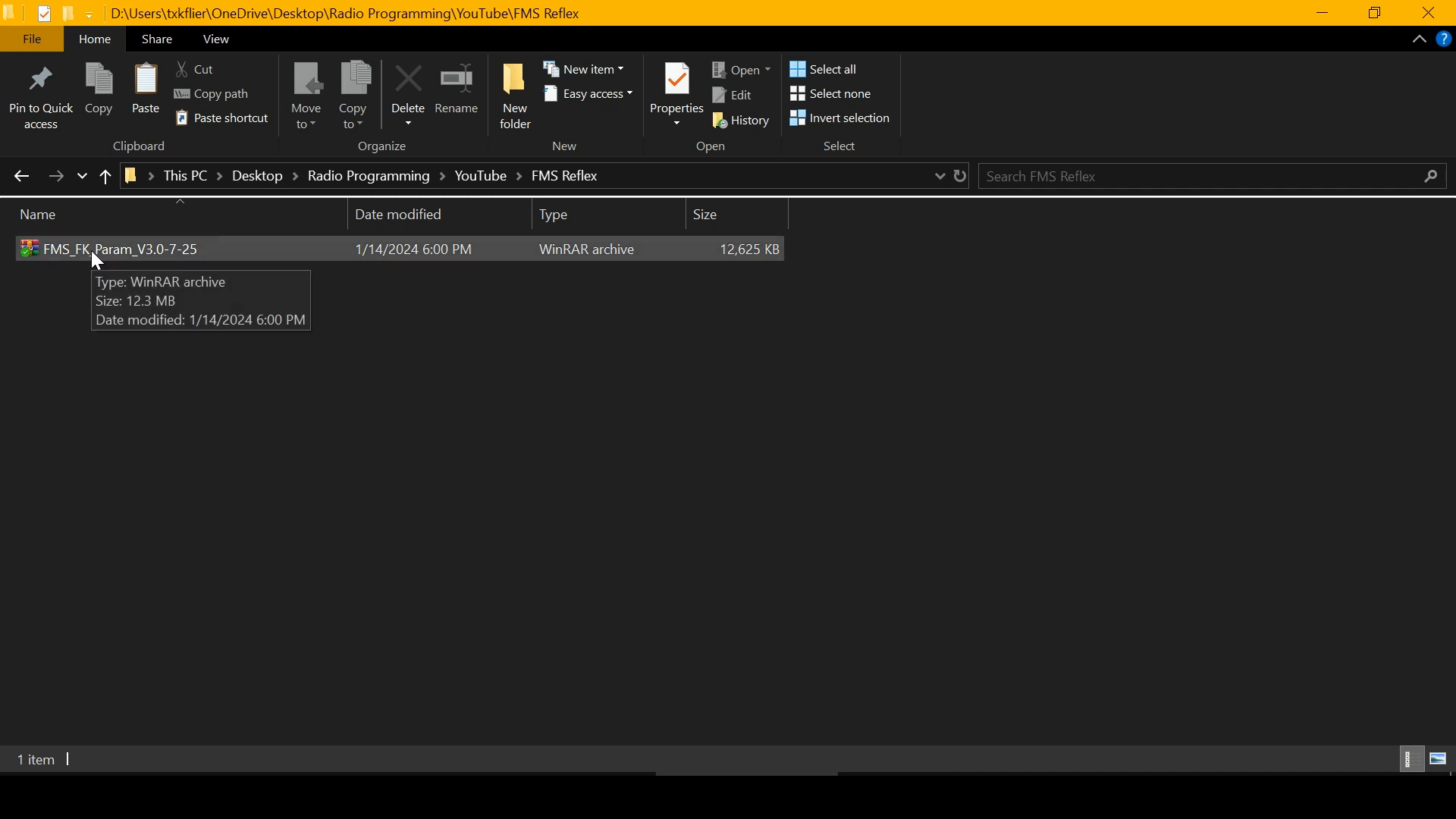
# Step: Extract the FMS_FK_Param_V3.0-7-25 archive into the current folder
pyautogui.click(118, 249)
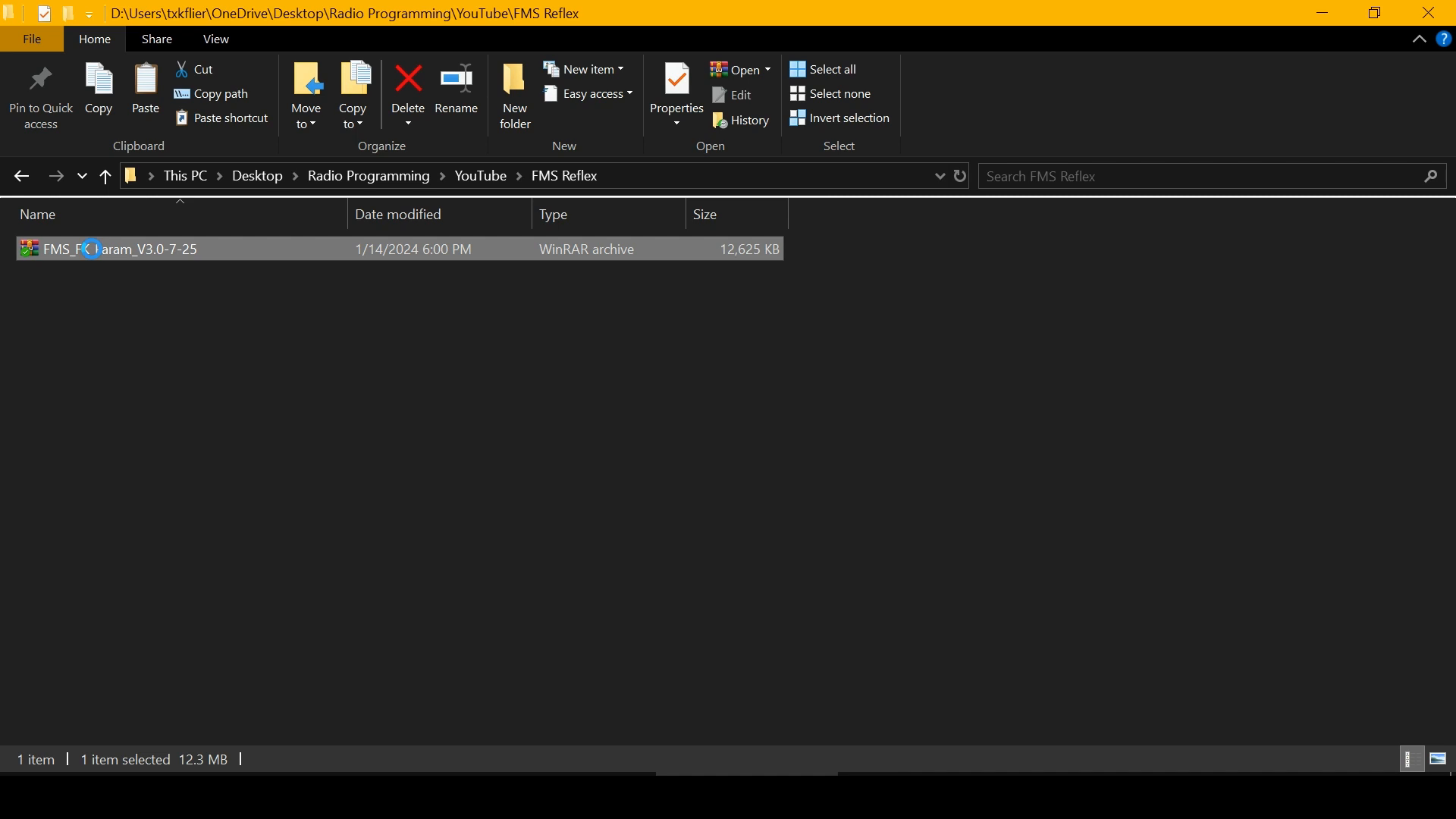
pyautogui.rightClick(106, 248)
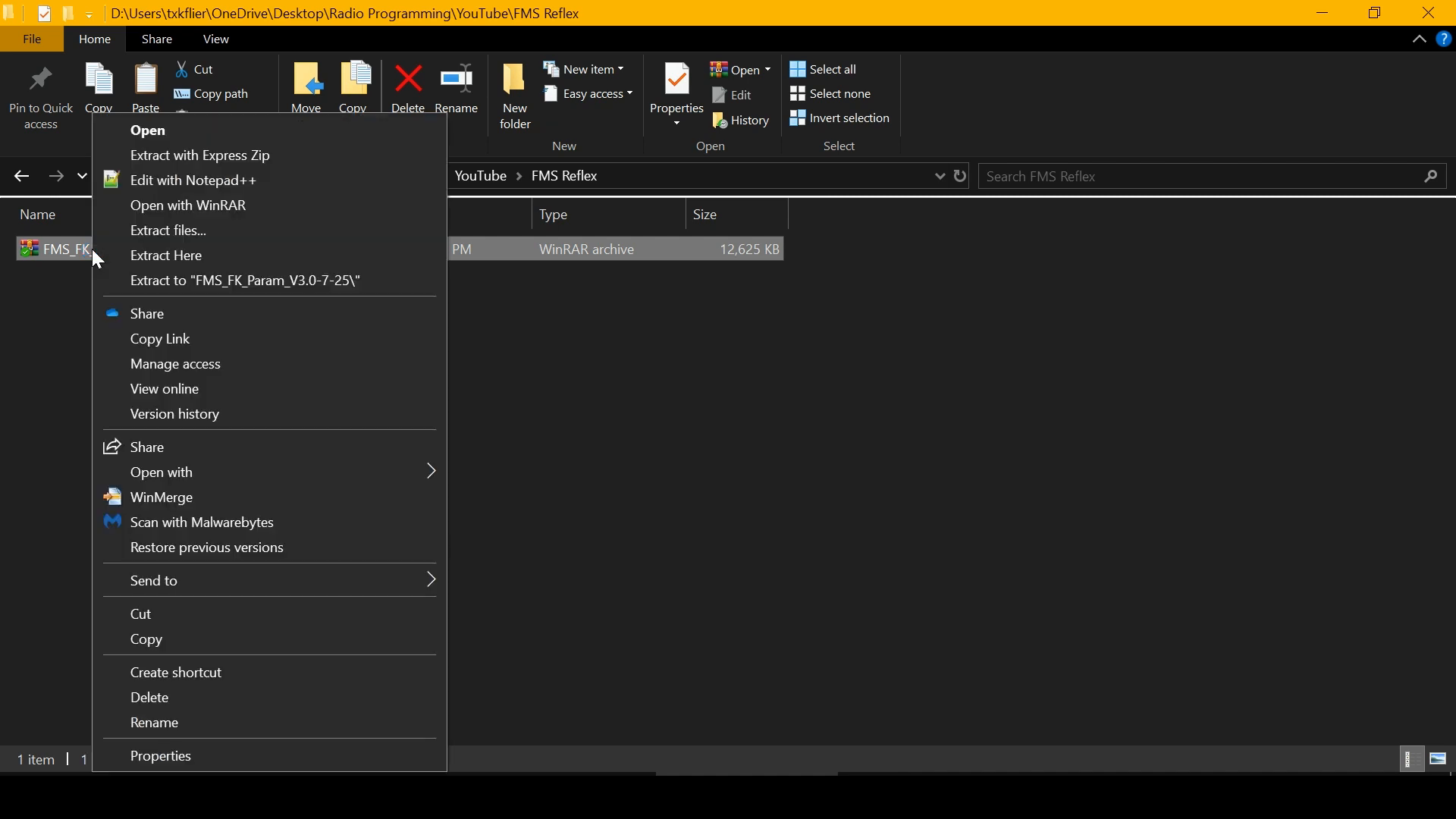
pyautogui.moveTo(172, 260)
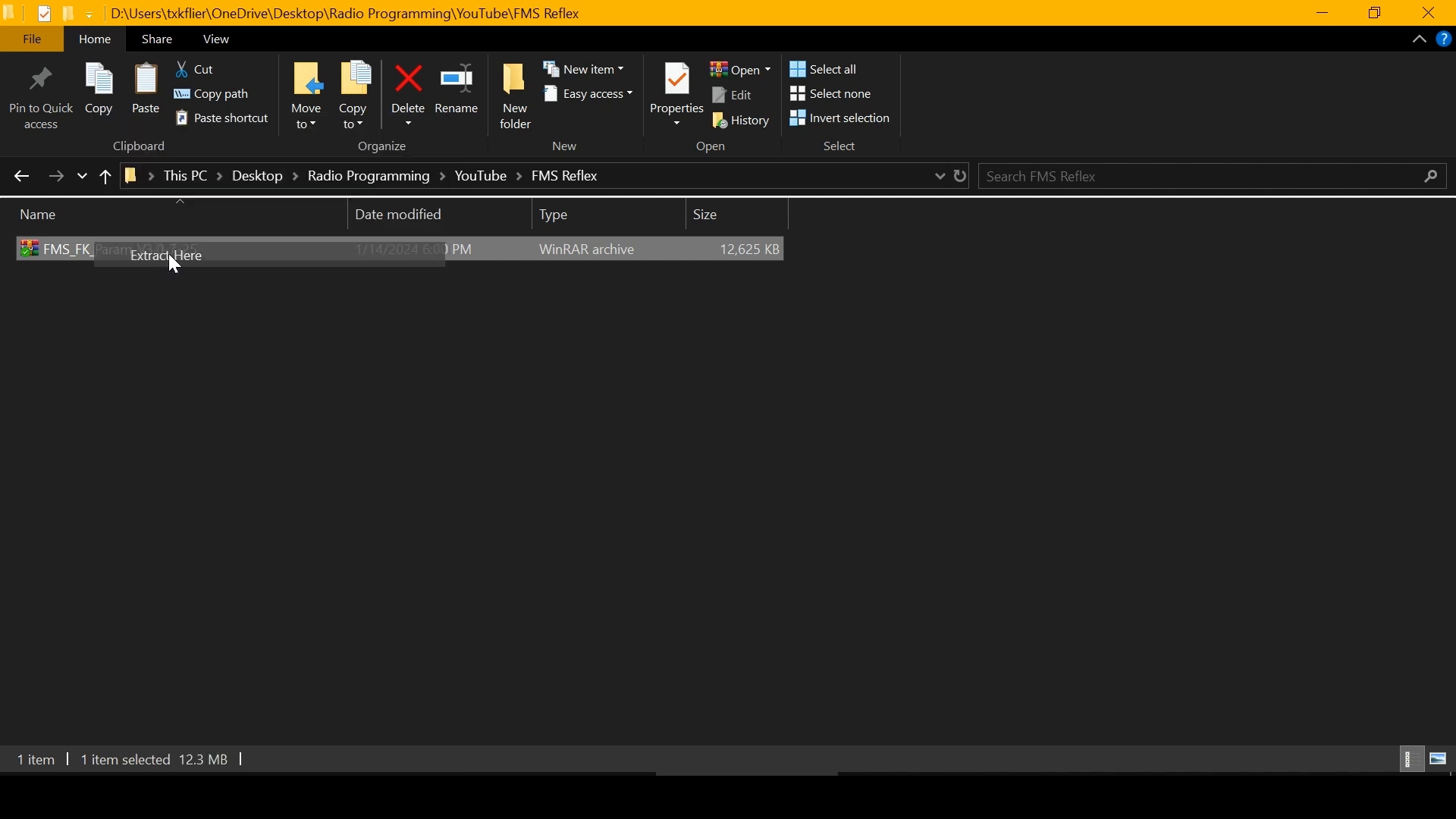
pyautogui.click(165, 255)
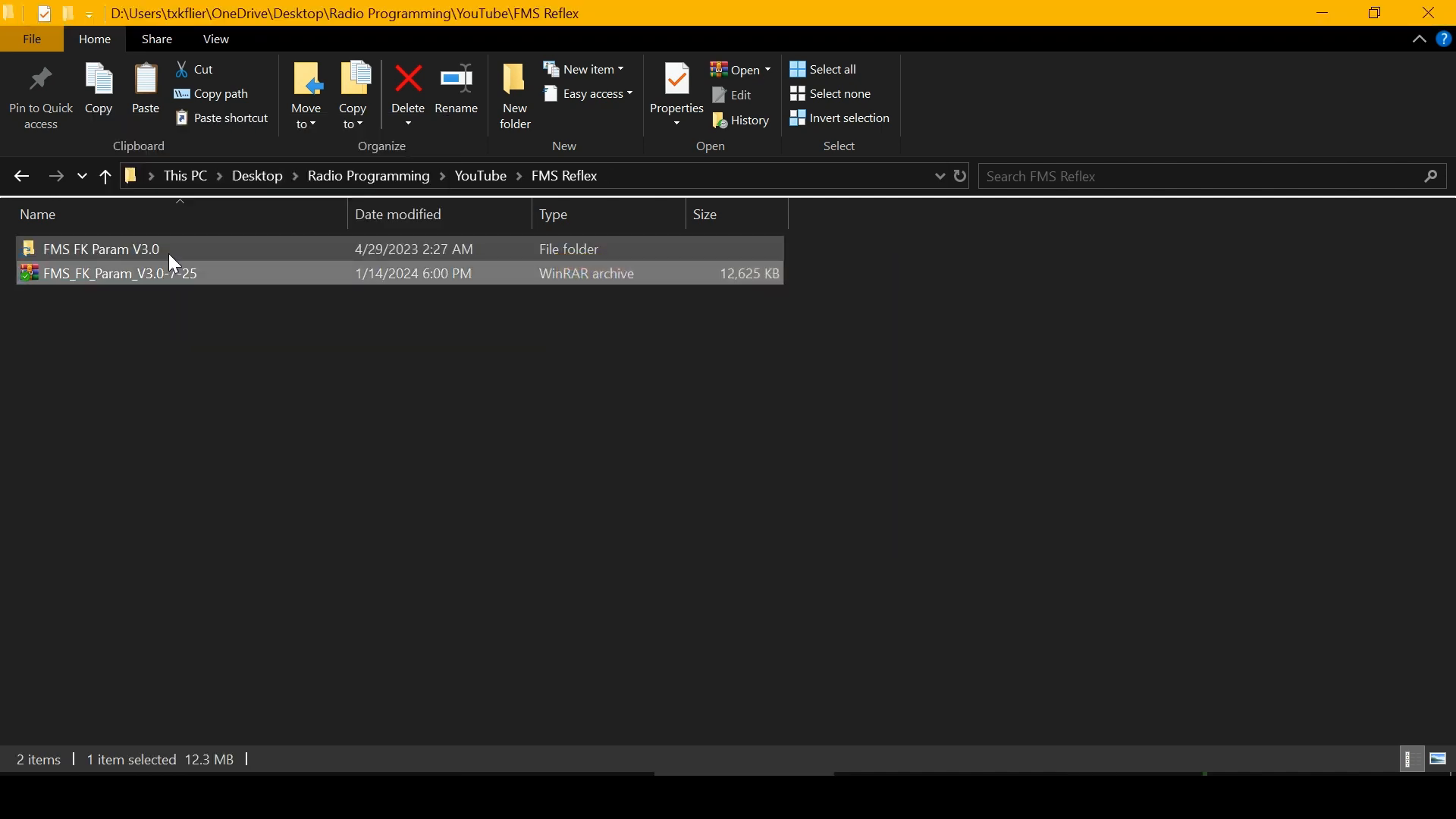
pyautogui.moveTo(100, 249)
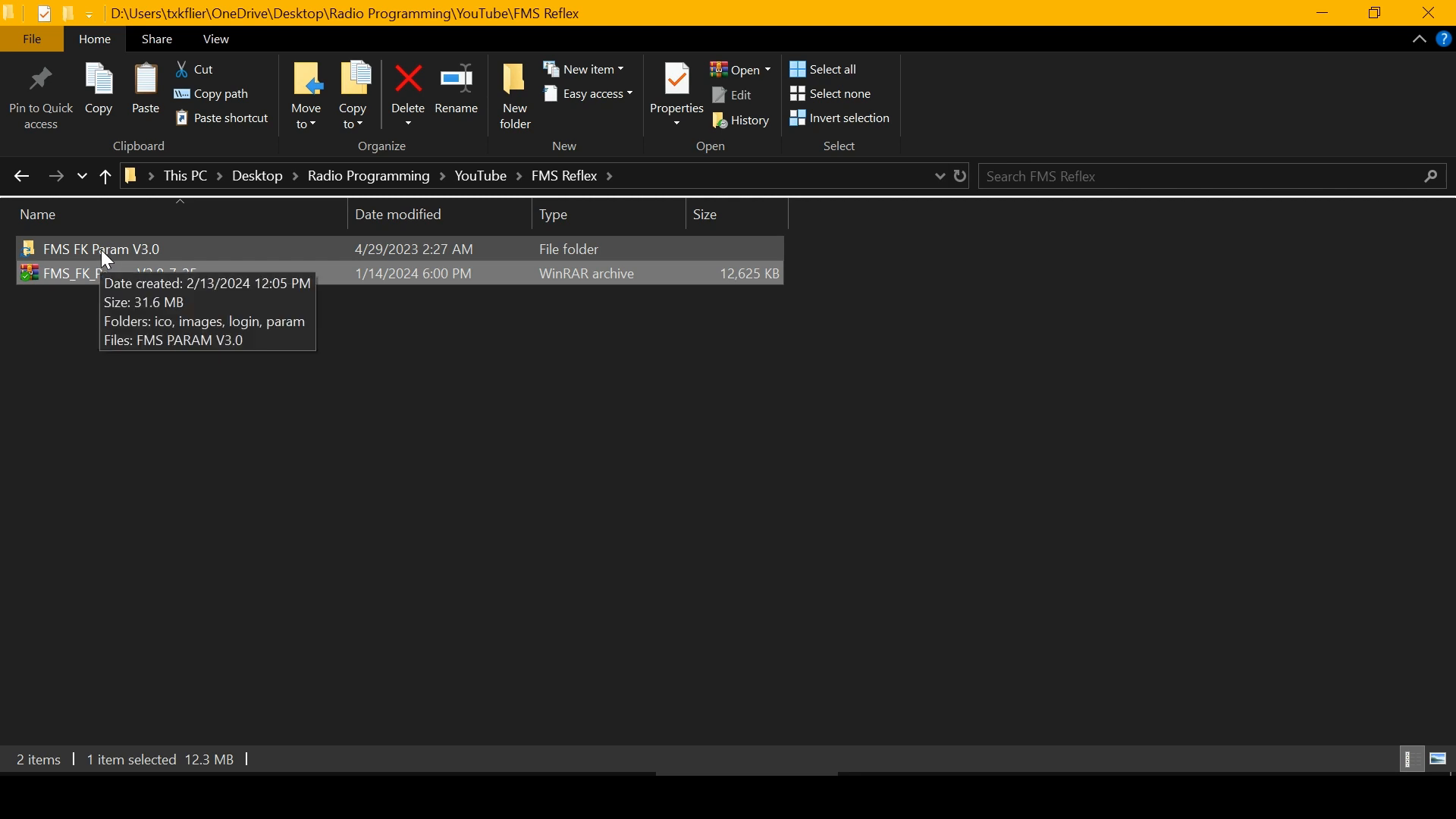
# Step: Enter FMS FK Param V3.0 then its param folder and select param.dll
pyautogui.doubleClick(100, 249)
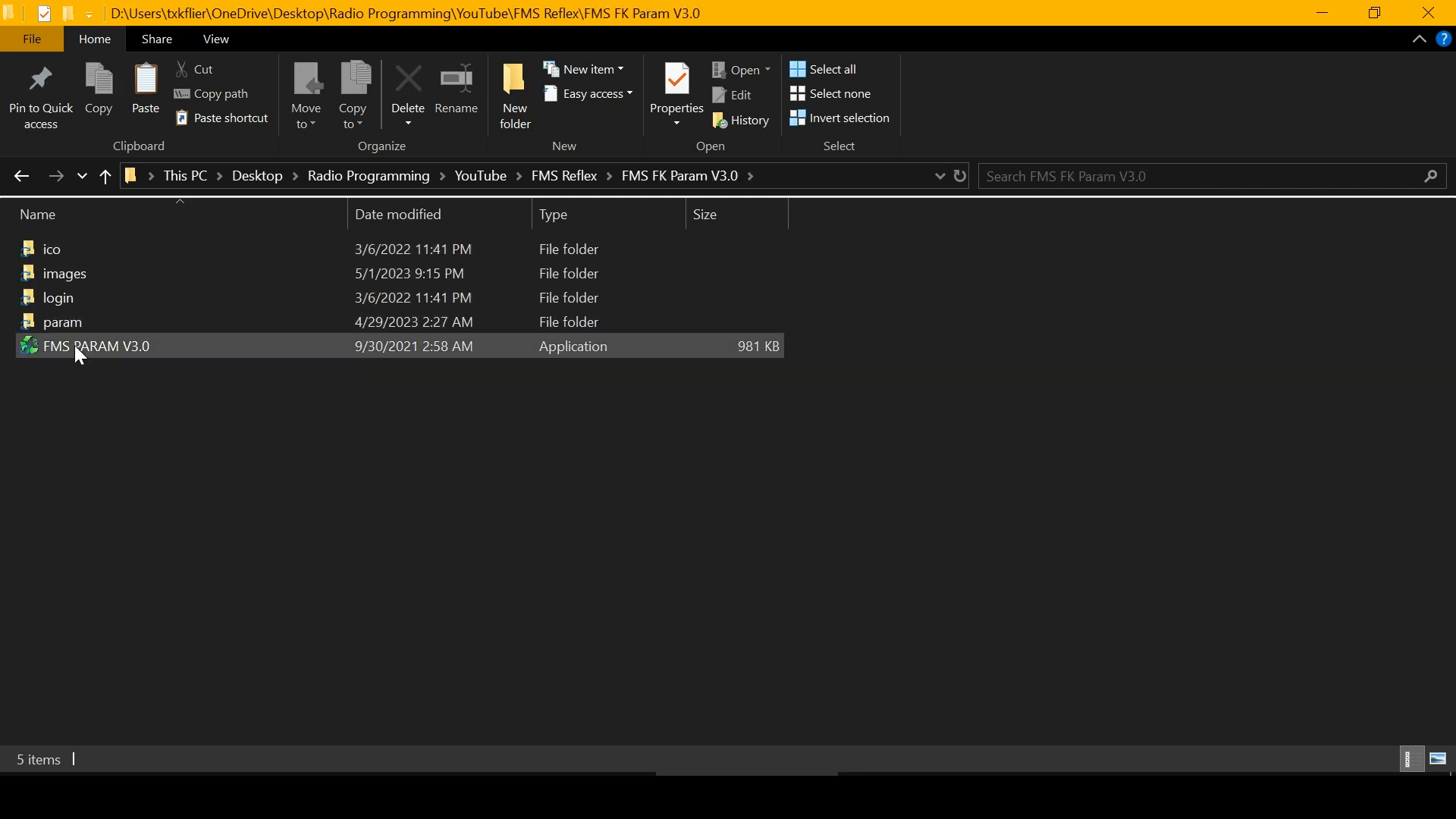
pyautogui.click(58, 298)
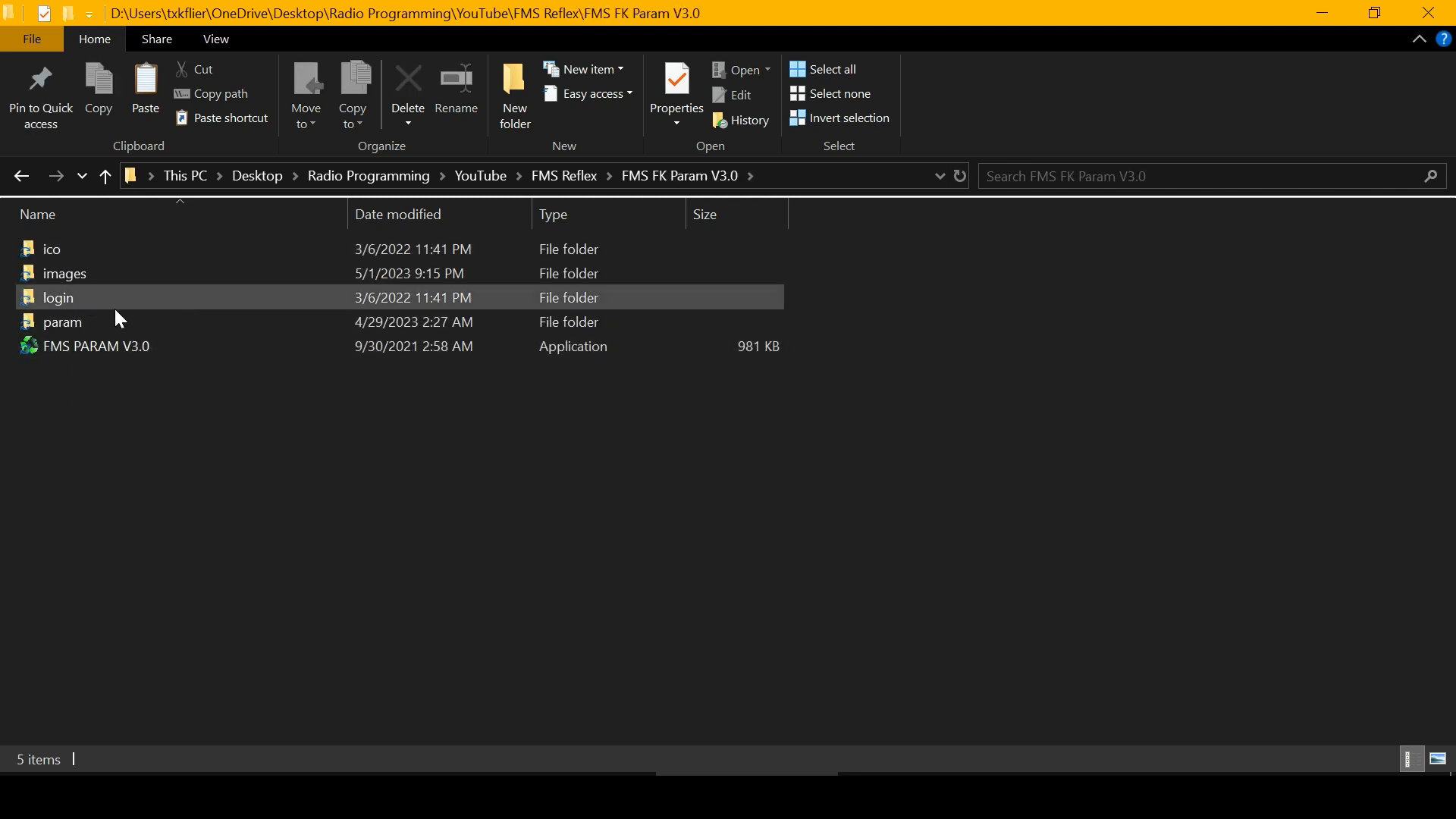
pyautogui.moveTo(75, 325)
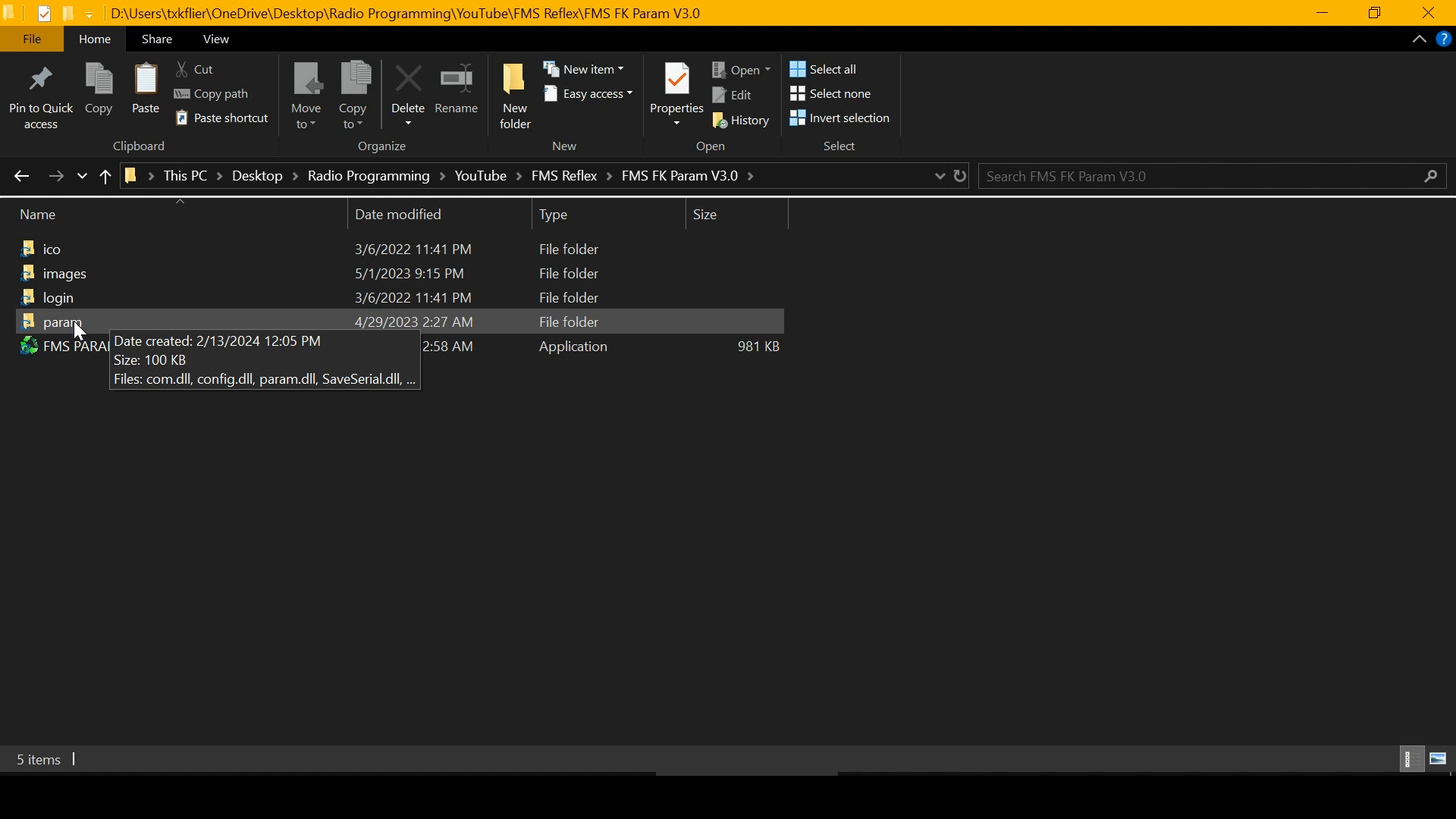
pyautogui.doubleClick(62, 322)
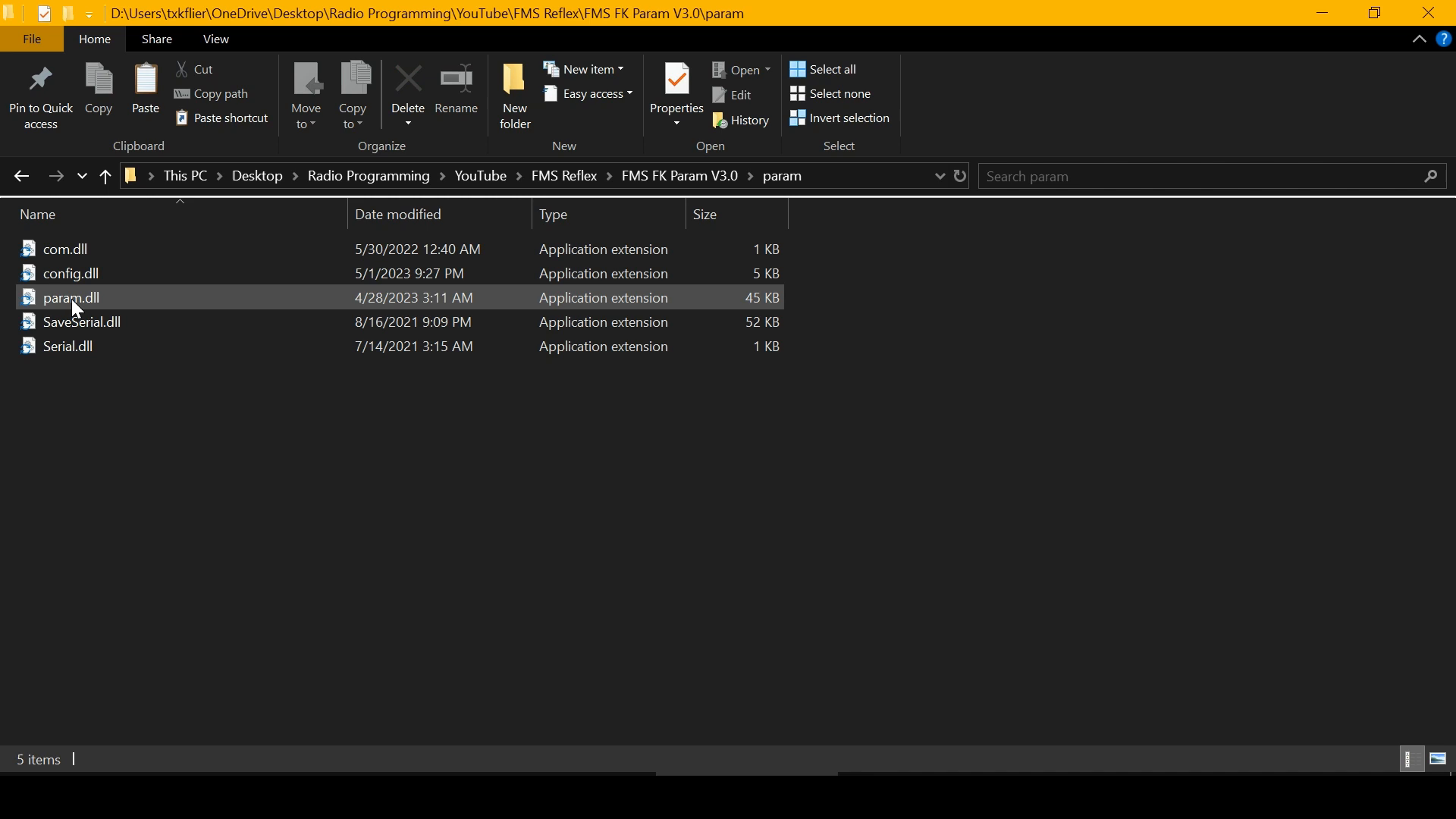
pyautogui.click(72, 297)
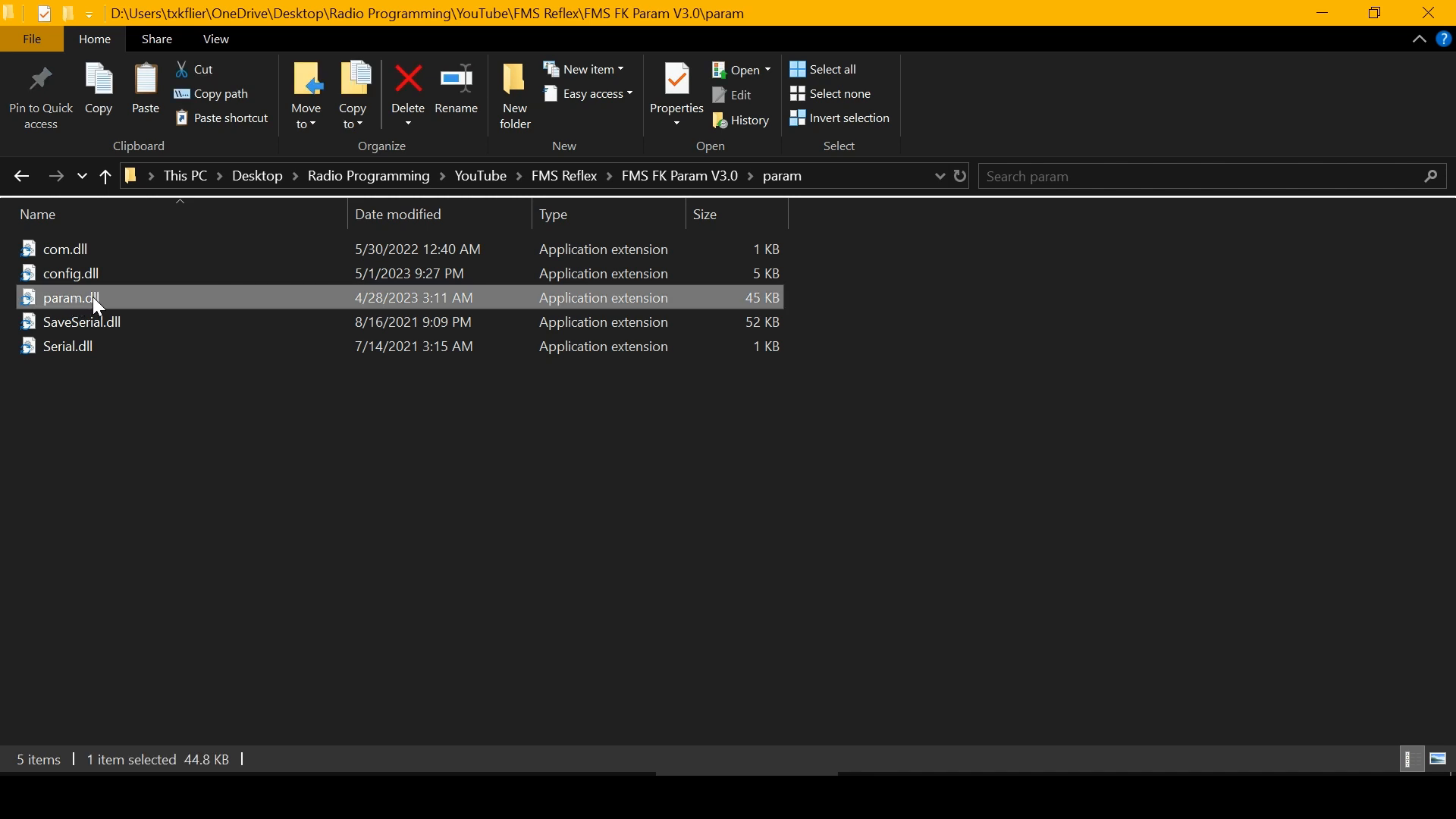
pyautogui.moveTo(88, 302)
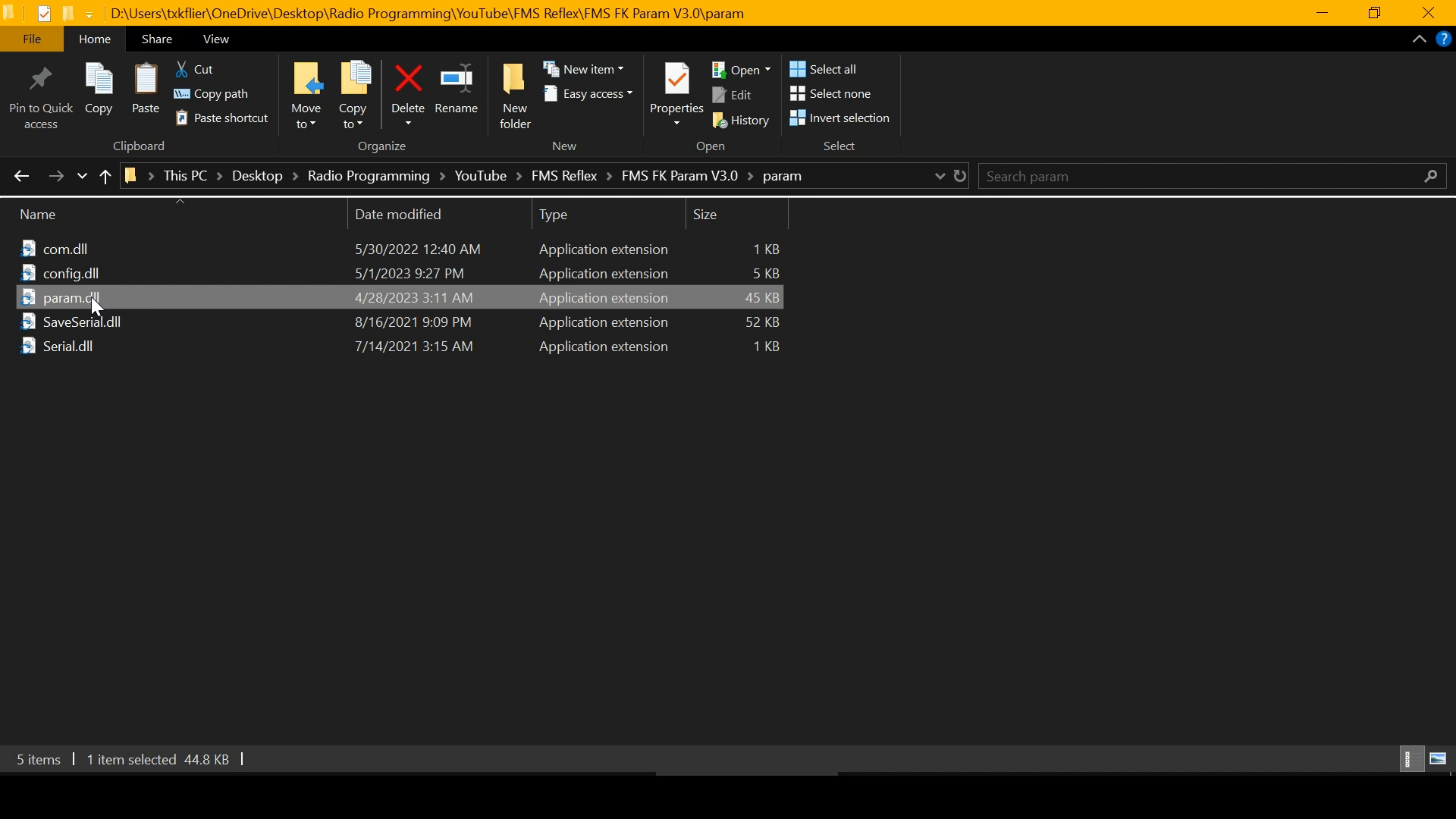
# Step: Open param.dll with Notepad++ for editing
pyautogui.rightClick(71, 298)
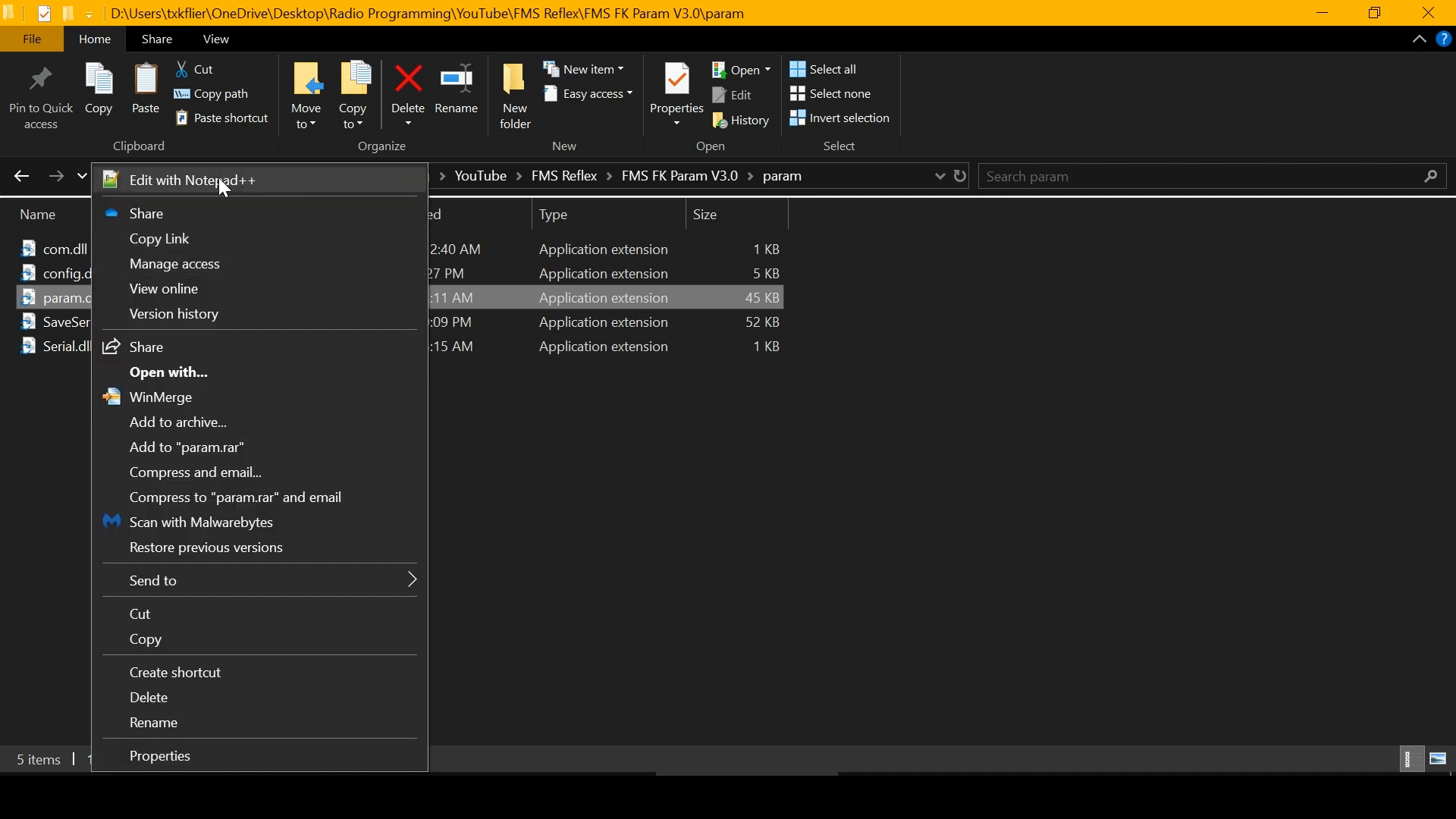
pyautogui.click(191, 181)
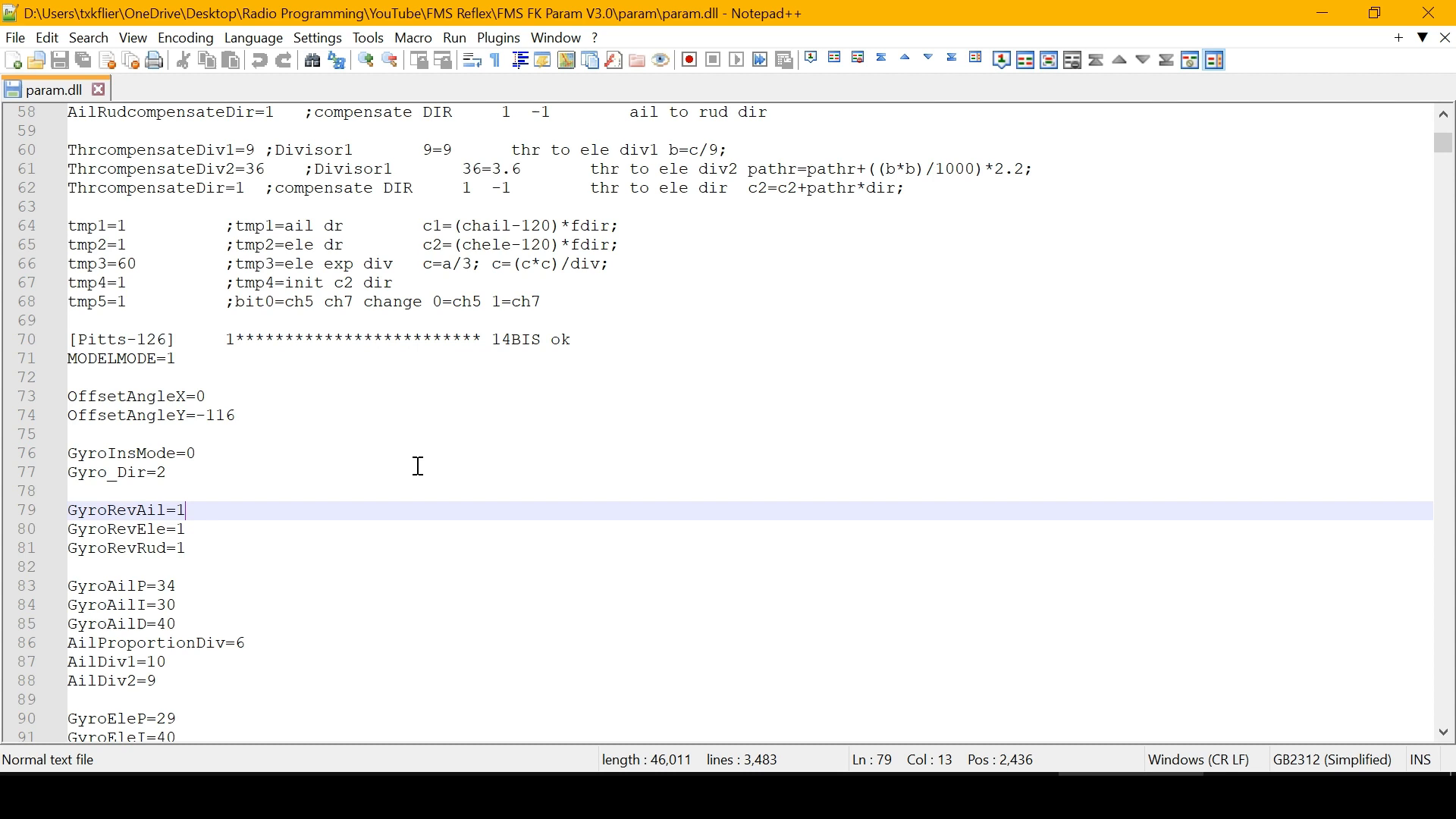
# Step: Set GyroRevAil, GyroRevEle and GyroRevRud to 0 for Pitts-126 on lines 79–81
pyautogui.press('Backspace')
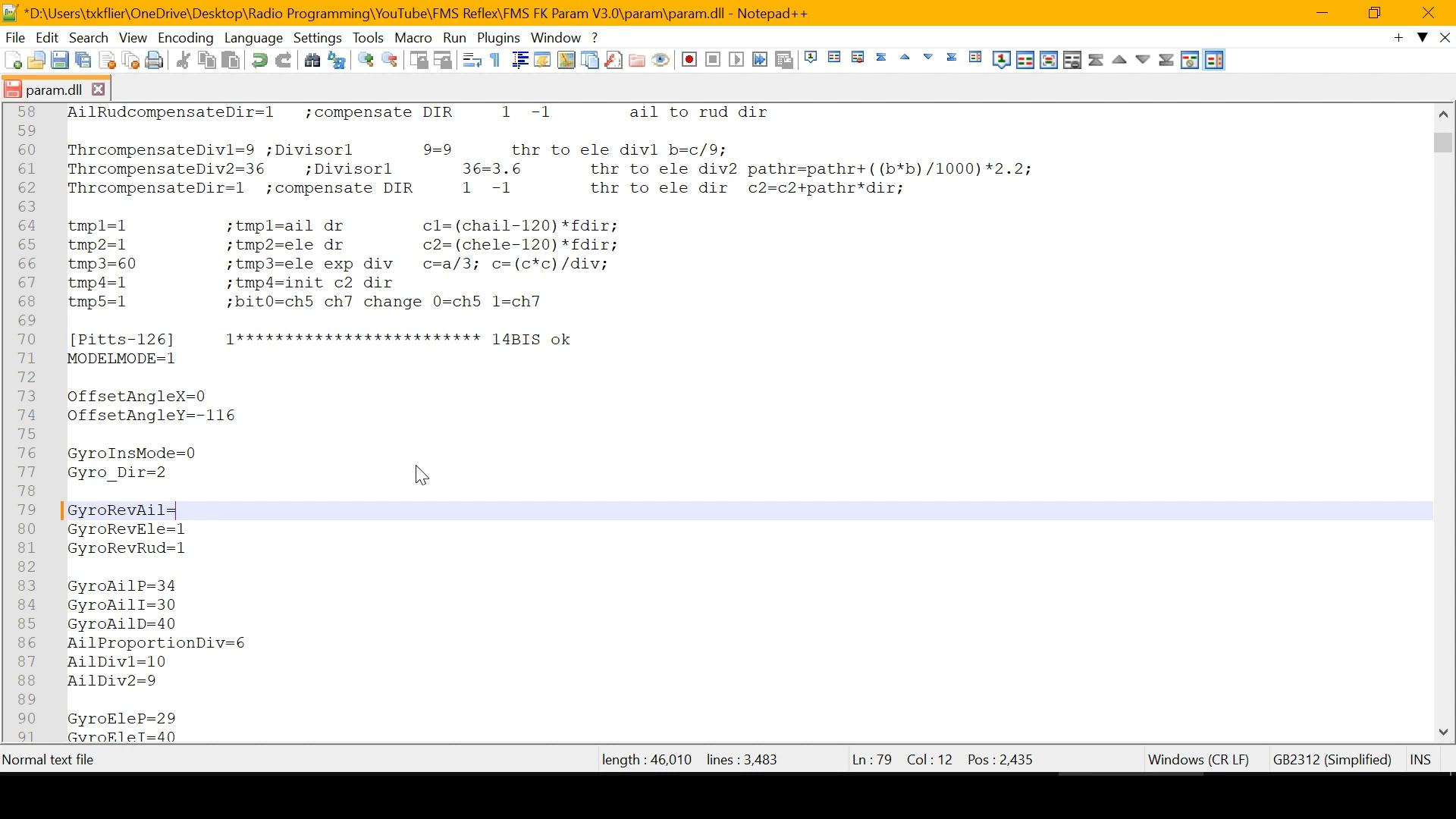
pyautogui.write('0')
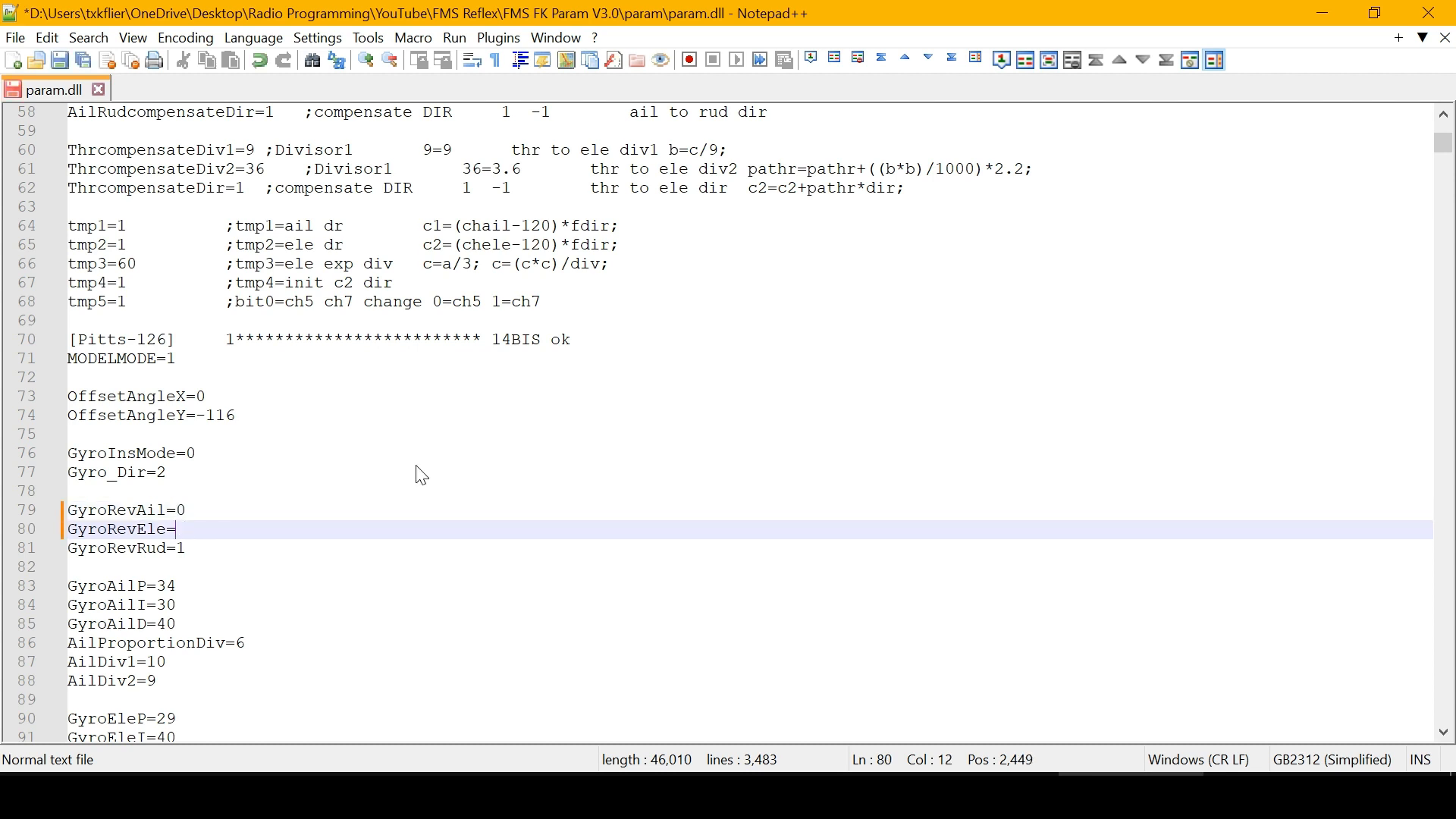
pyautogui.write('0')
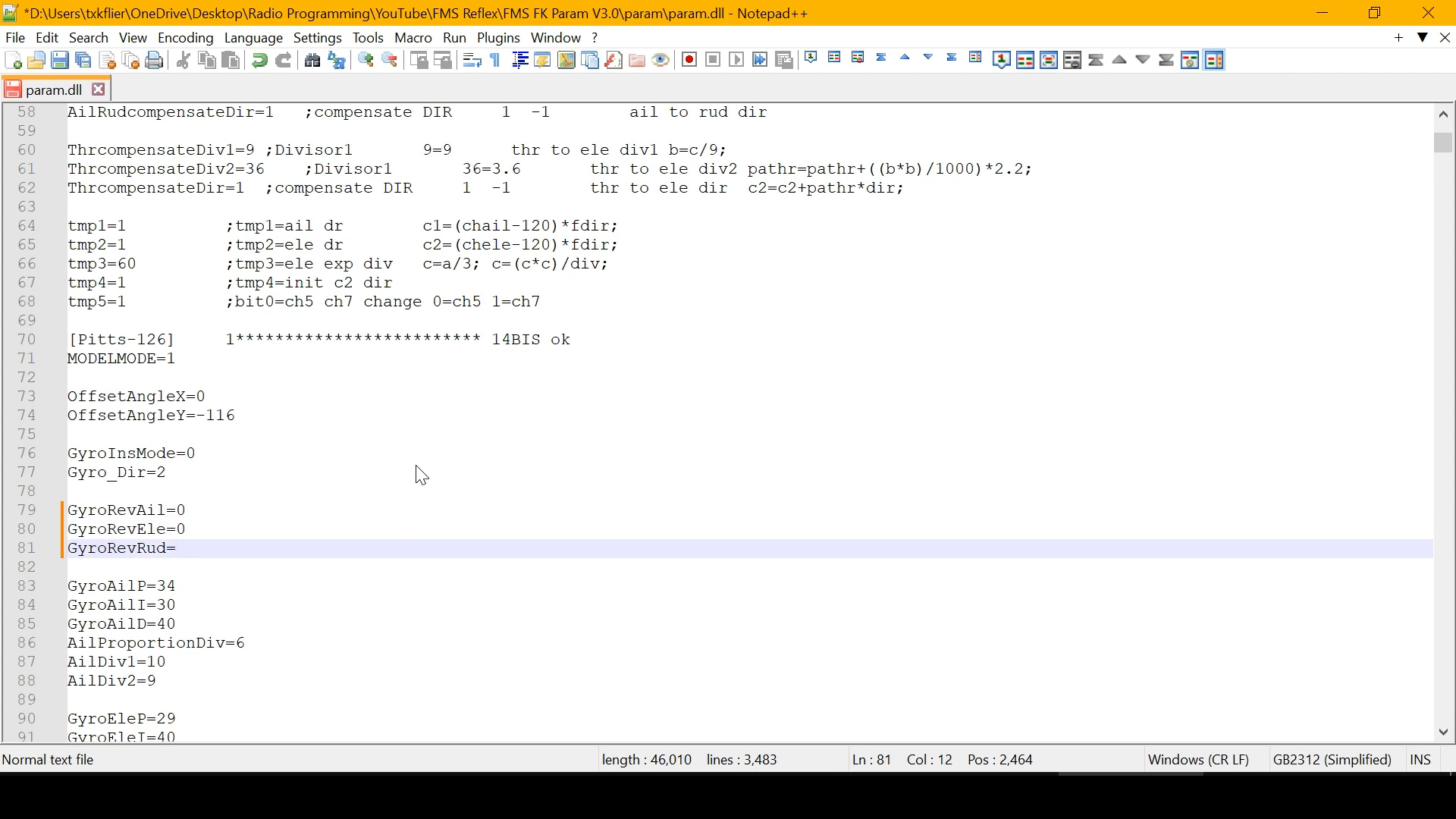
pyautogui.write('0')
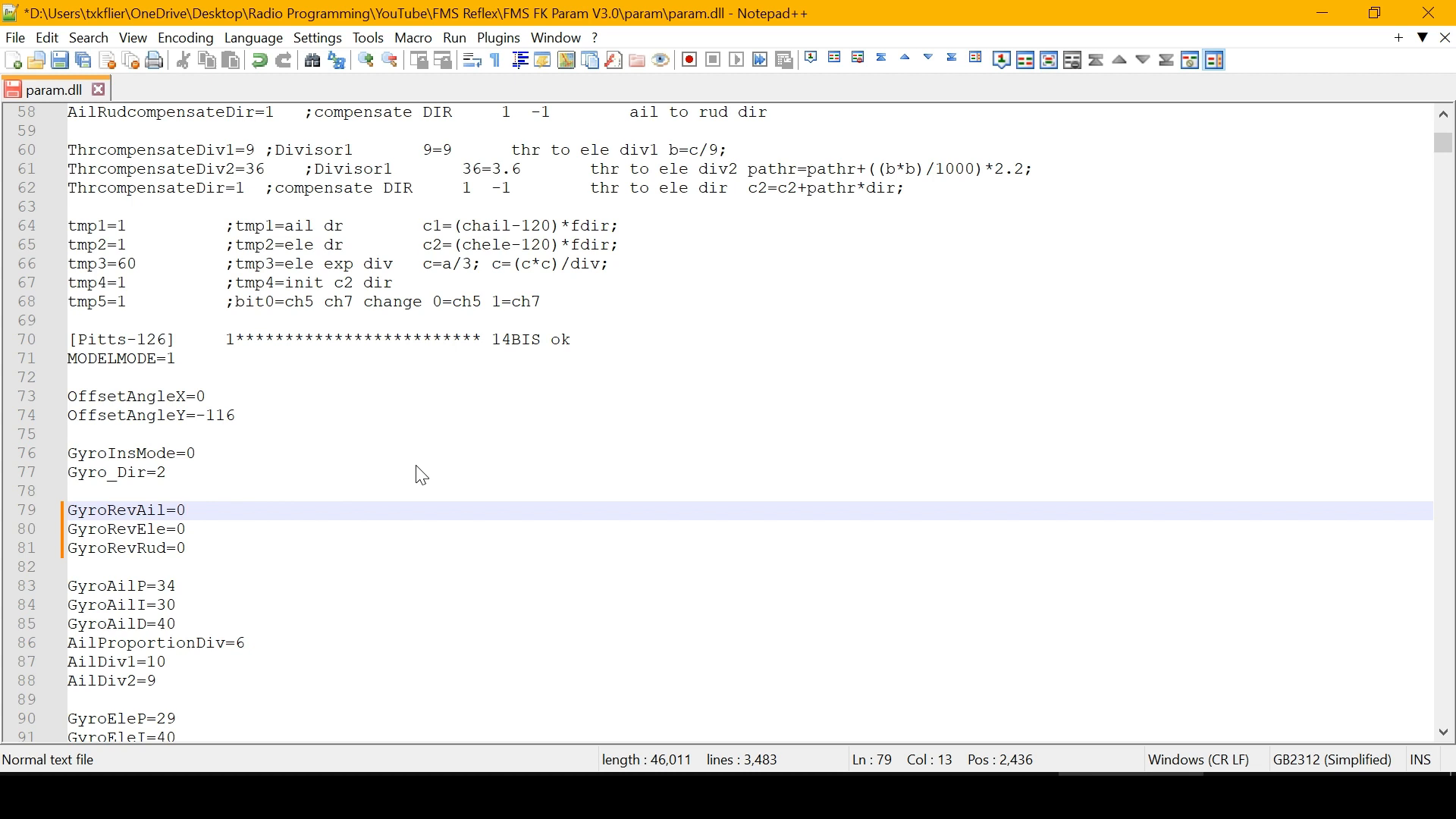
# Step: Save param.dll and return to the param folder in File Explorer
pyautogui.click(185, 510)
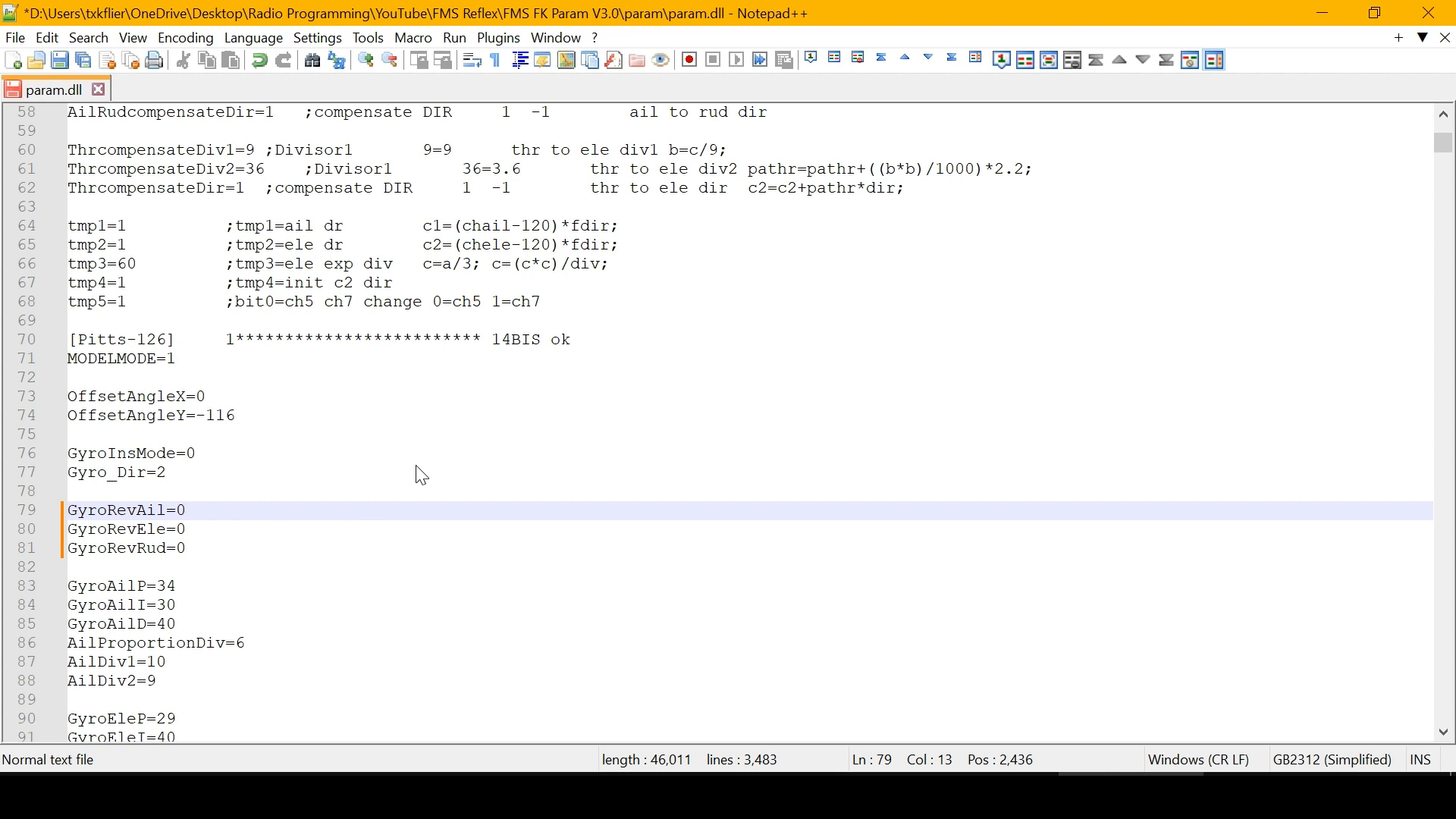
pyautogui.click(185, 510)
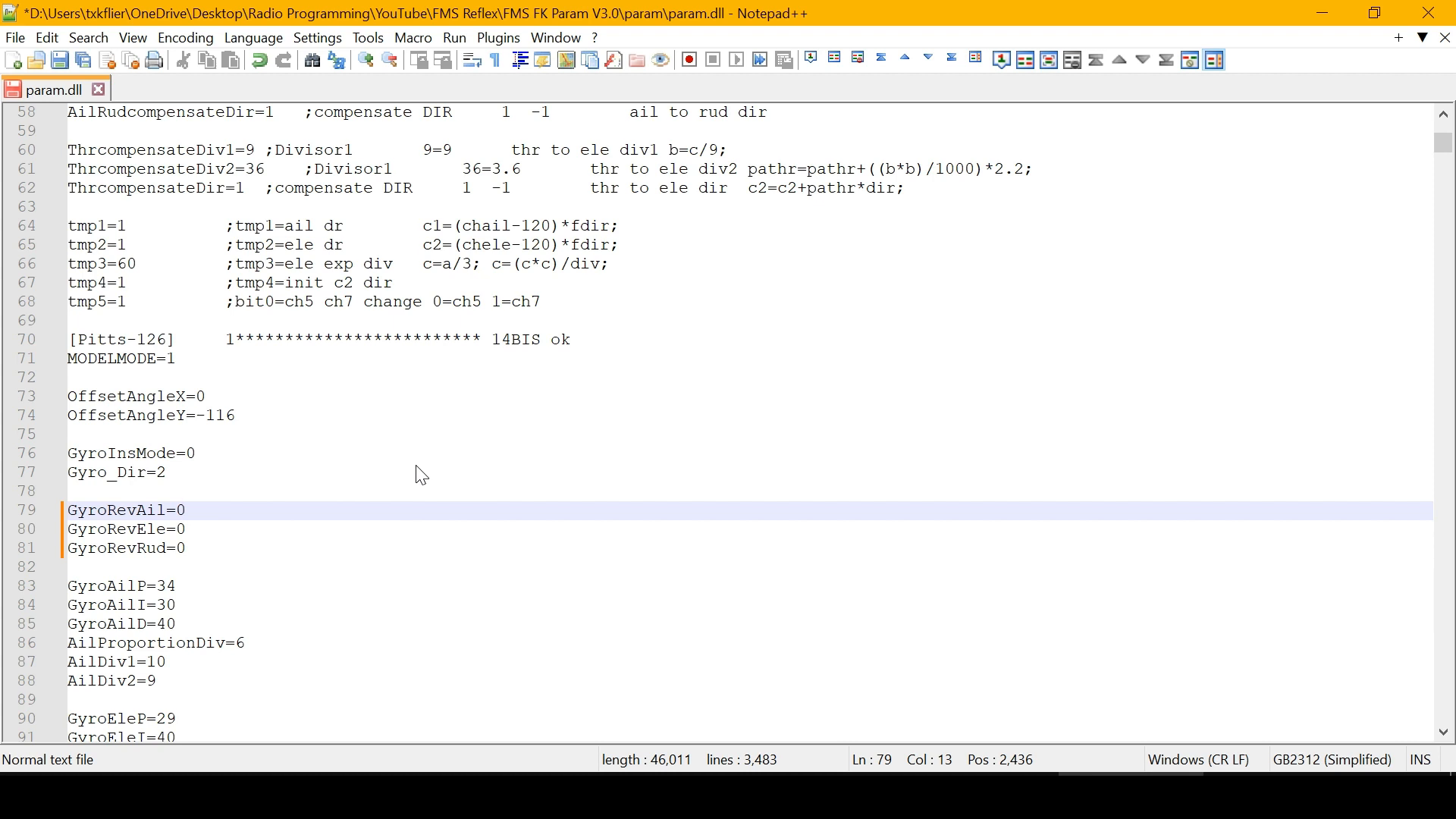
pyautogui.click(185, 510)
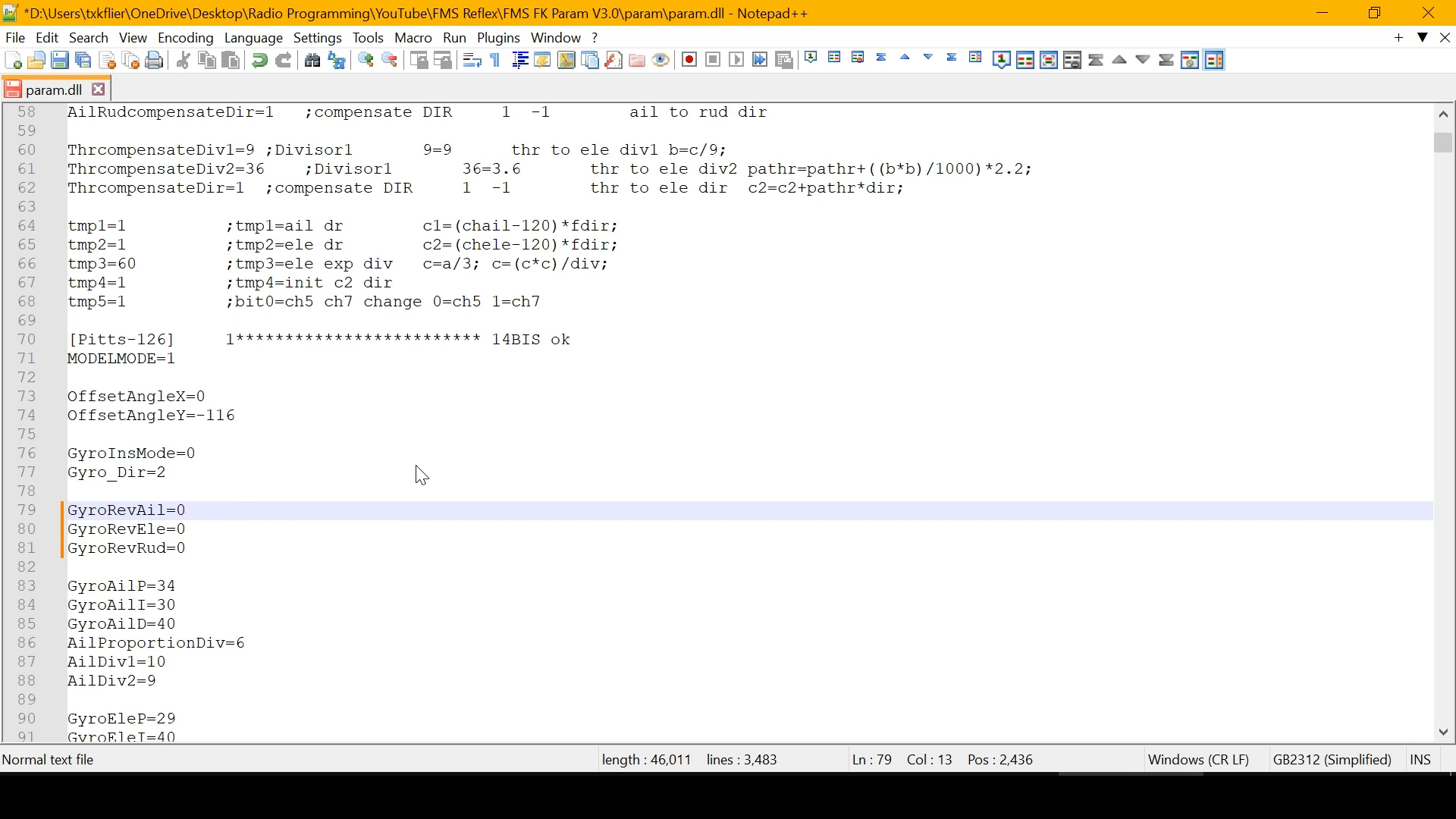
pyautogui.click(185, 509)
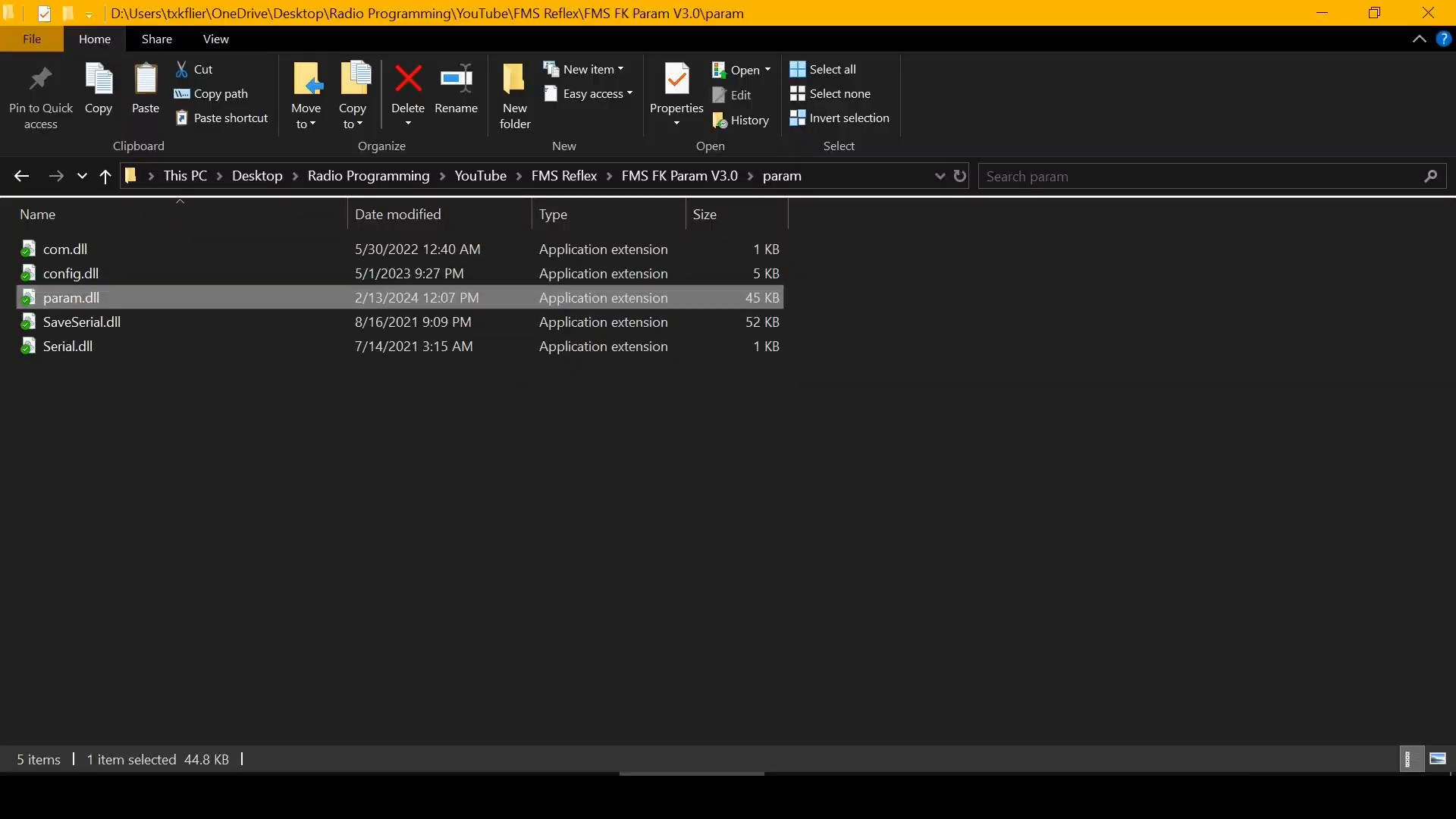
pyautogui.moveTo(698, 191)
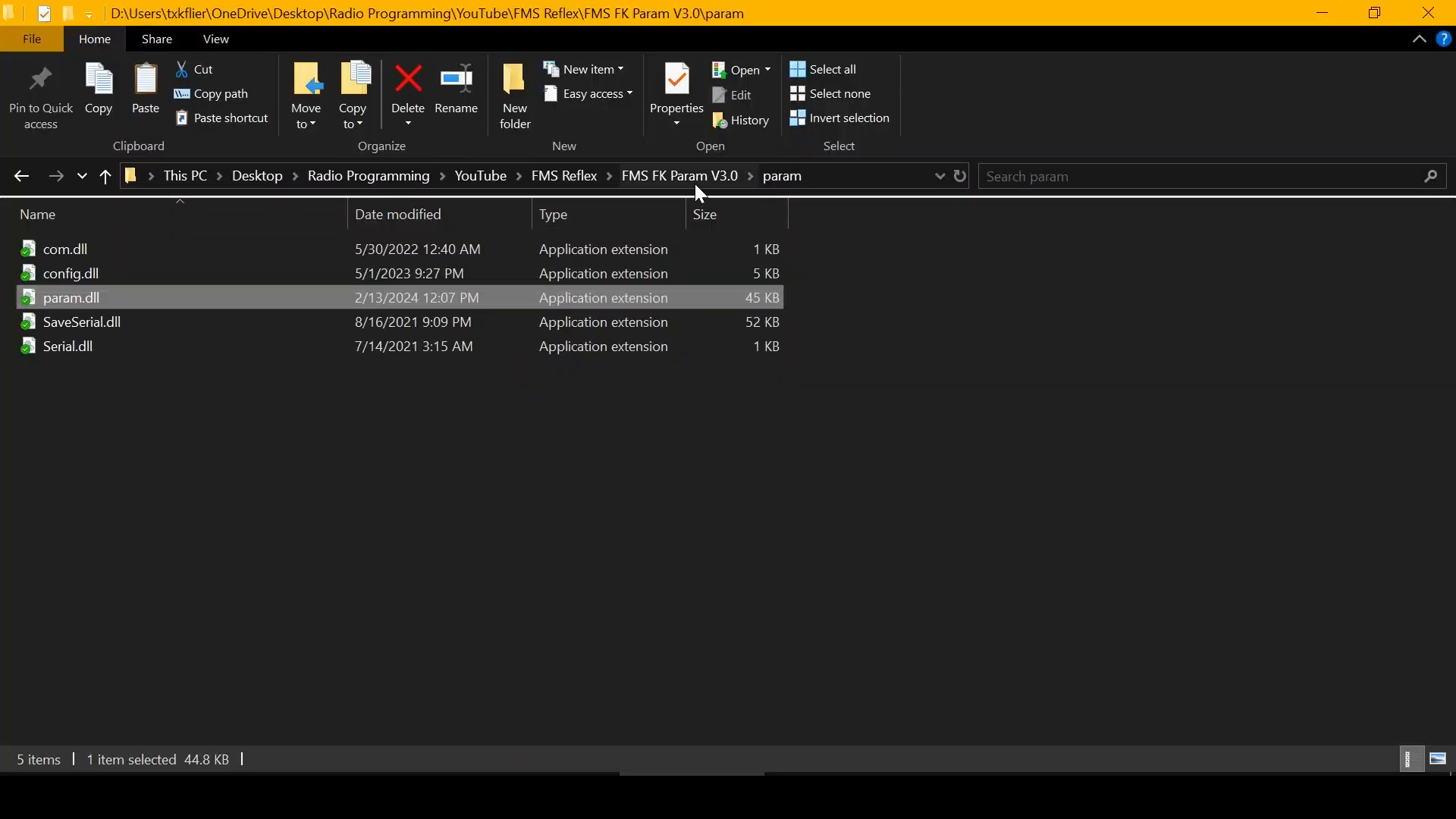
# Step: Go up to FMS FK Param V3.0 and launch the FMS PARAM V3.0 application
pyautogui.click(679, 176)
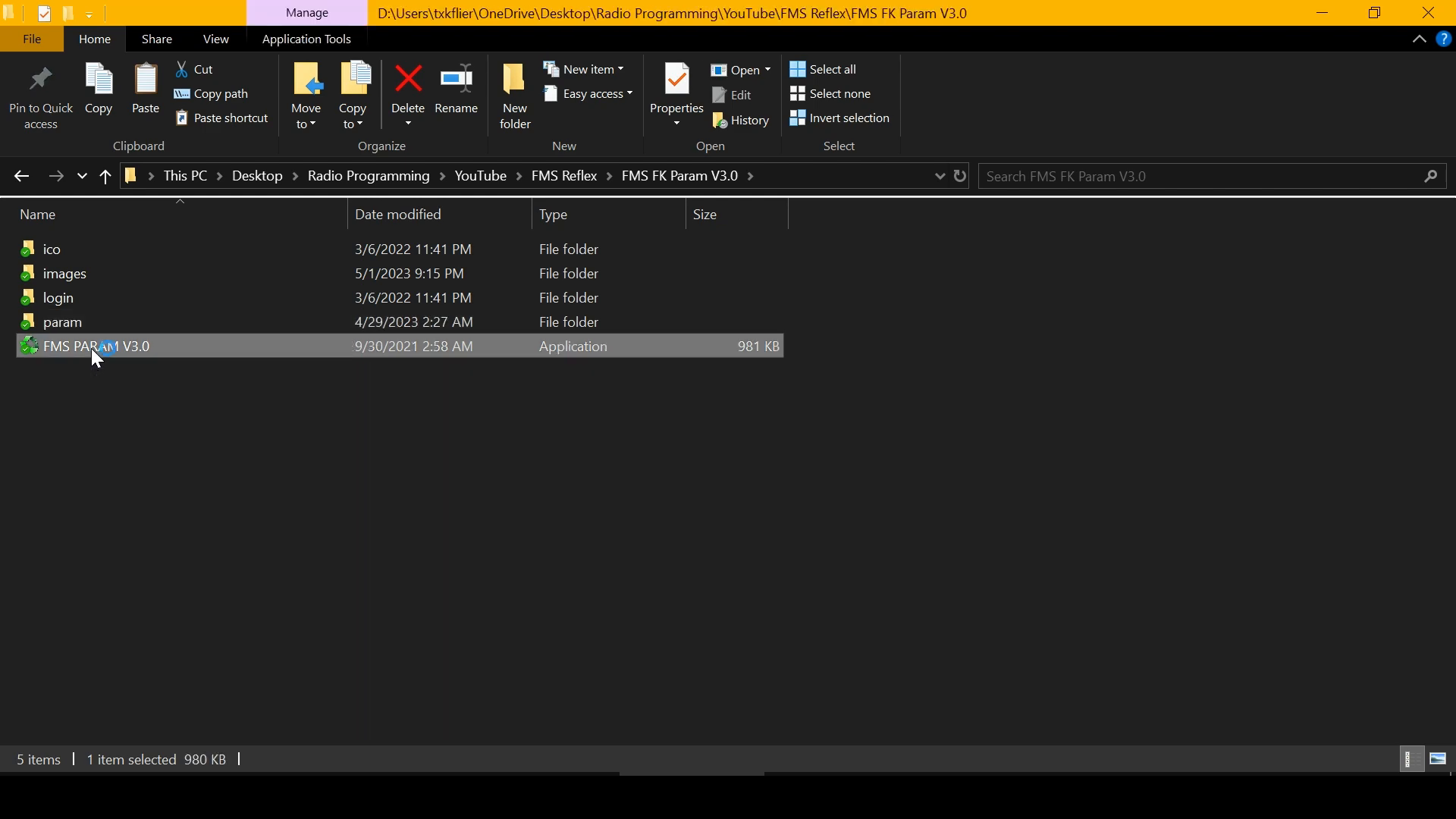
pyautogui.doubleClick(96, 346)
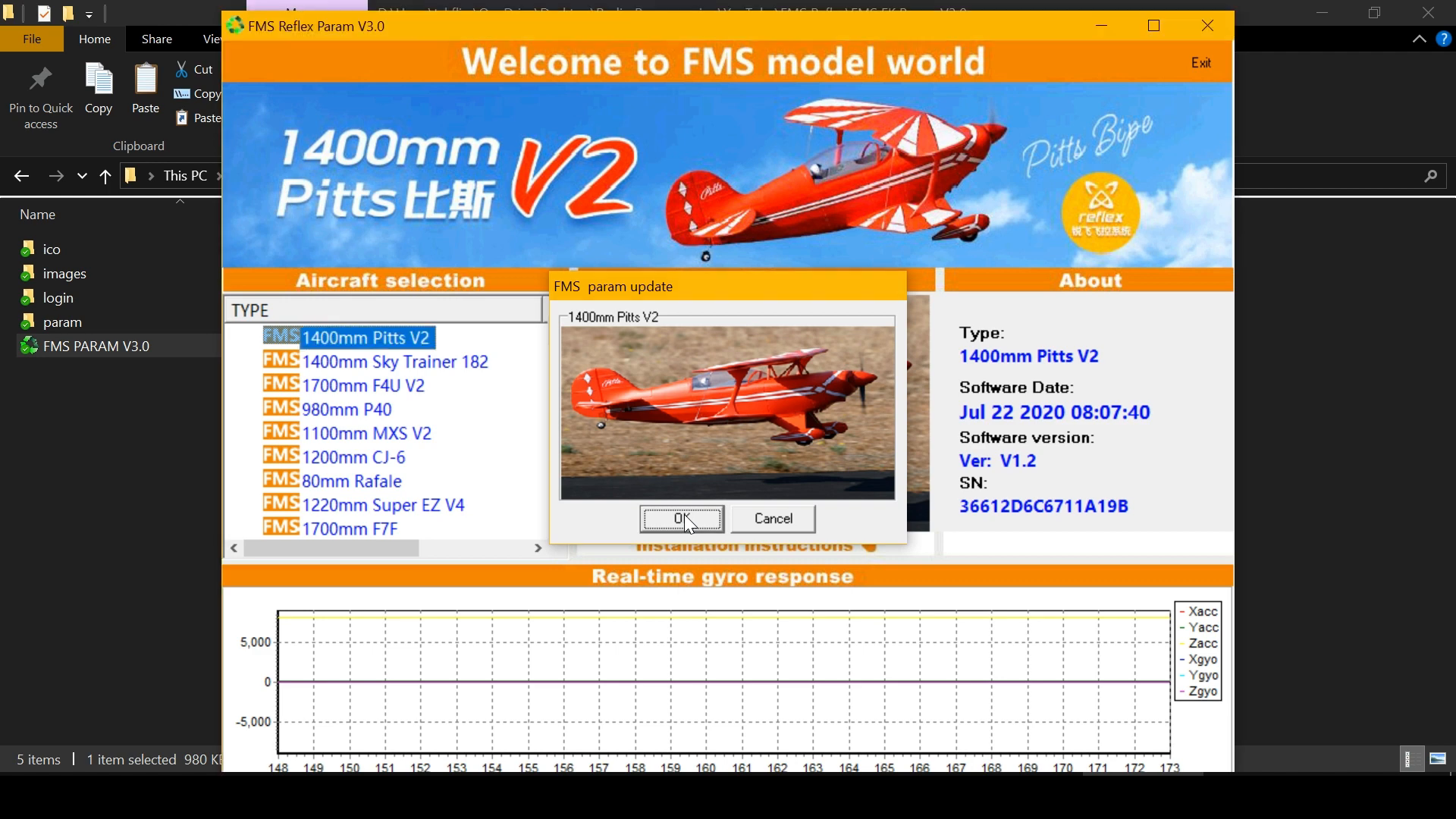
# Step: Confirm the 1400mm Pitts V2 parameter update prompt with OK
pyautogui.click(682, 519)
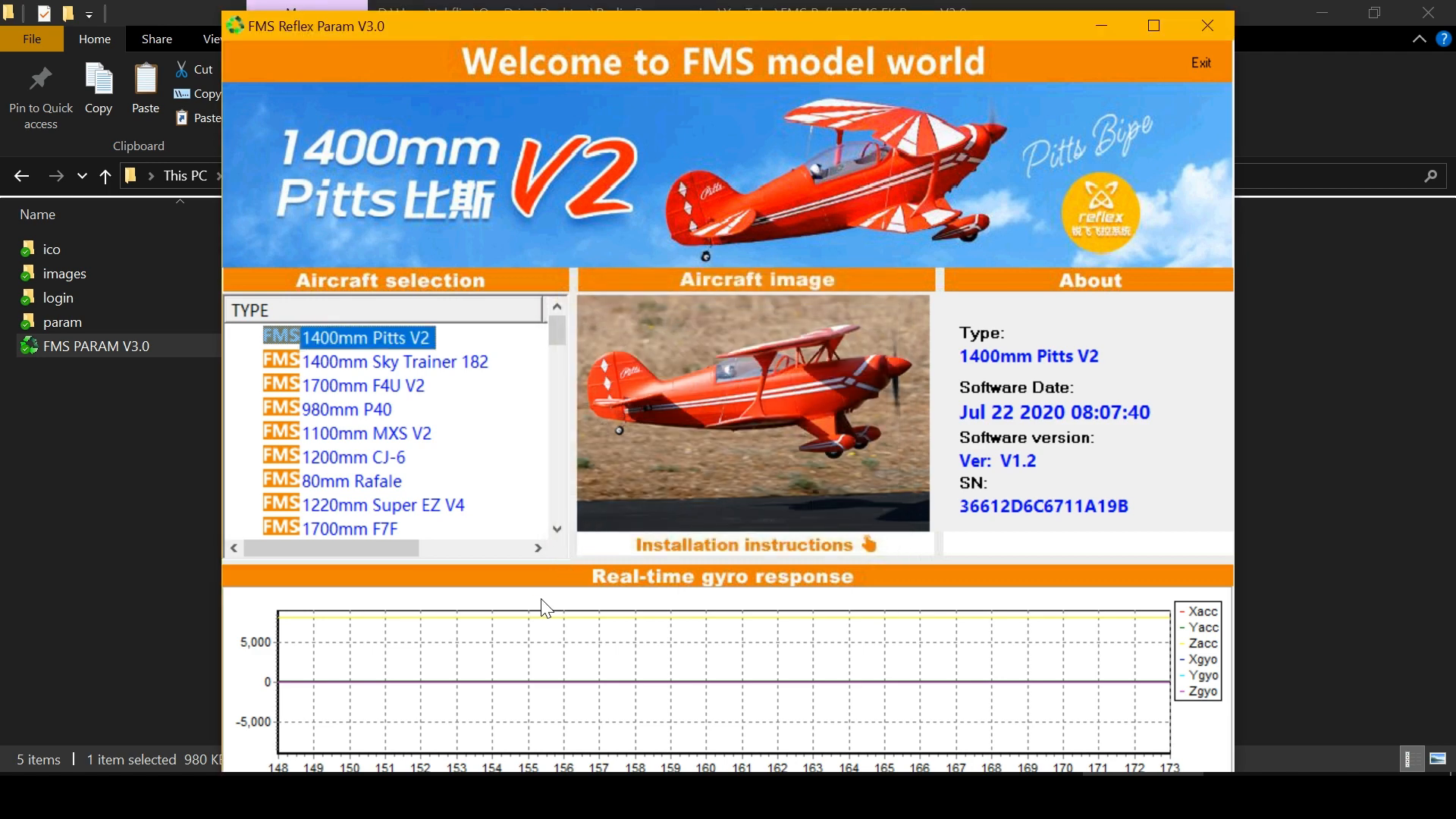
pyautogui.moveTo(942, 384)
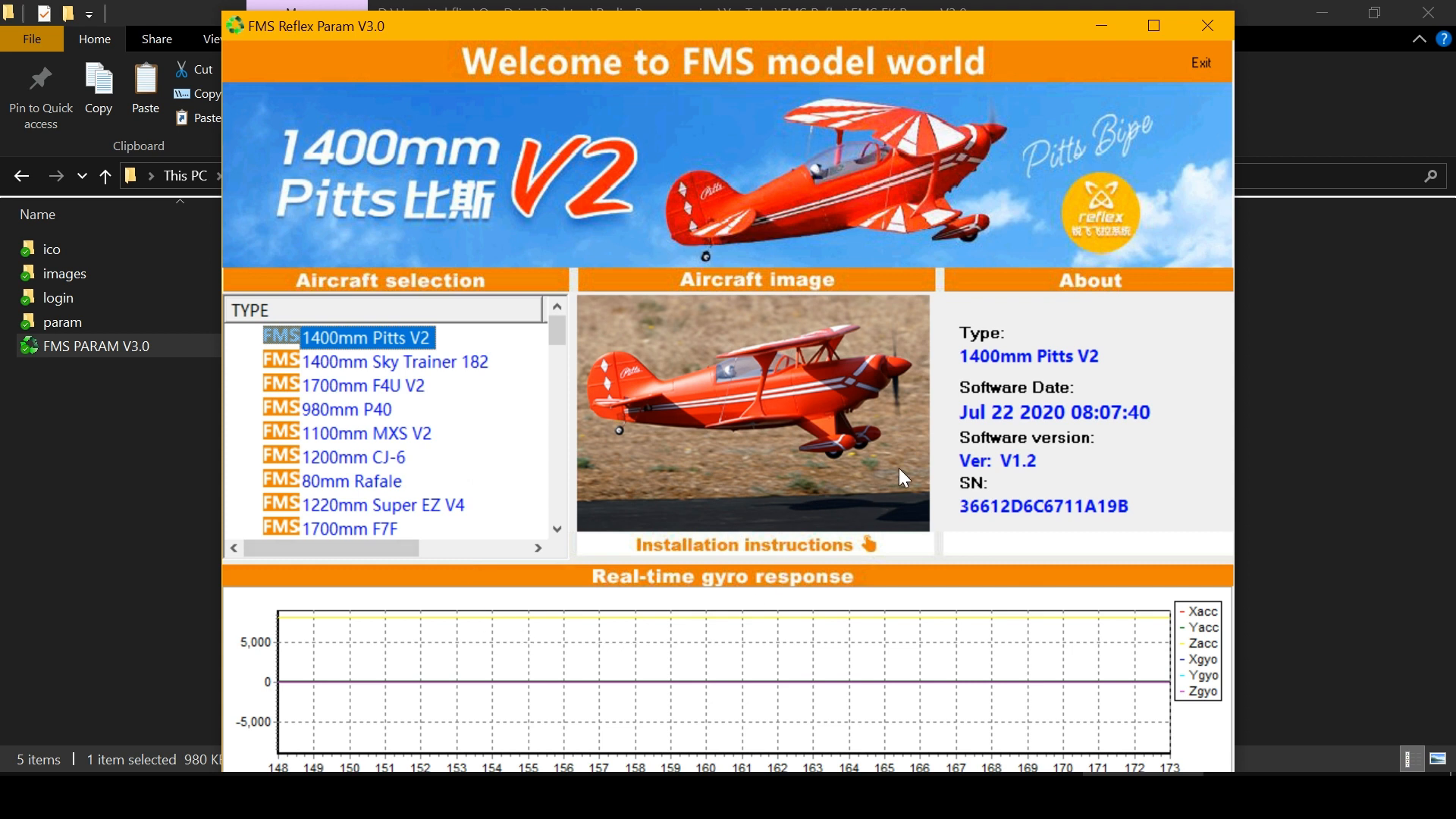
pyautogui.moveTo(406, 383)
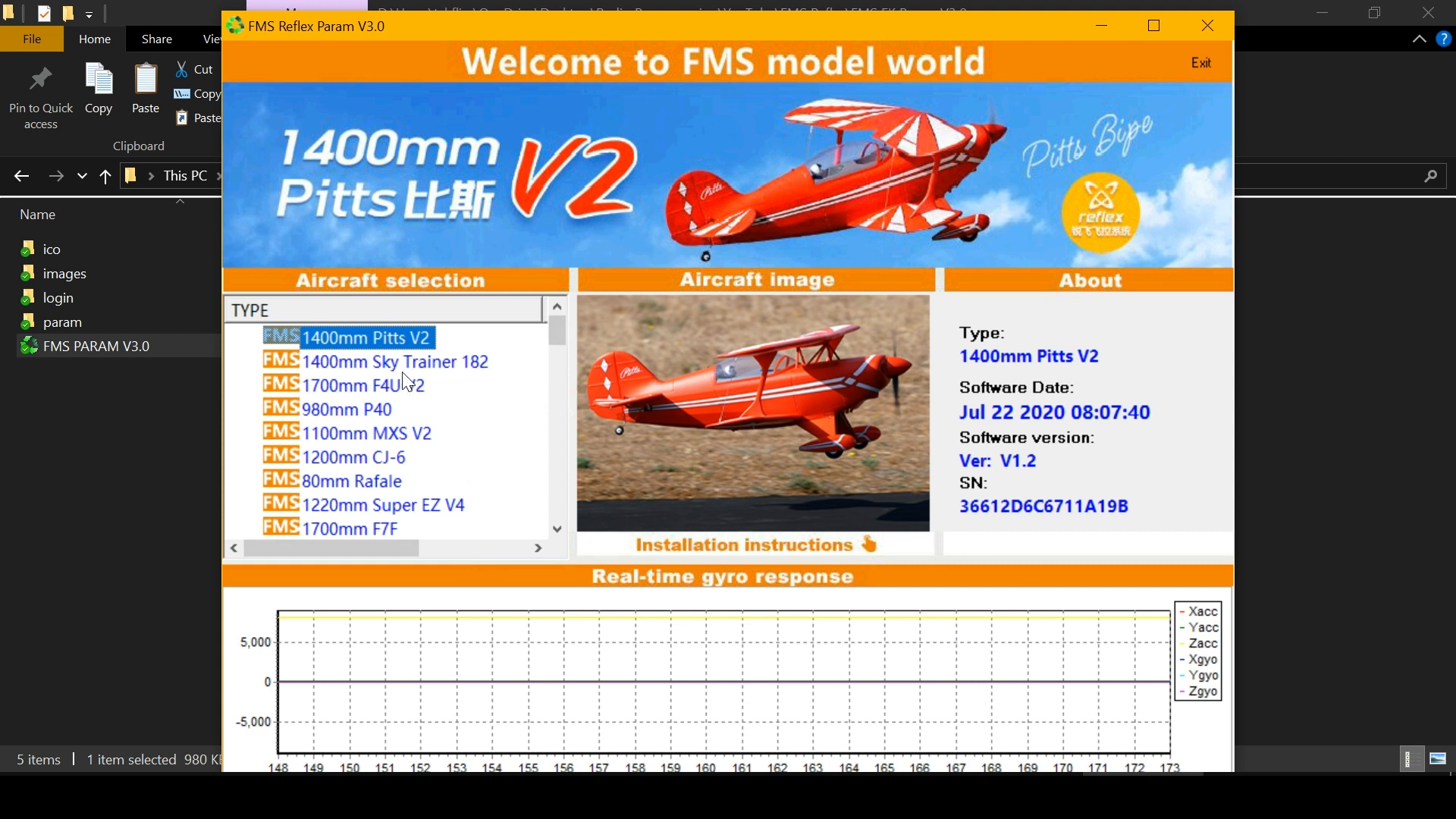
pyautogui.moveTo(487, 516)
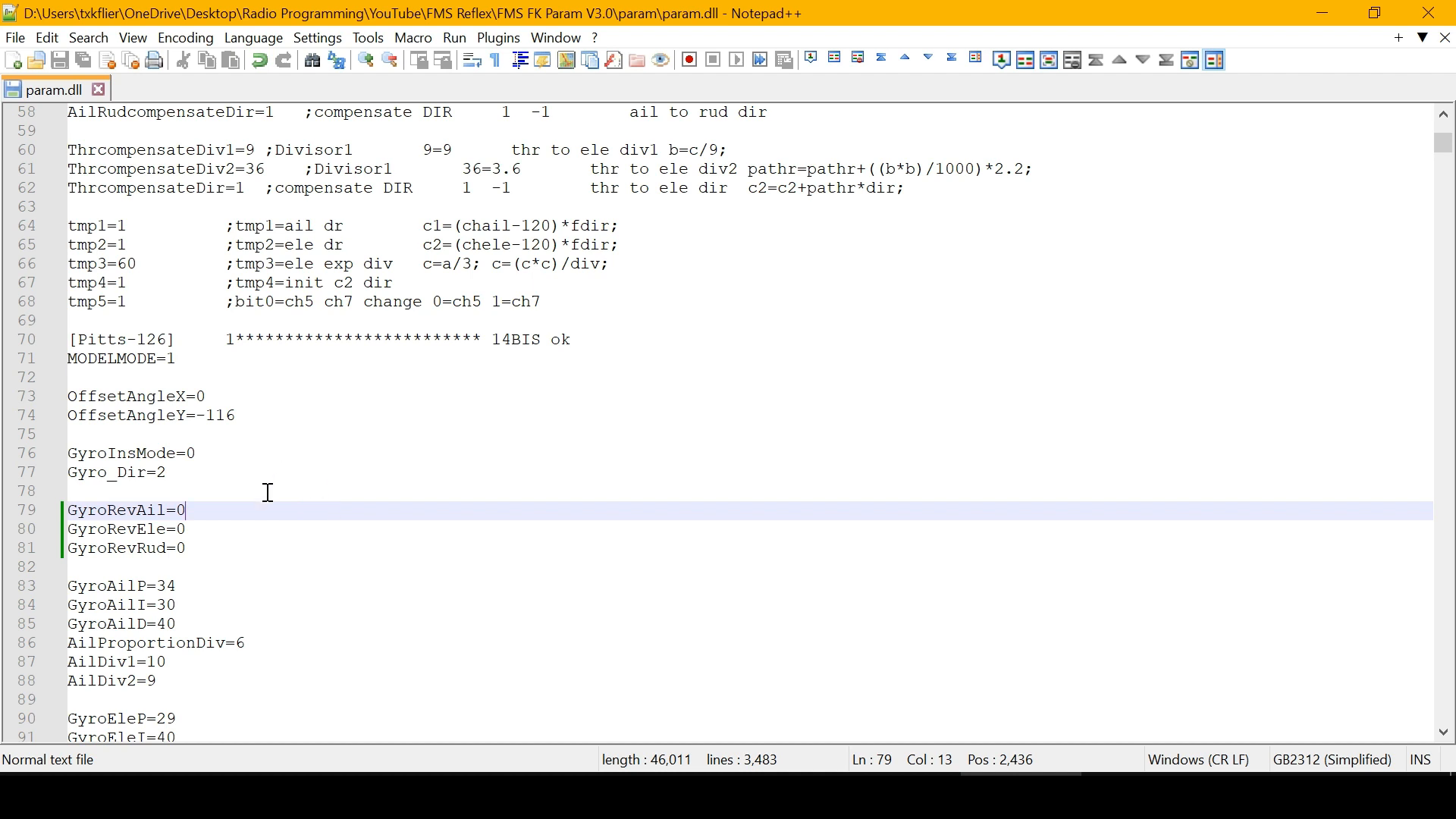
pyautogui.moveTo(396, 486)
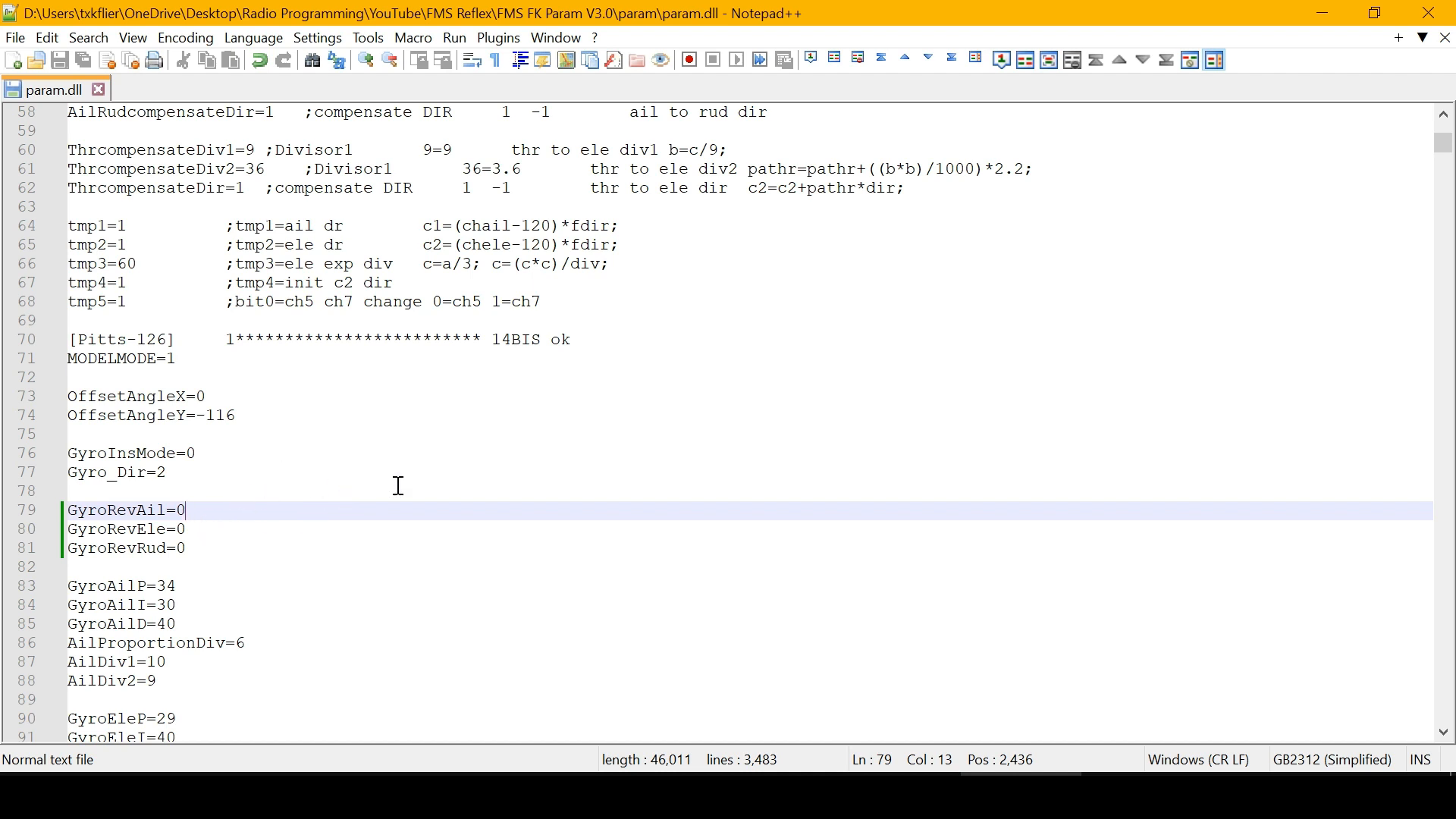
# Step: Set GyroRevAil back to 1 under [Pitts-126] and save param.dll
pyautogui.write('1')
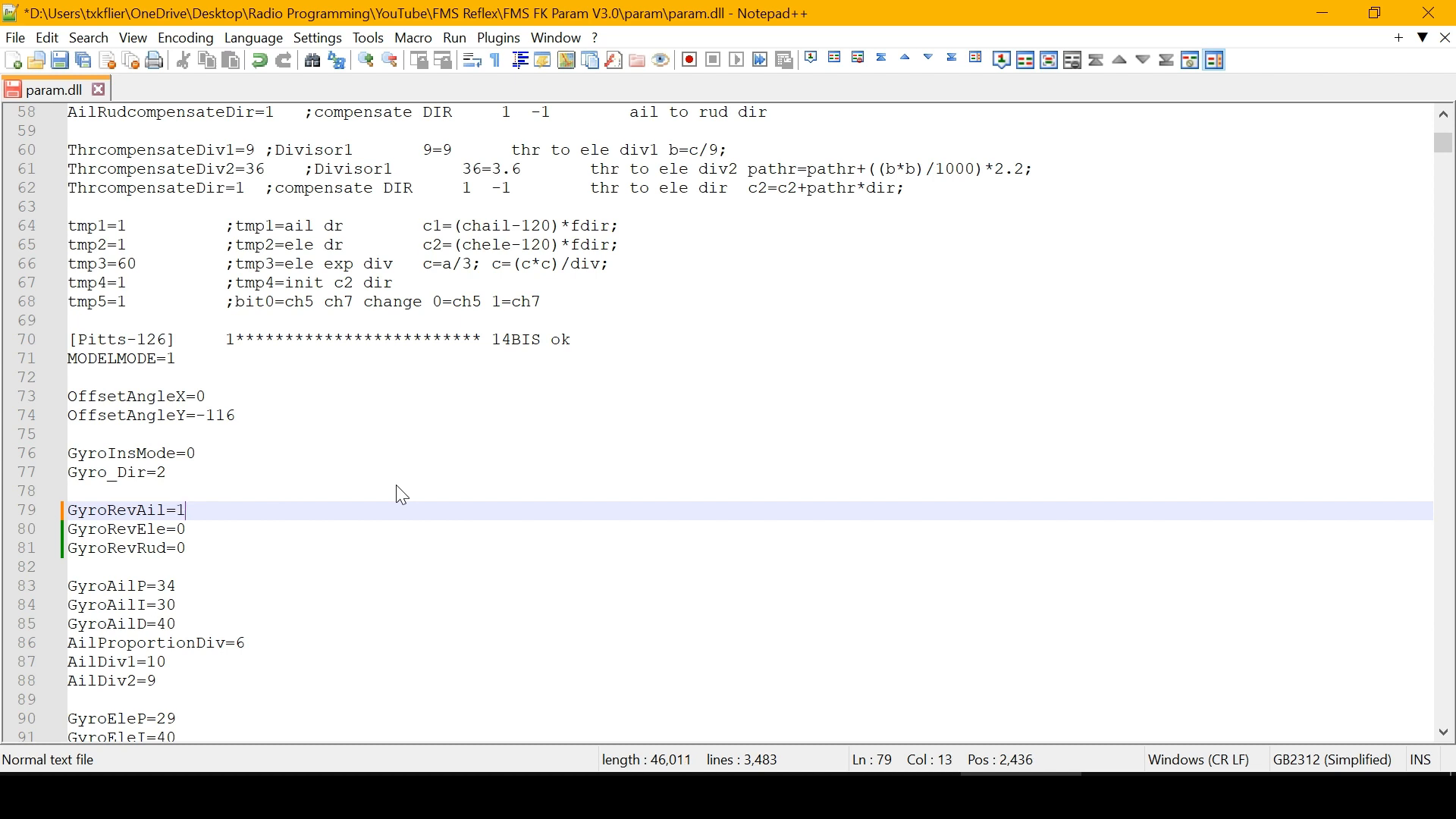
pyautogui.moveTo(82, 59)
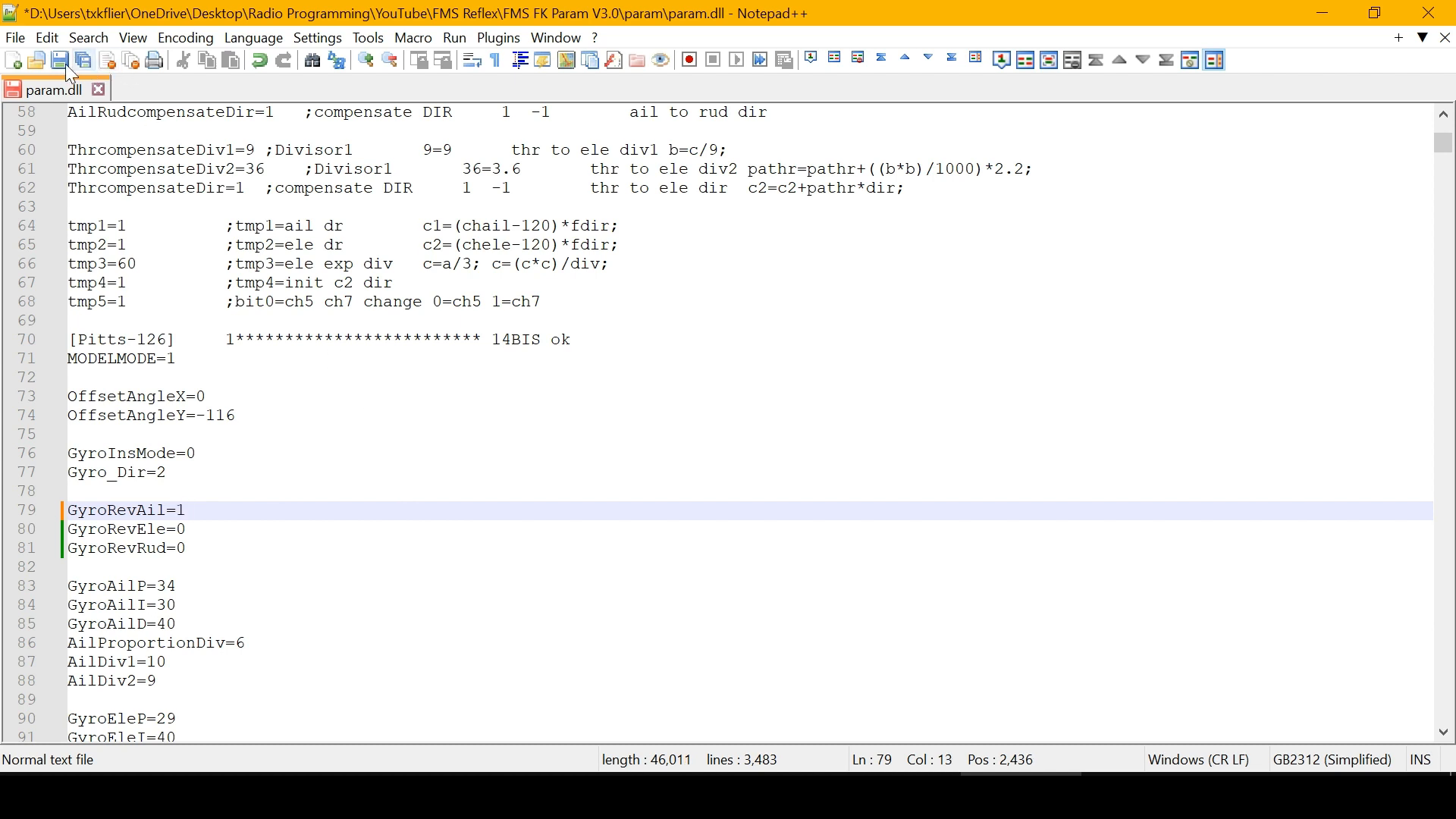
pyautogui.click(59, 59)
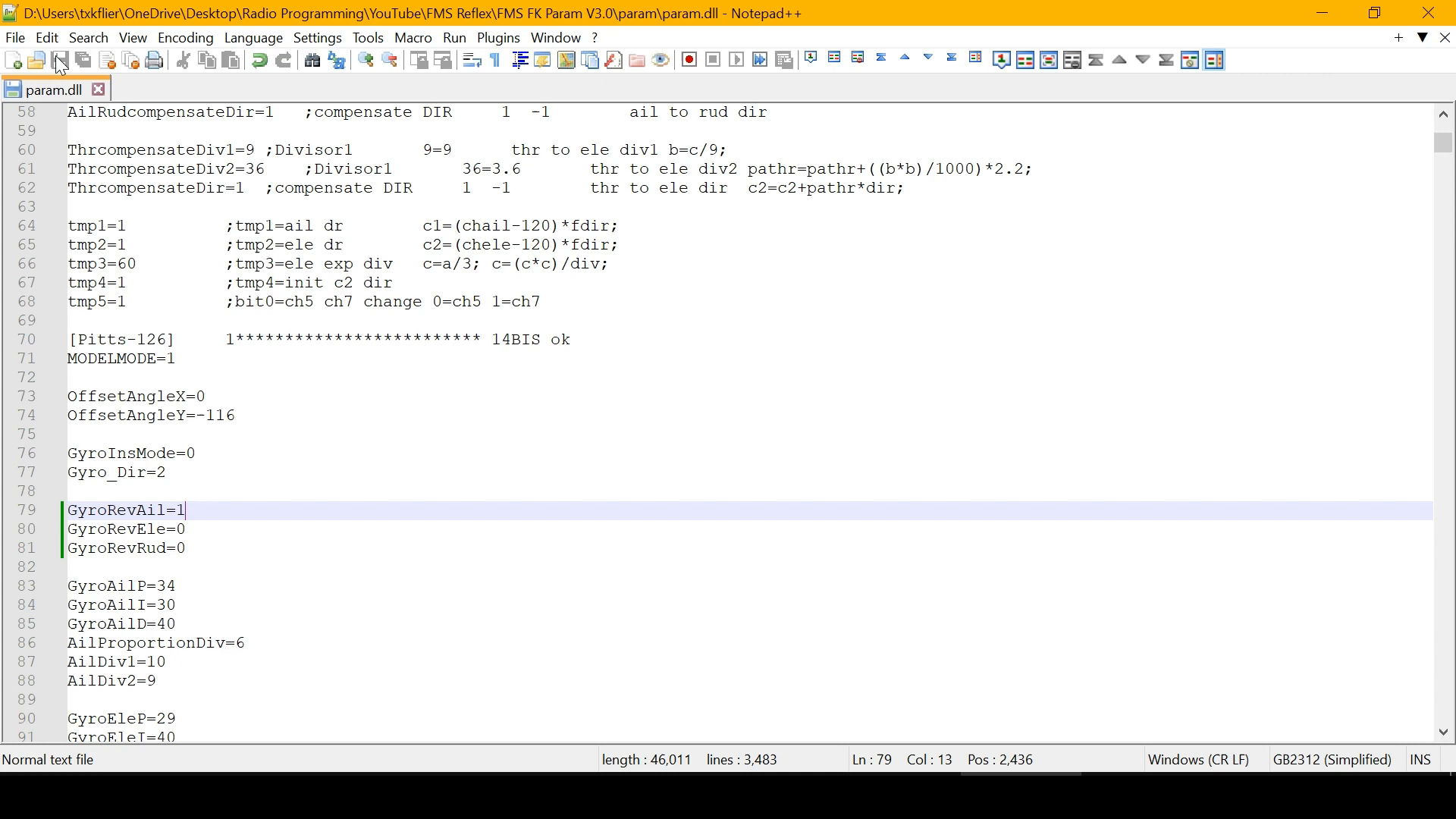
pyautogui.moveTo(1358, 768)
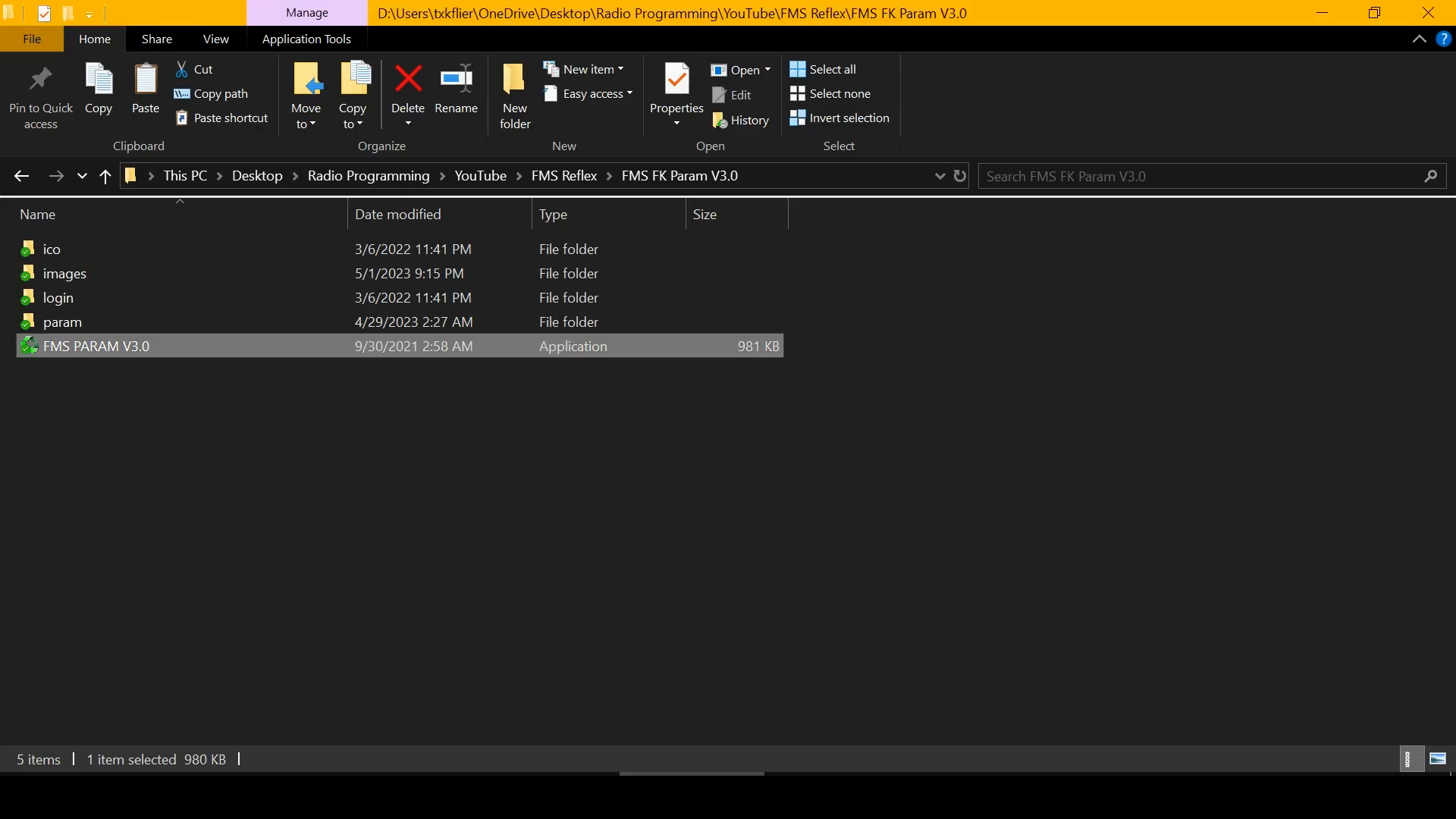
pyautogui.moveTo(93, 351)
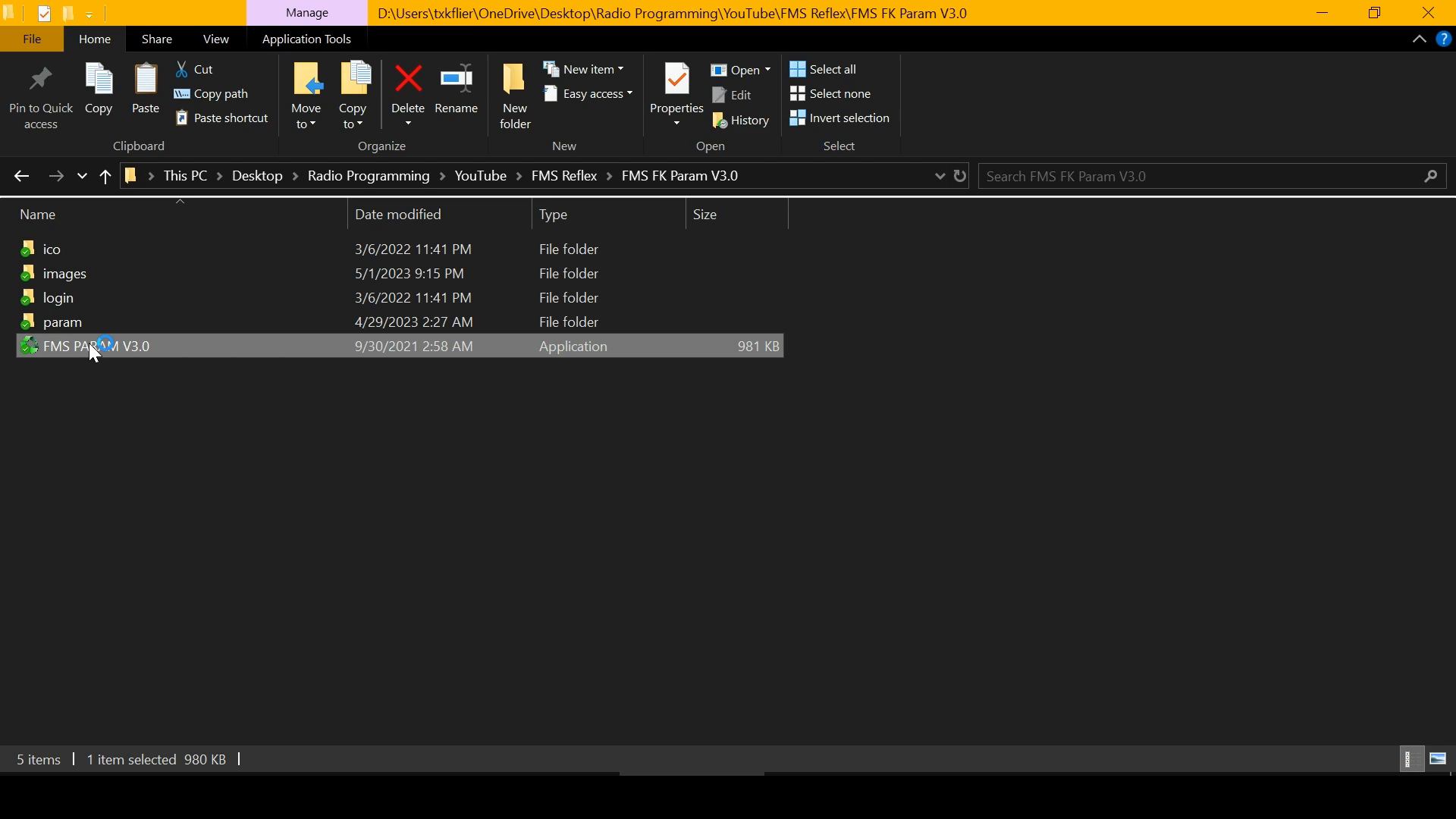
# Step: Launch FMS PARAM V3.0 from the FMS FK Param V3.0 folder
pyautogui.doubleClick(94, 346)
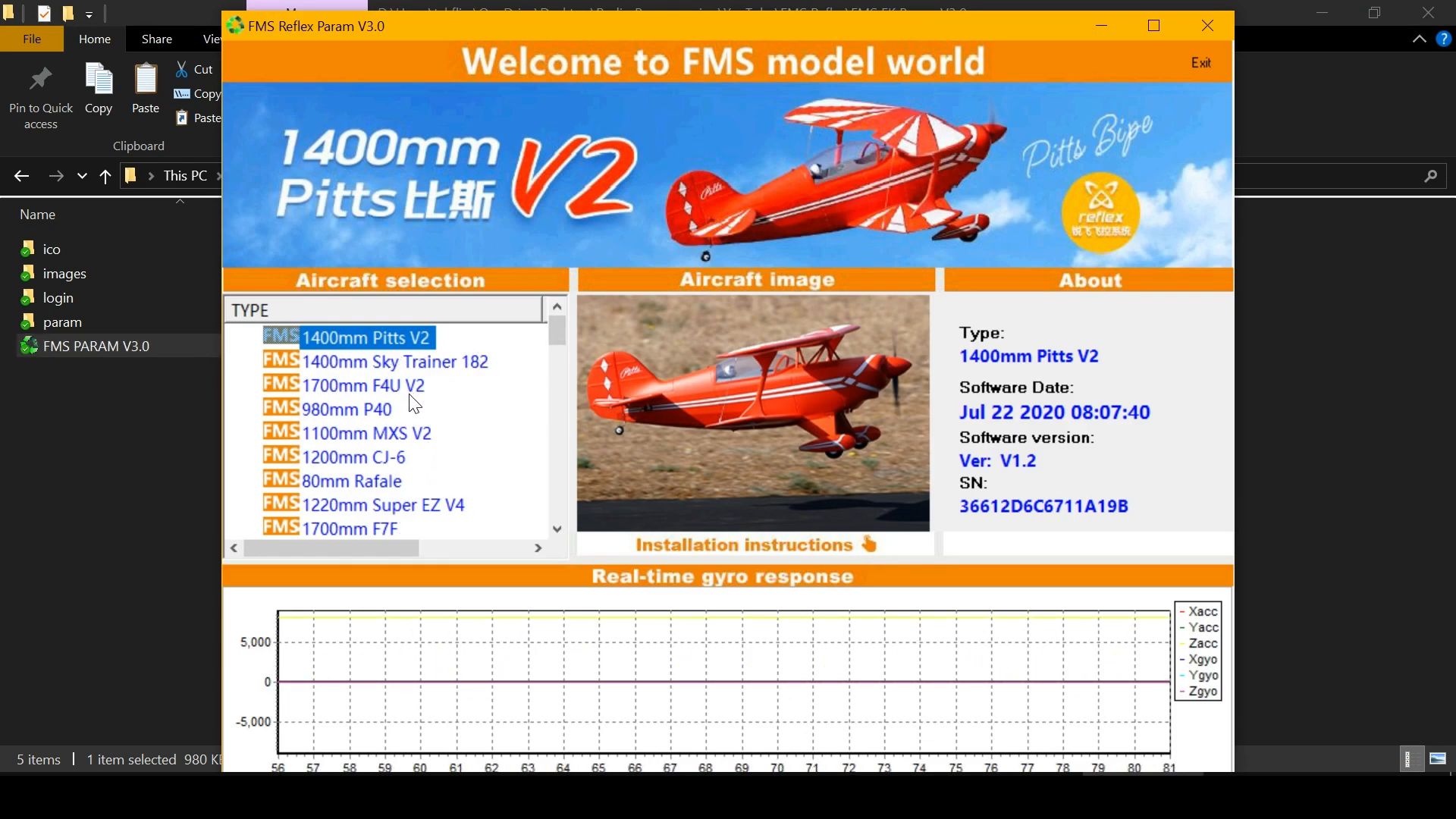
# Step: Select 1400mm Pitts V2, start its parameter update and confirm writing to the gyro
pyautogui.click(62, 321)
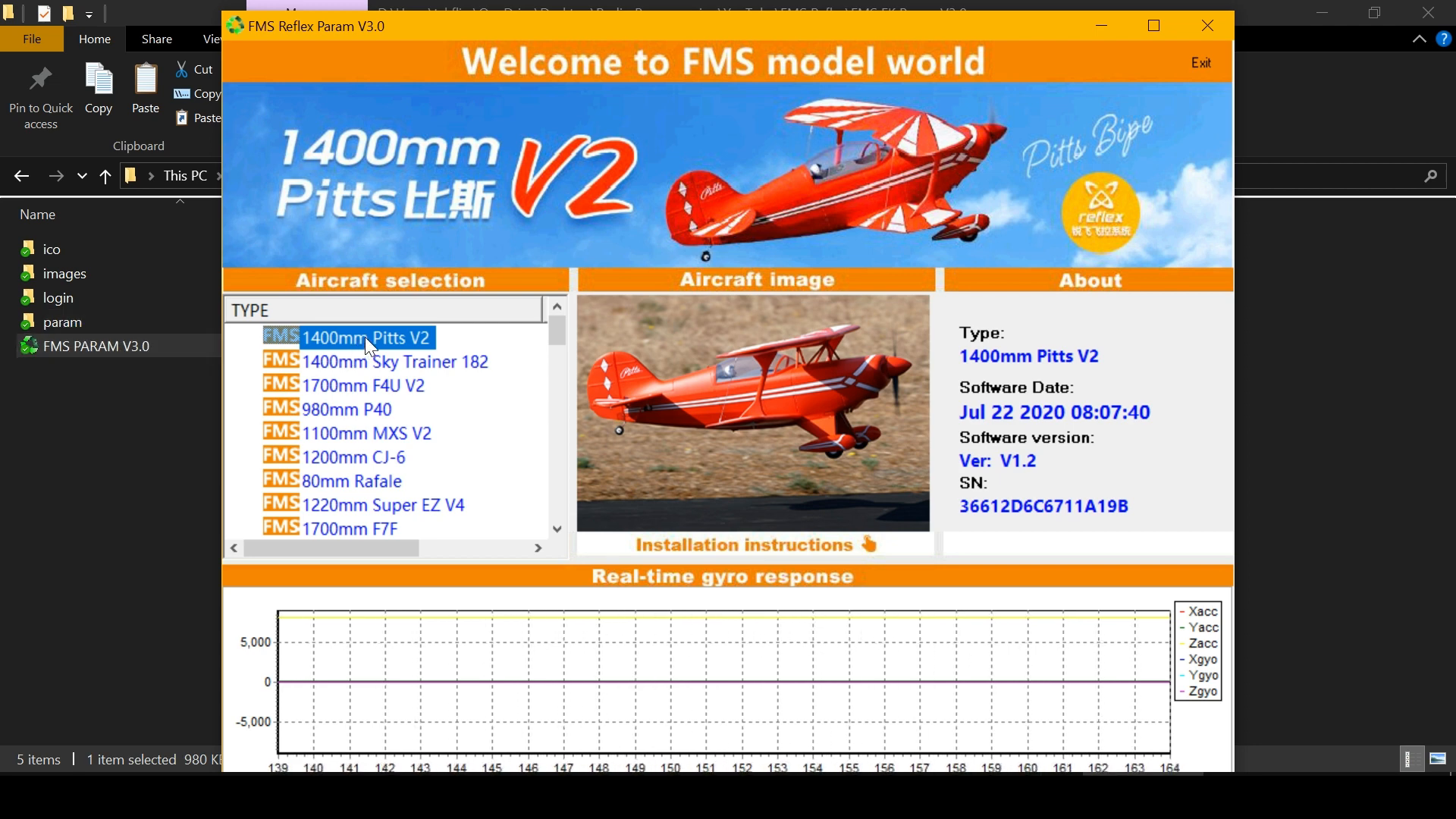
pyautogui.doubleClick(365, 337)
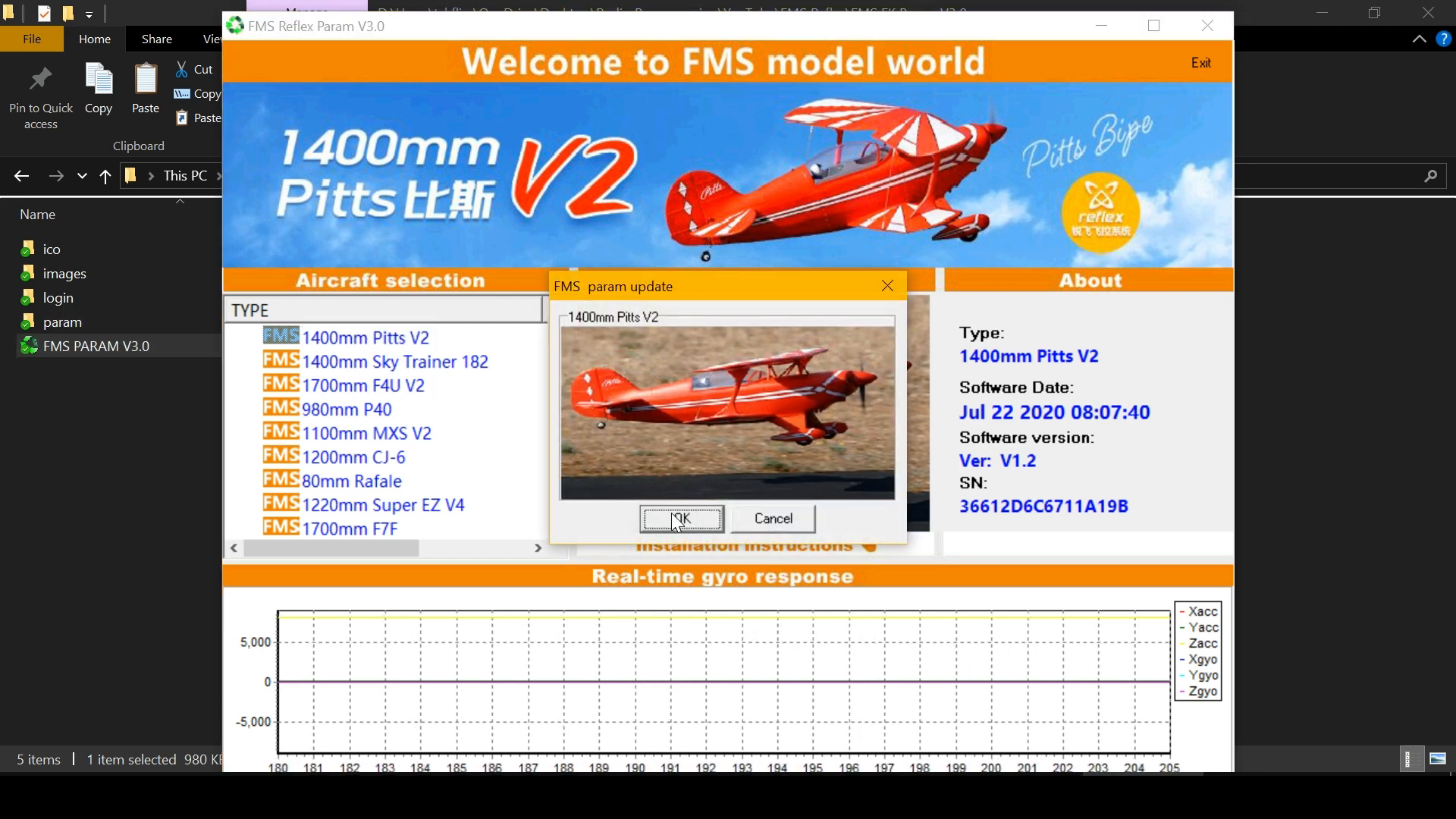
pyautogui.click(679, 519)
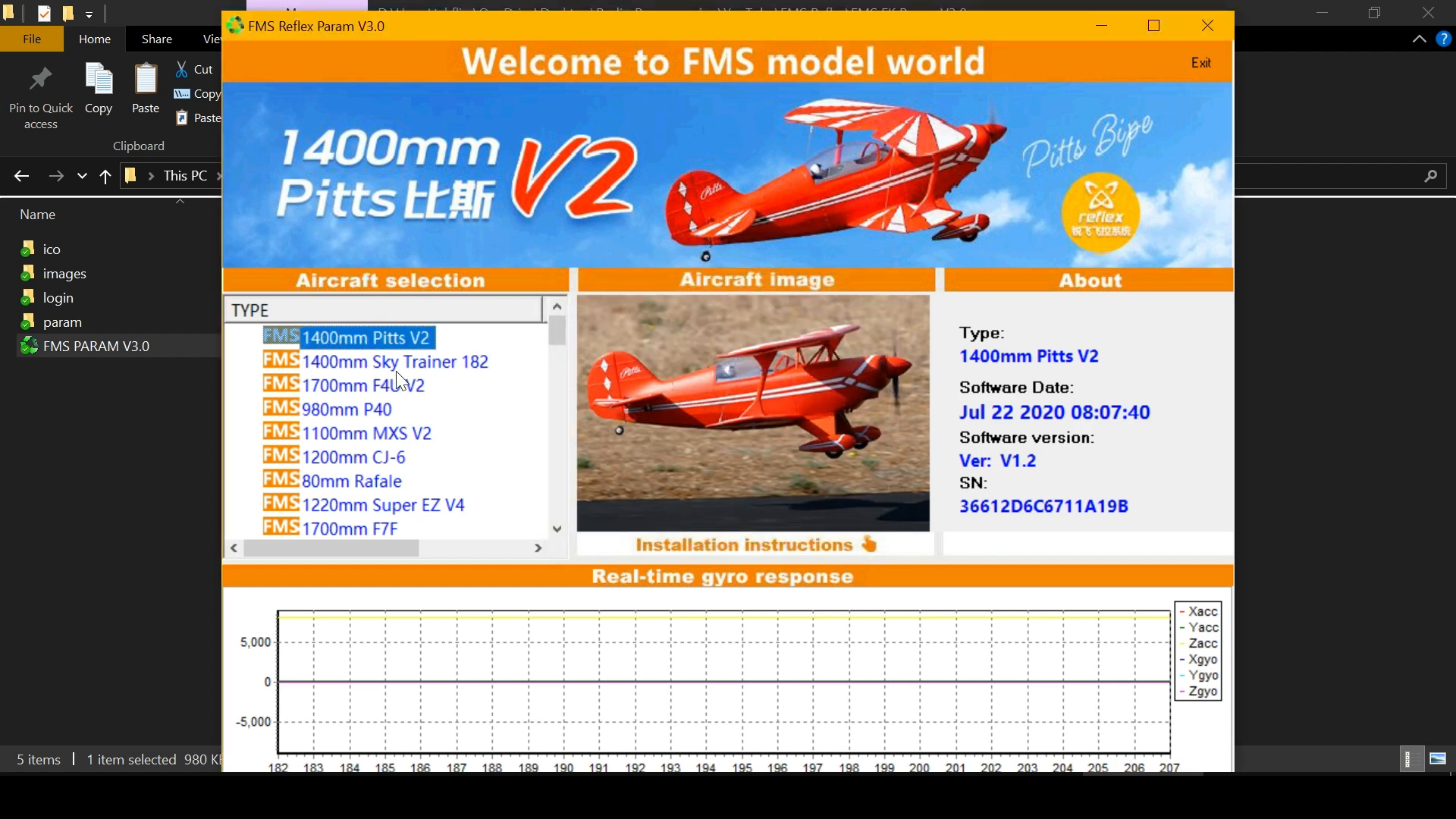
pyautogui.moveTo(387, 355)
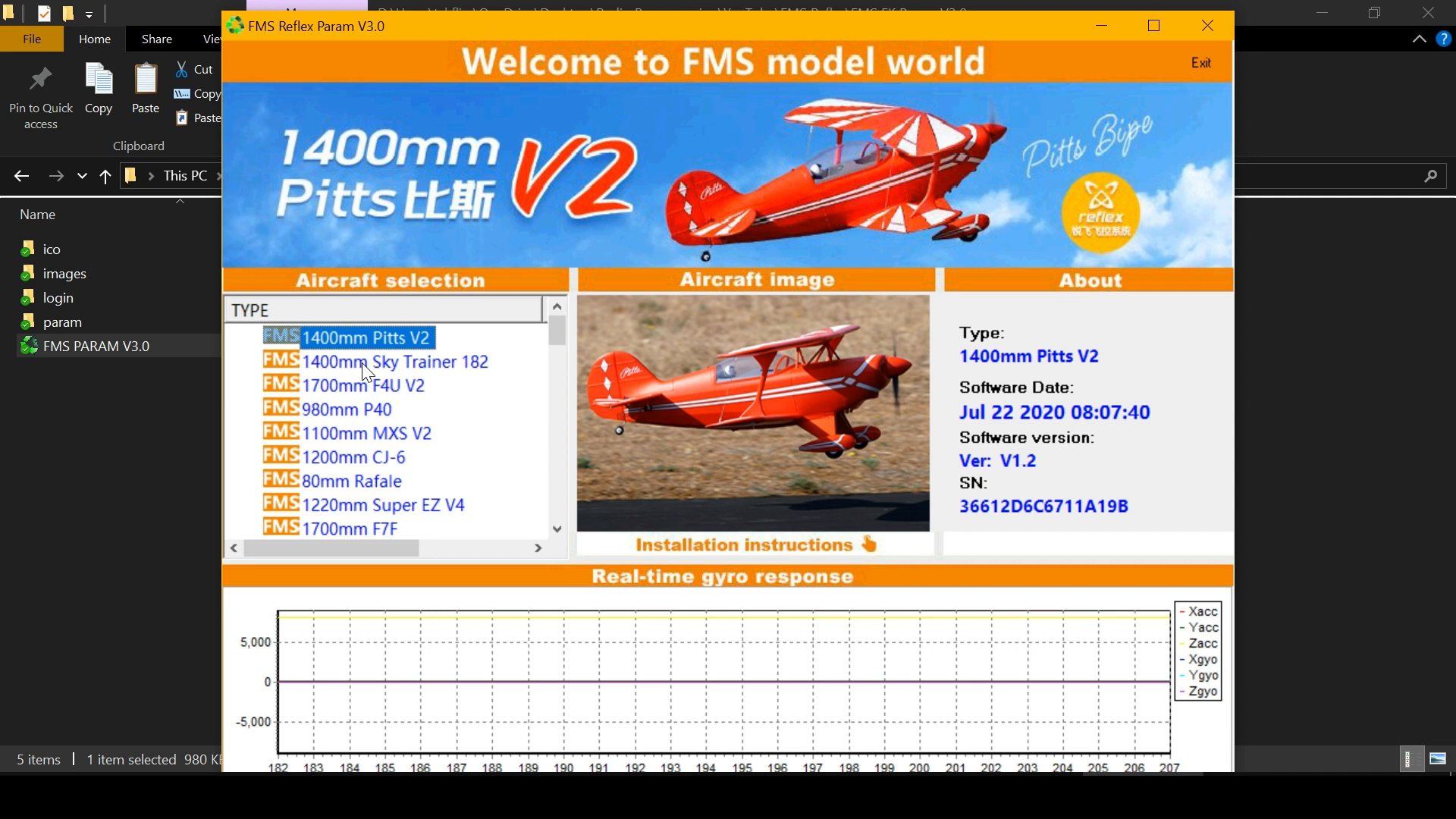
pyautogui.moveTo(371, 384)
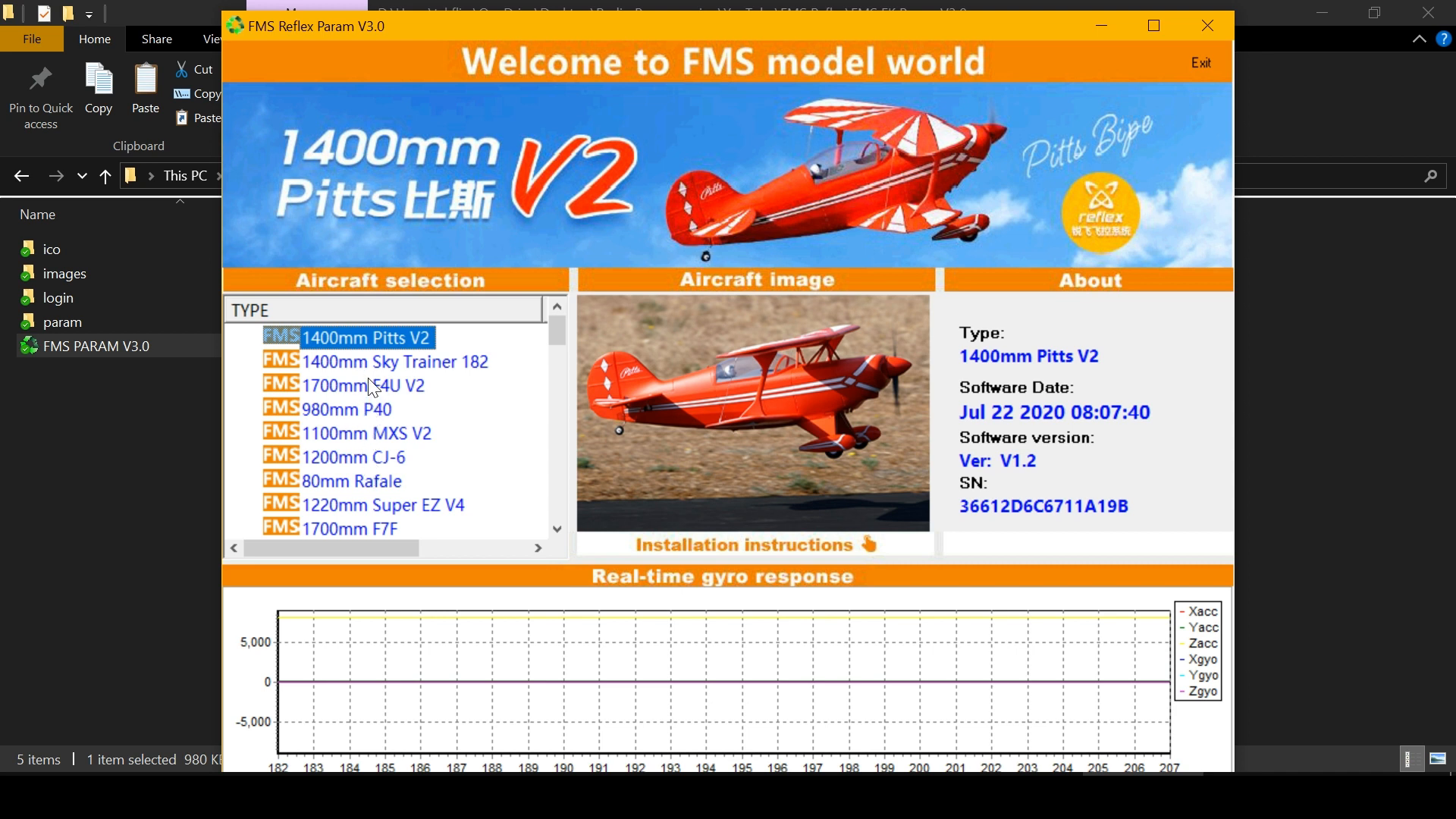
pyautogui.moveTo(325, 396)
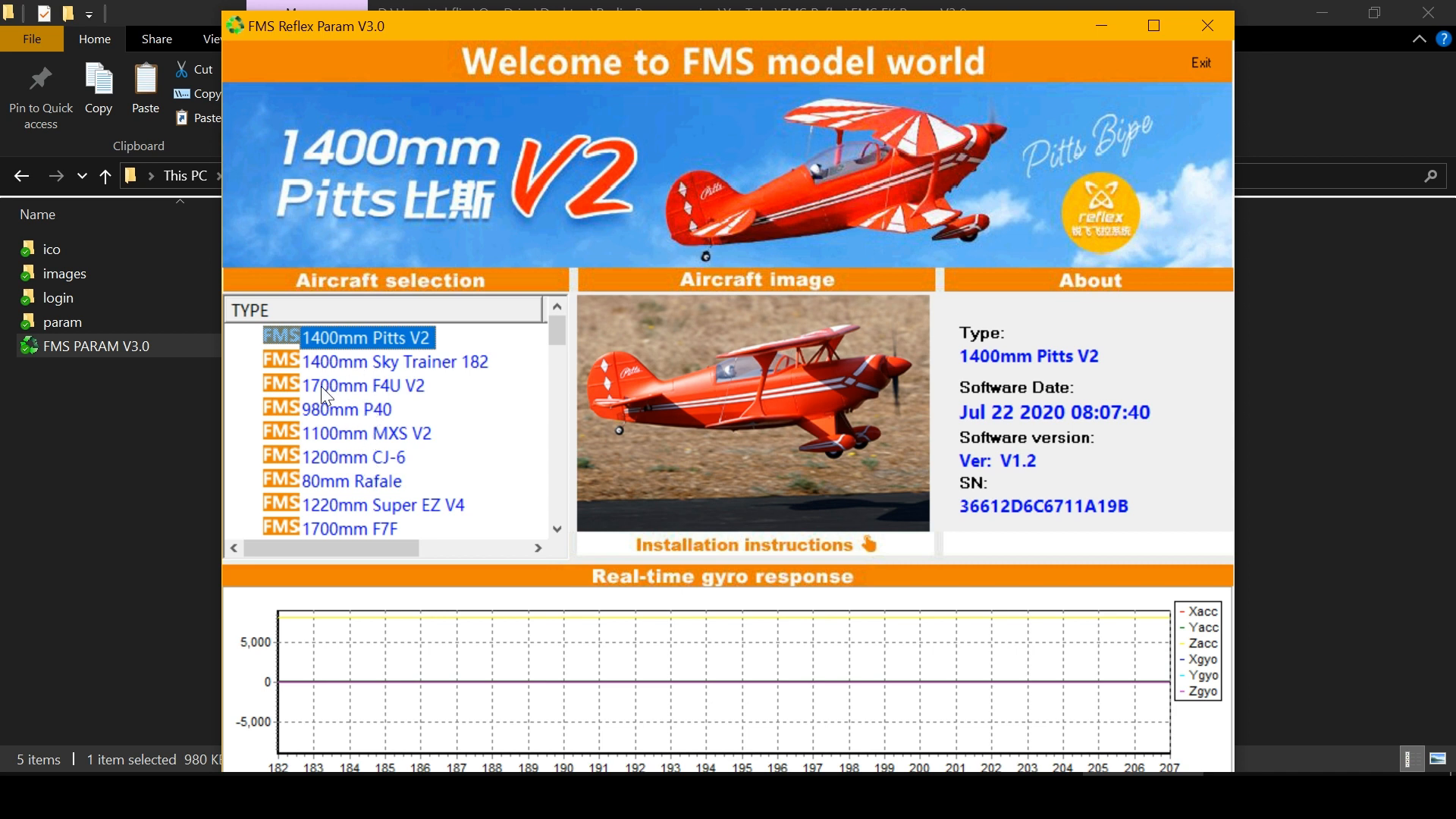
pyautogui.moveTo(1101, 758)
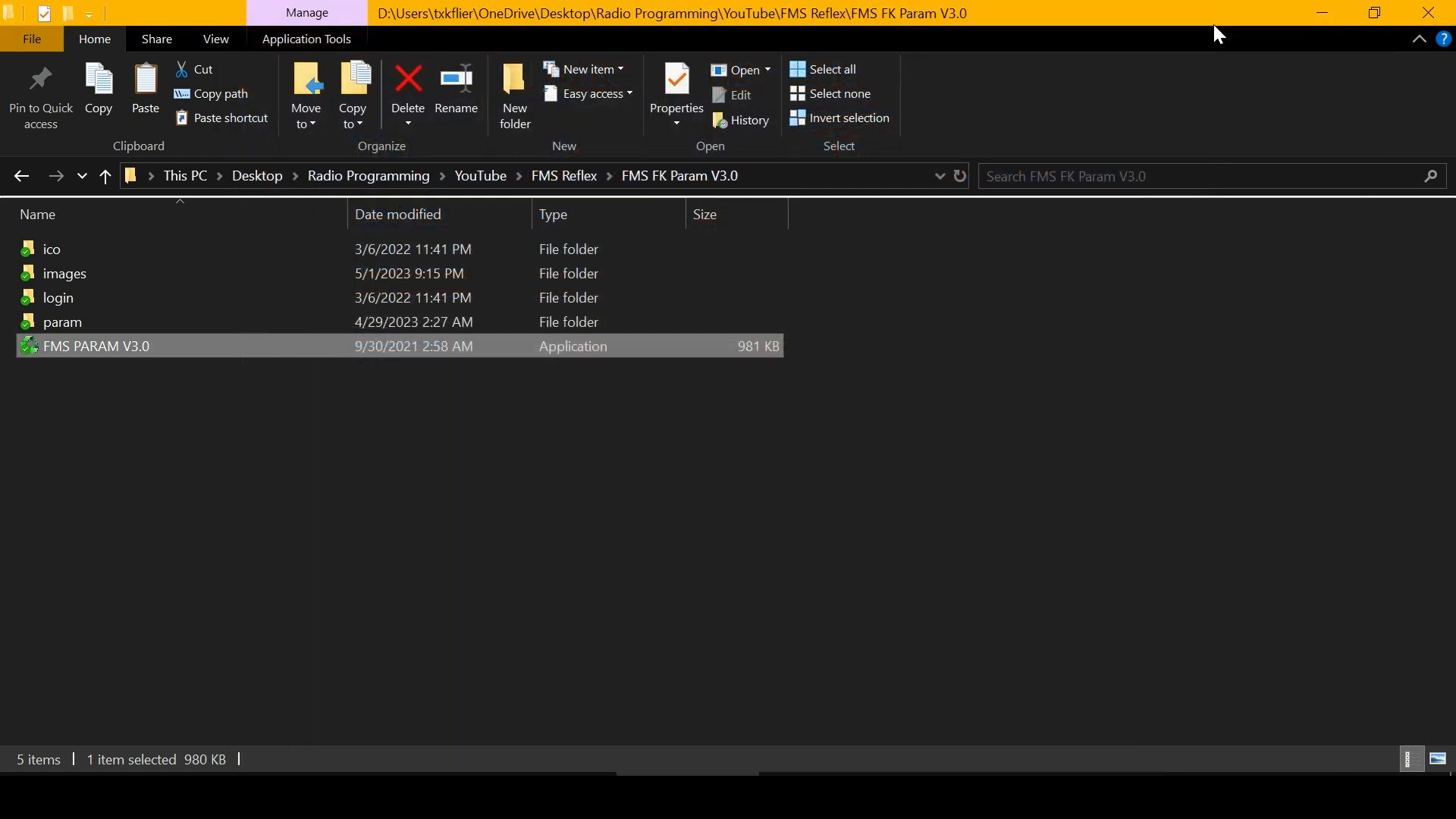
pyautogui.moveTo(82, 350)
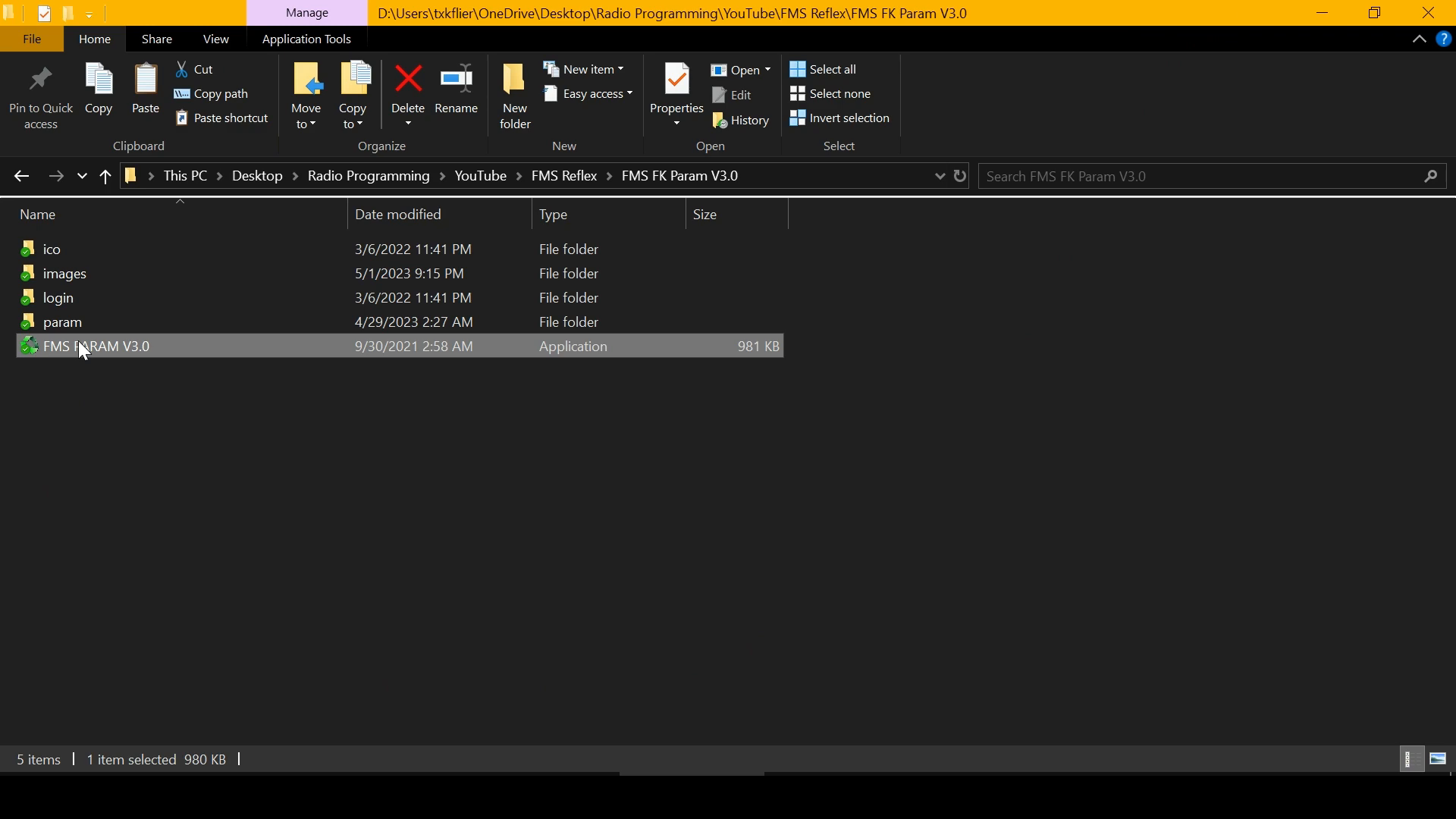
# Step: Relaunch FMS PARAM V3.0 from File Explorer
pyautogui.doubleClick(96, 346)
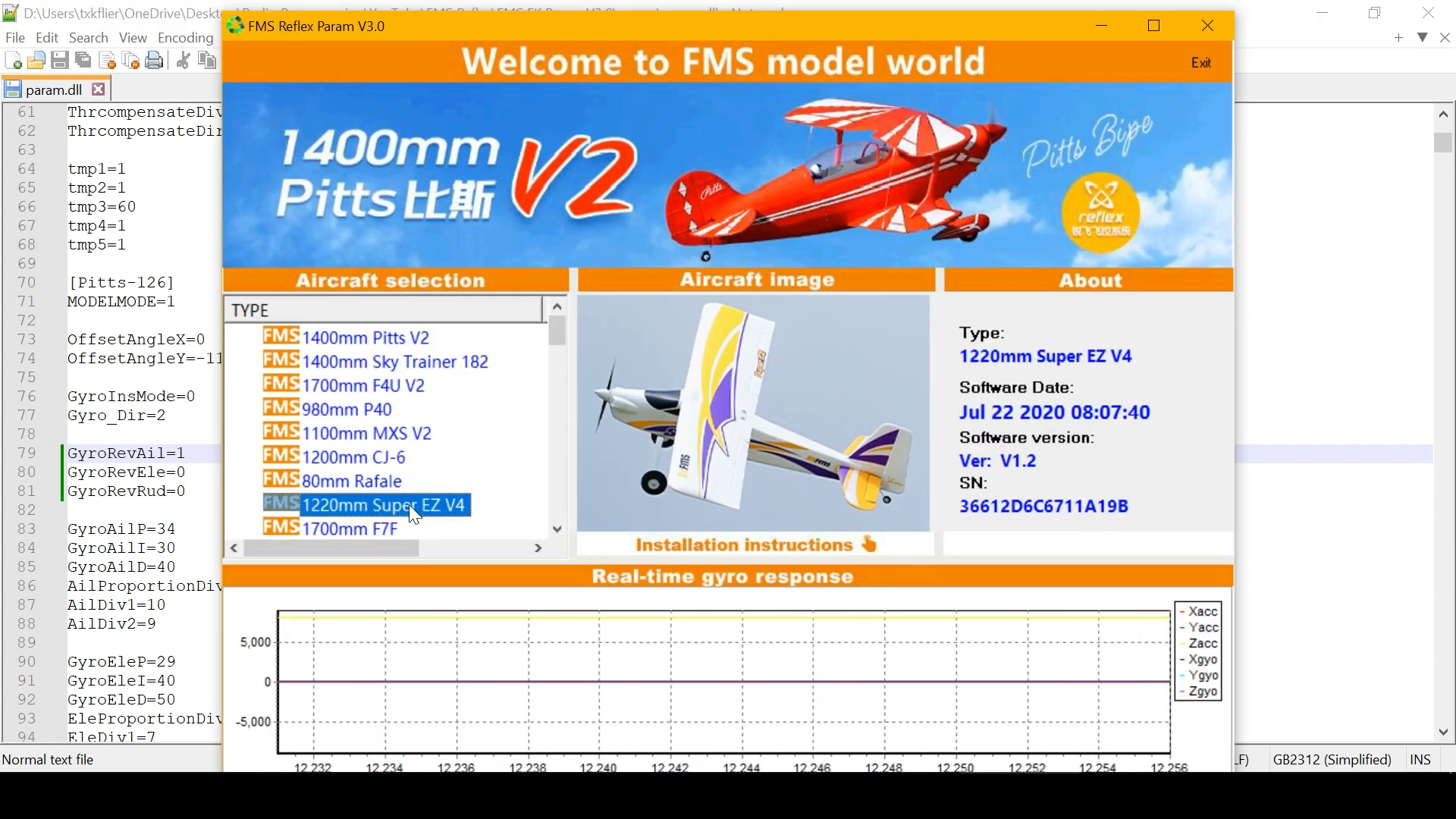
# Step: Scroll the aircraft list right to reveal the Msg column (mogui1220) for Super EZ V4
pyautogui.moveTo(325, 548); pyautogui.dragTo(418, 548)
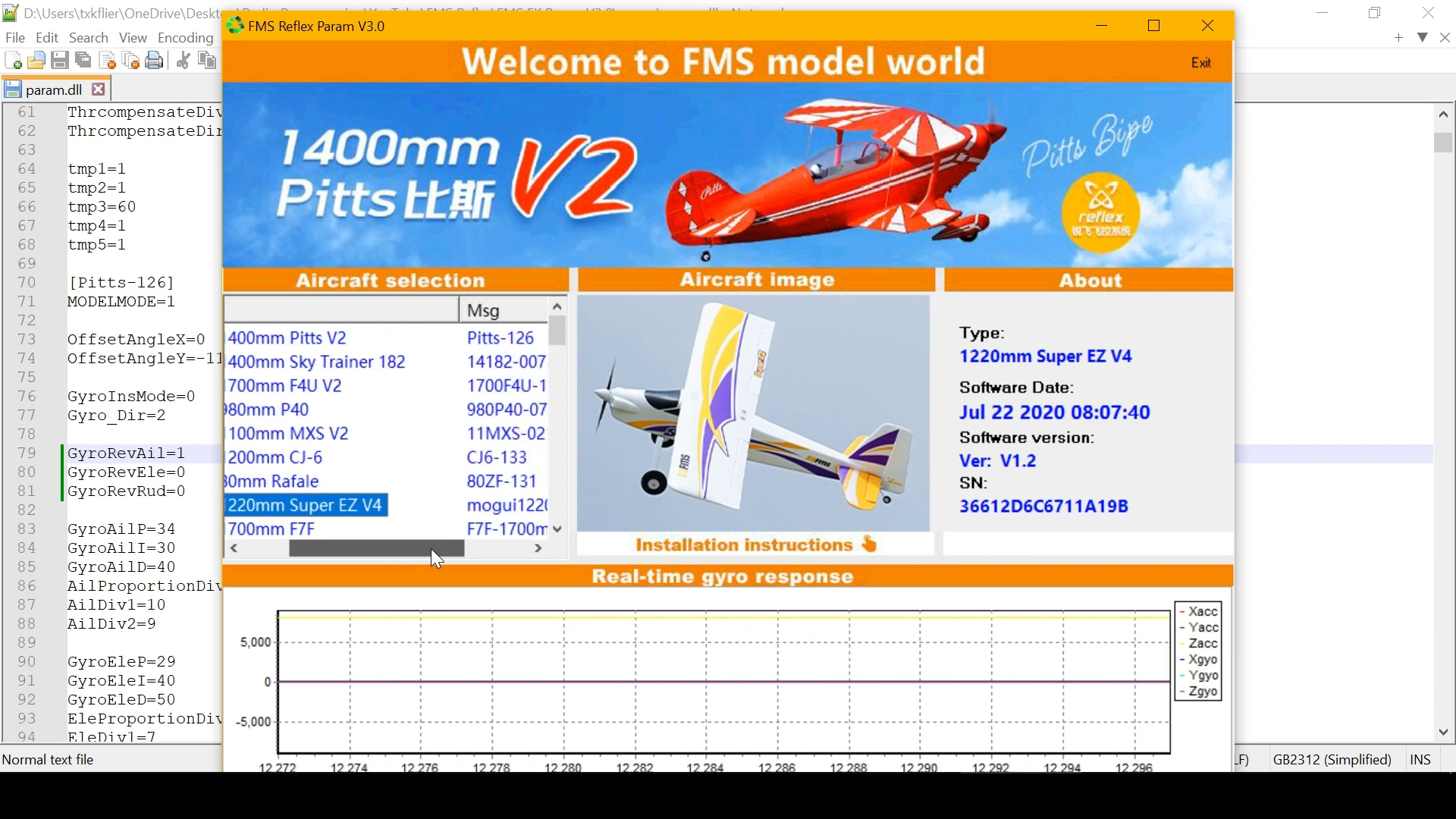
pyautogui.moveTo(437, 548); pyautogui.dragTo(487, 548)
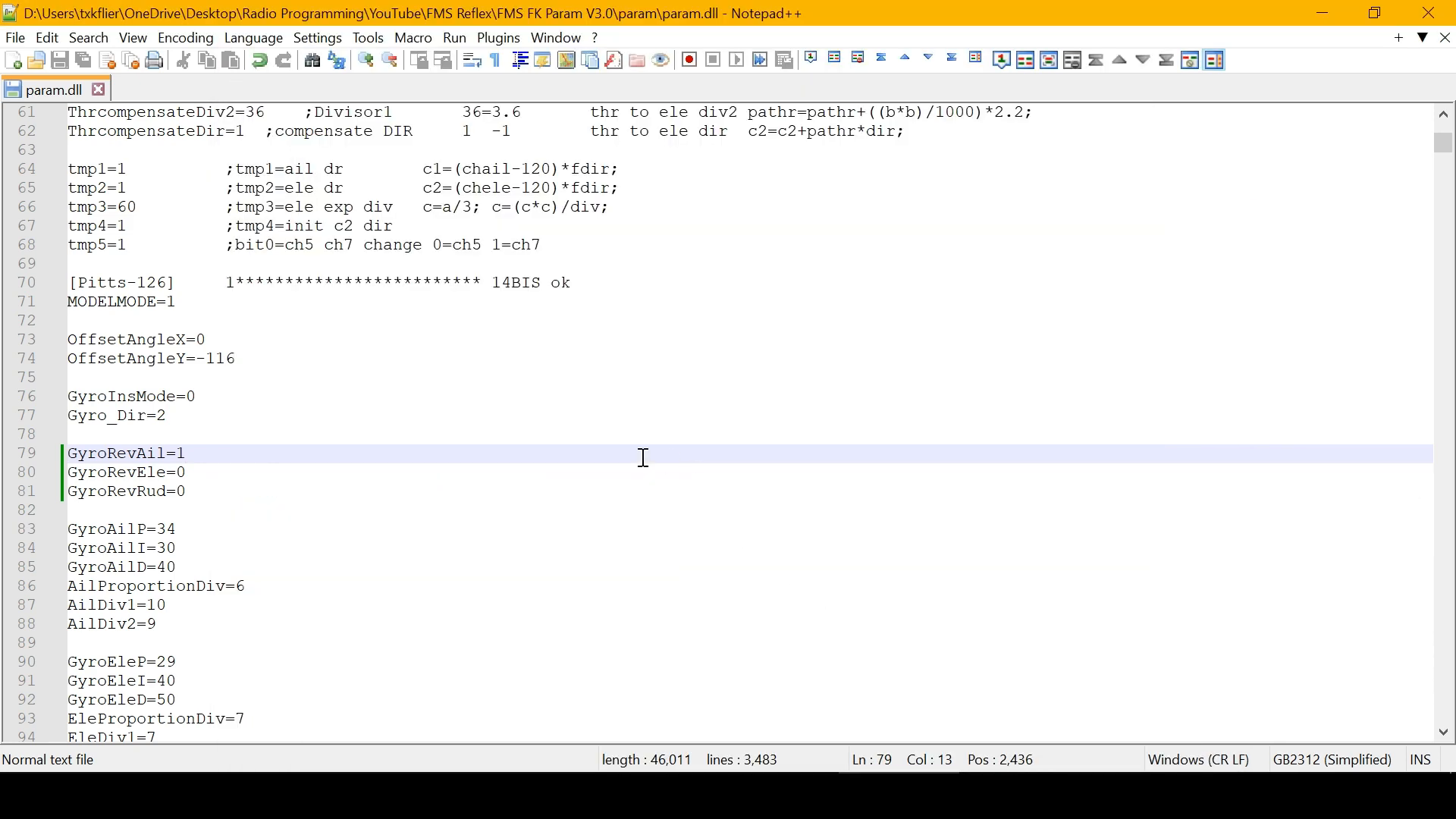
# Step: Search param.dll for 'mog' to land on the mogui1220-078 section
pyautogui.press('ctrl+f')
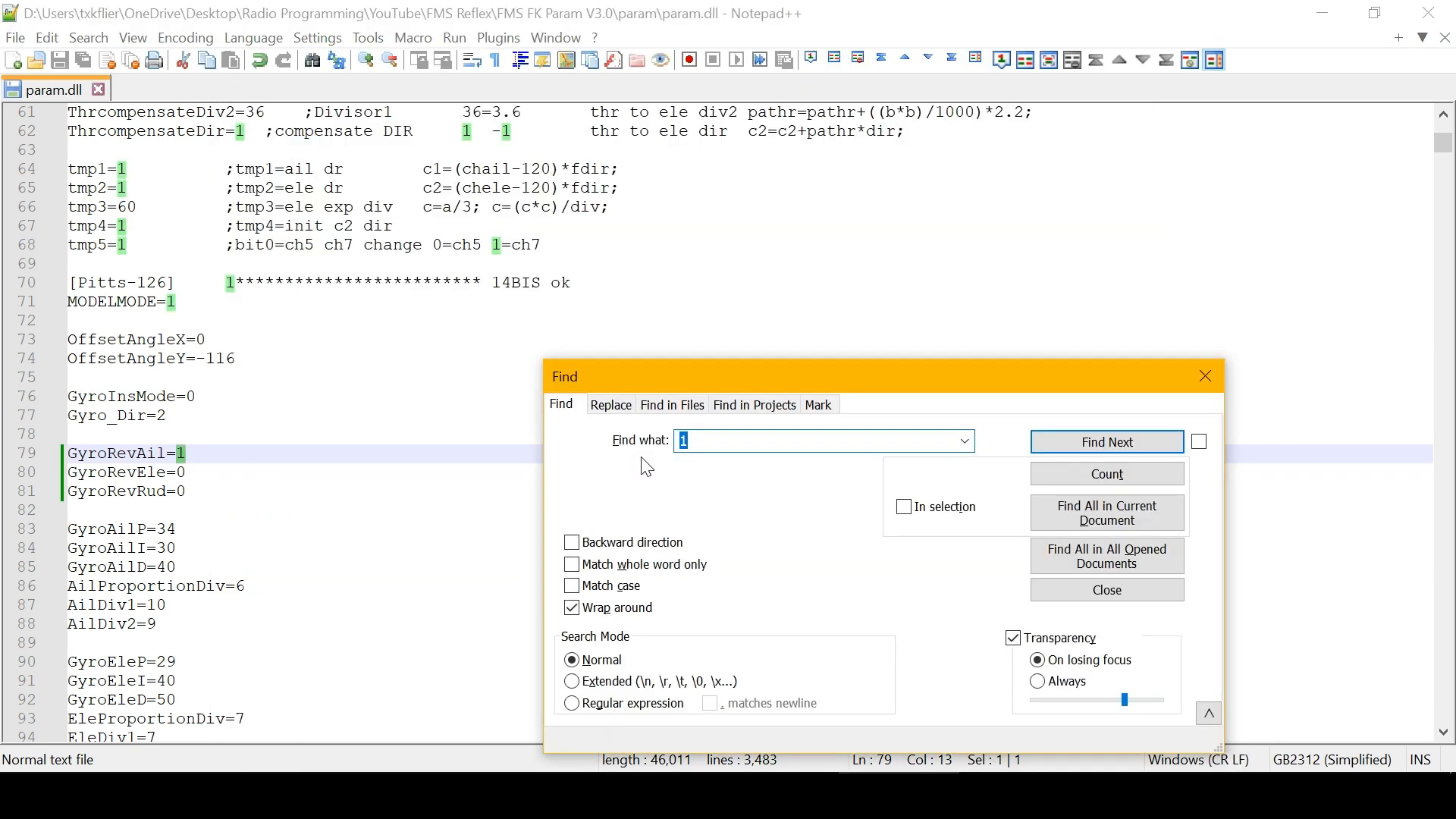
pyautogui.write('mogui')
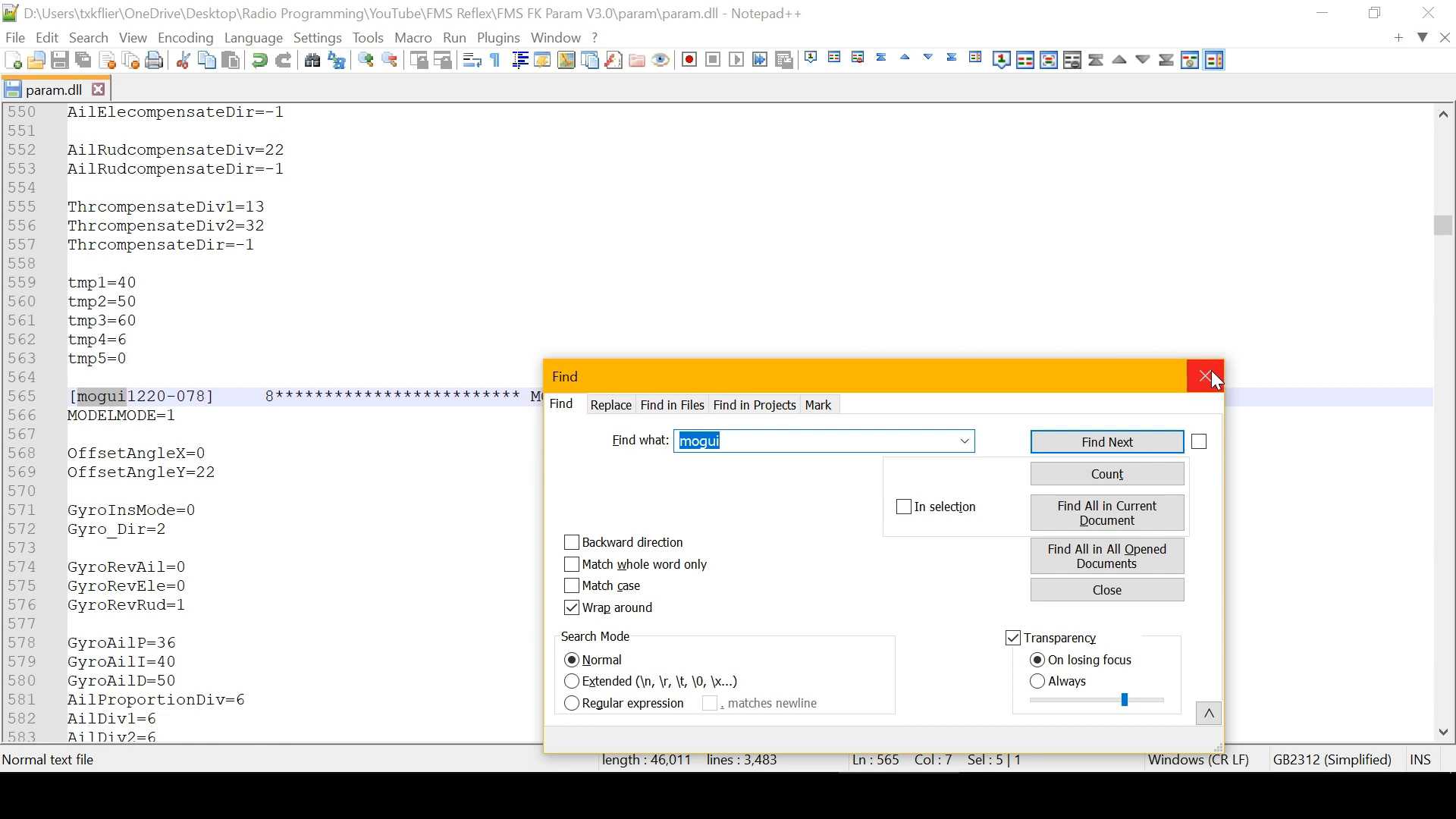
pyautogui.click(1209, 377)
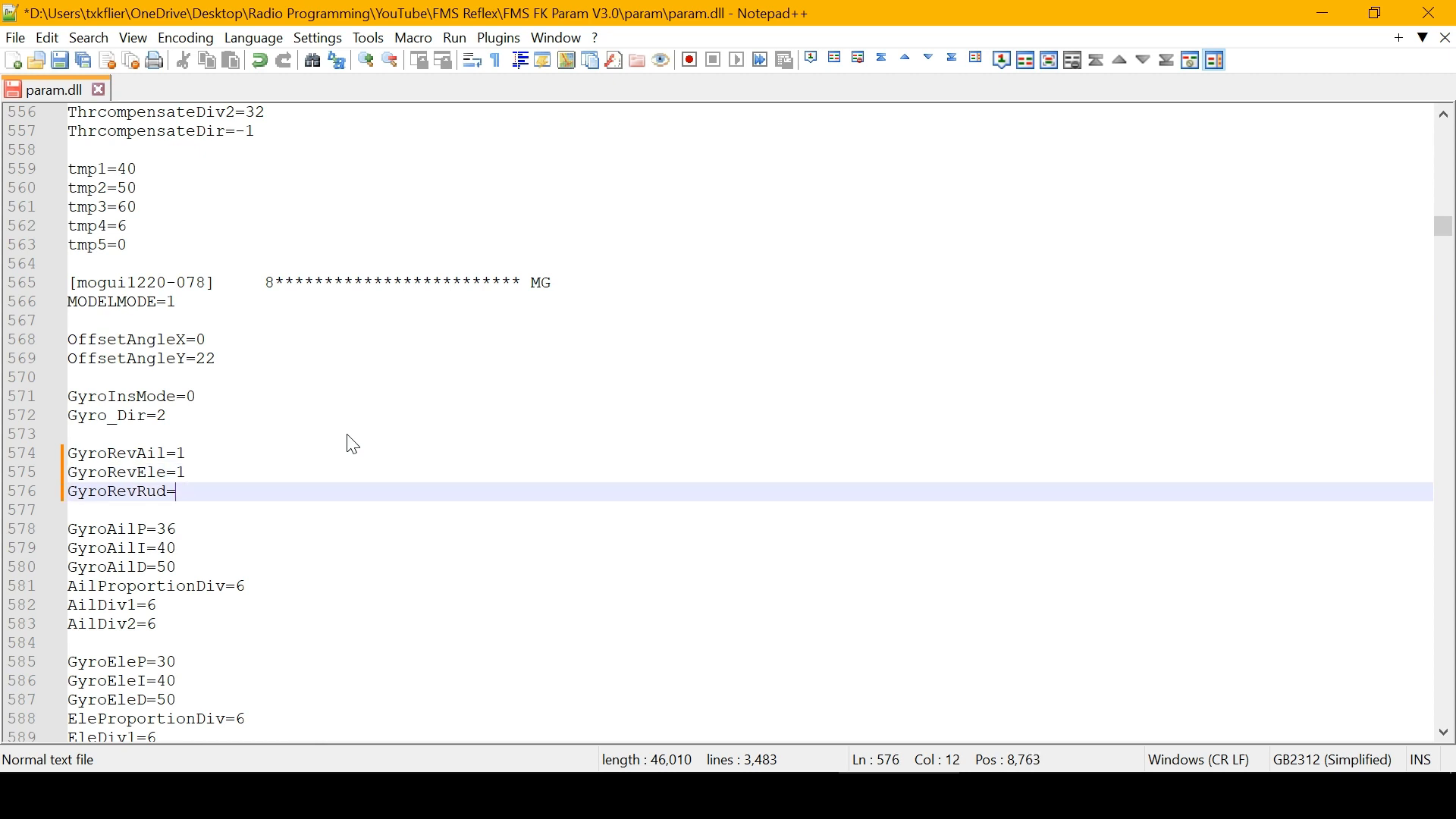
# Step: Set GyroRevRud to 0 under [mogui1220-078] and save param.dll
pyautogui.write('0')
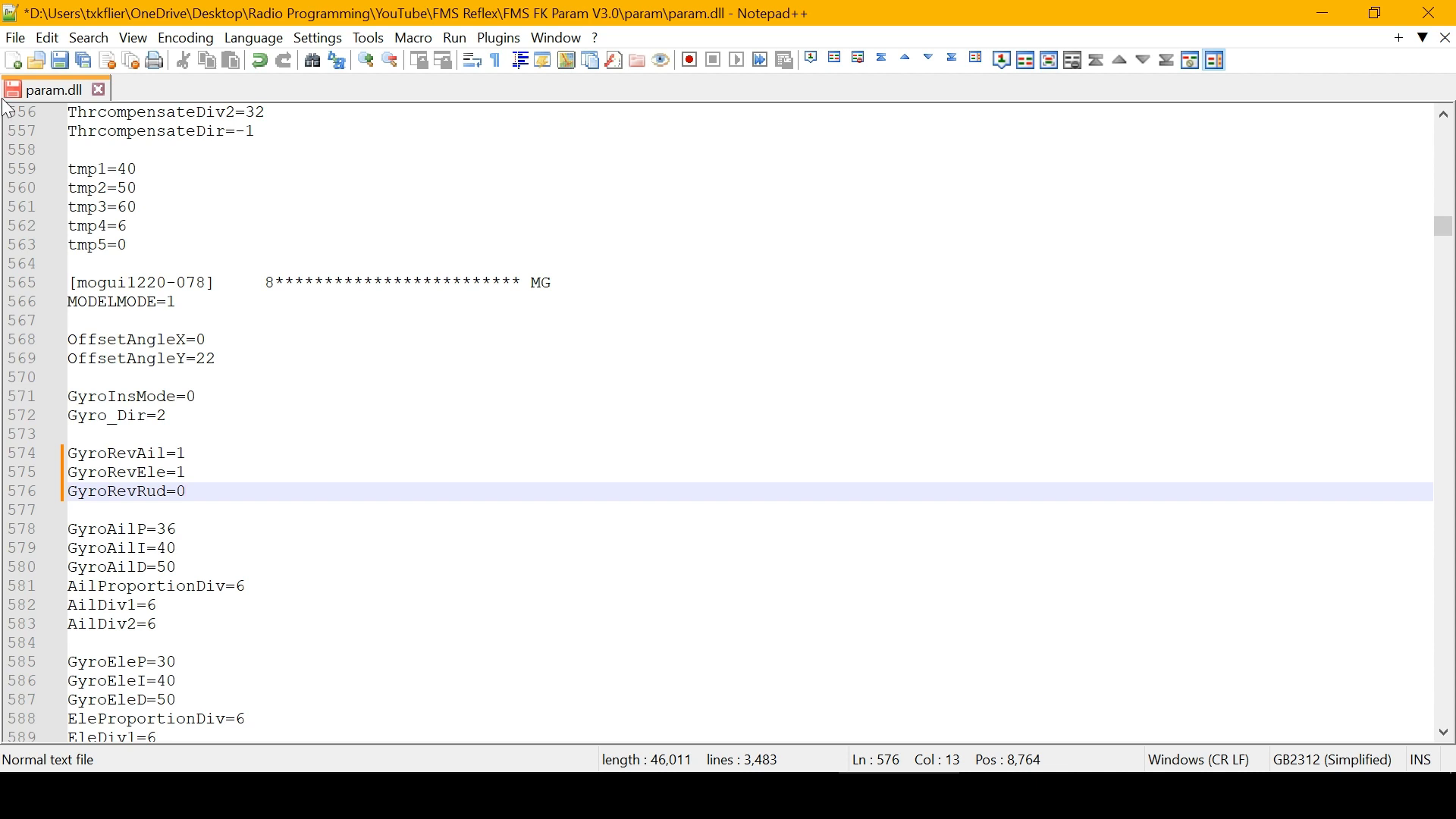
pyautogui.moveTo(59, 59)
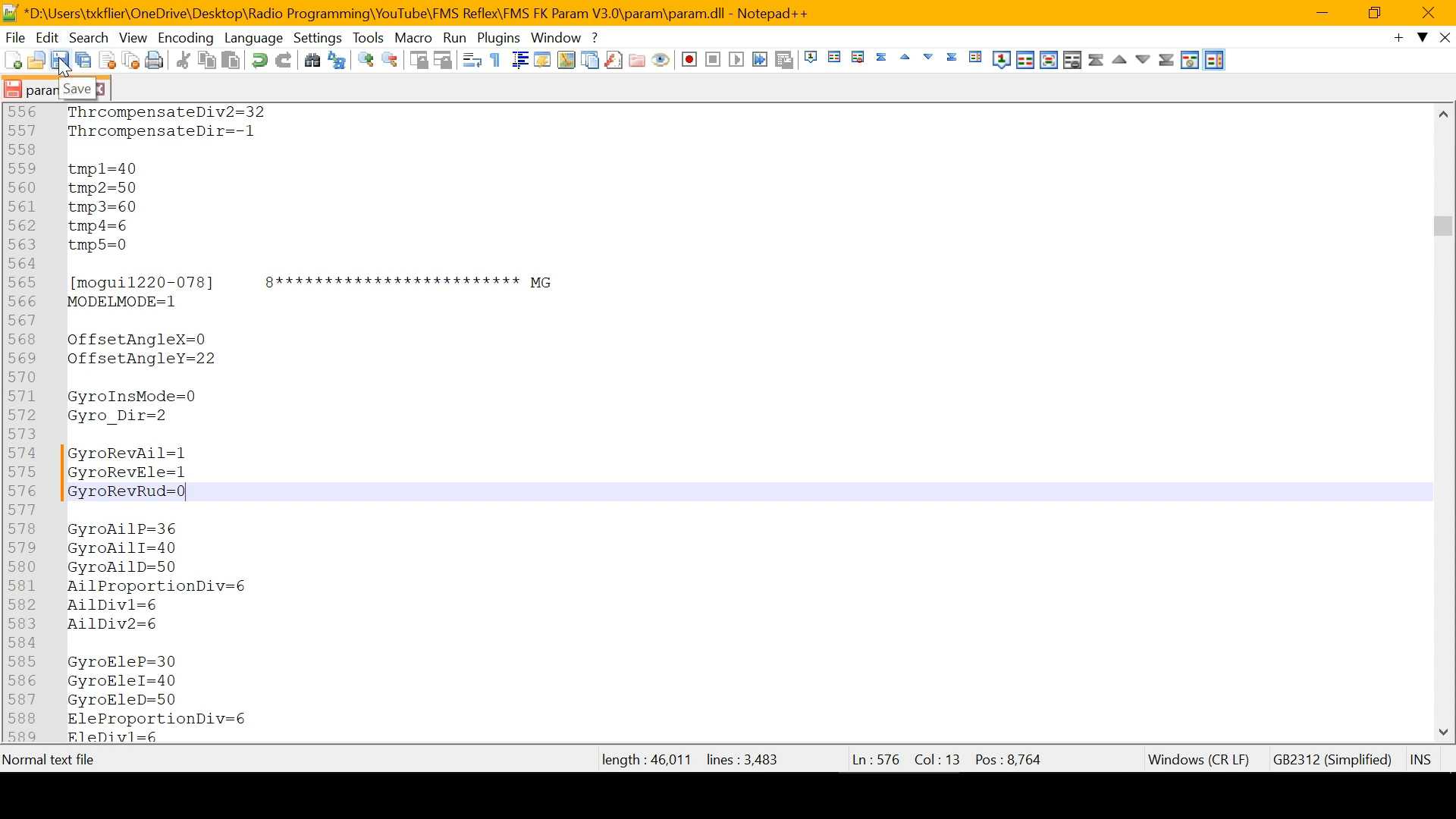
pyautogui.click(59, 60)
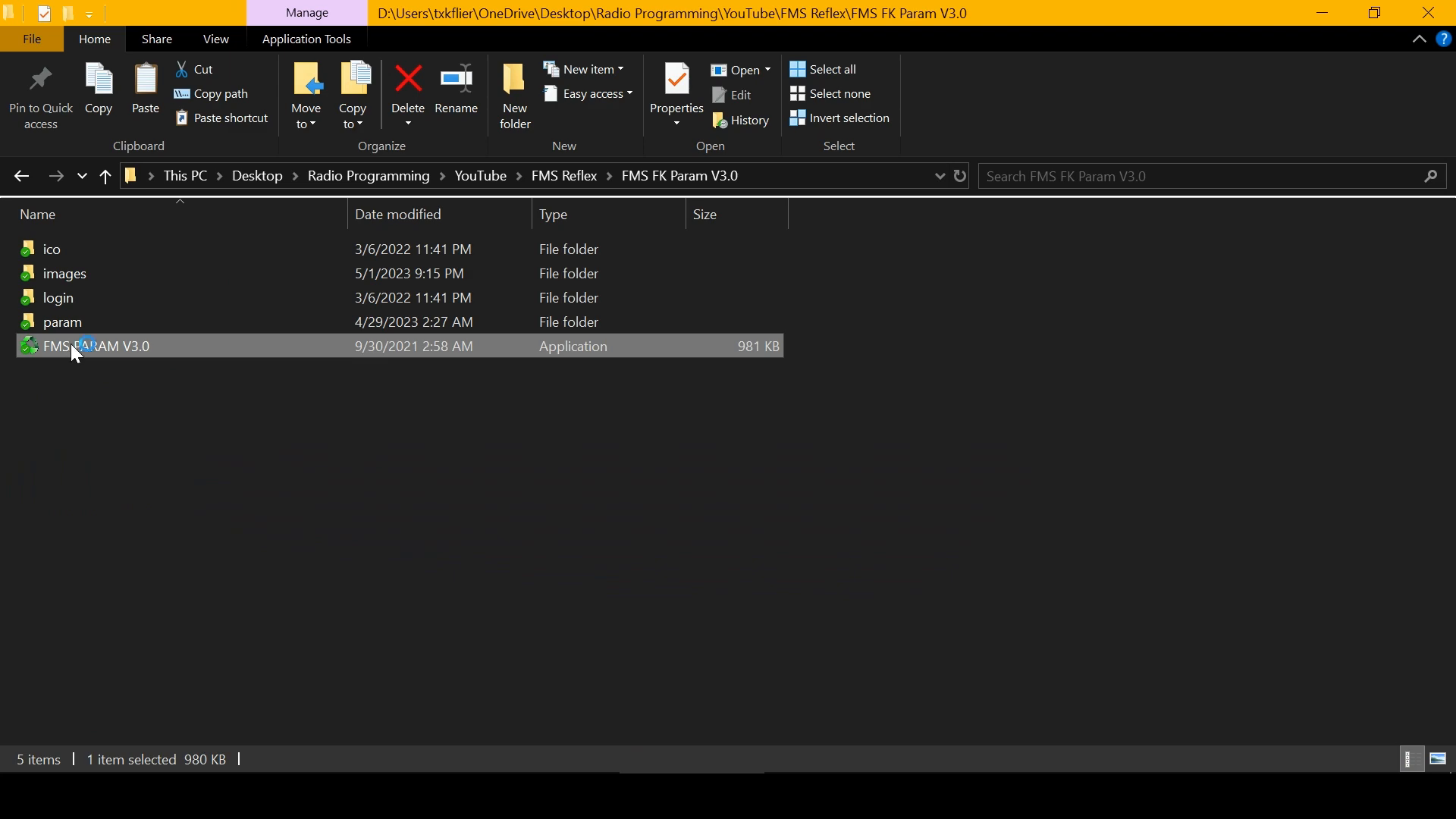
# Step: Launch FMS PARAM V3.0 from File Explorer
pyautogui.doubleClick(93, 346)
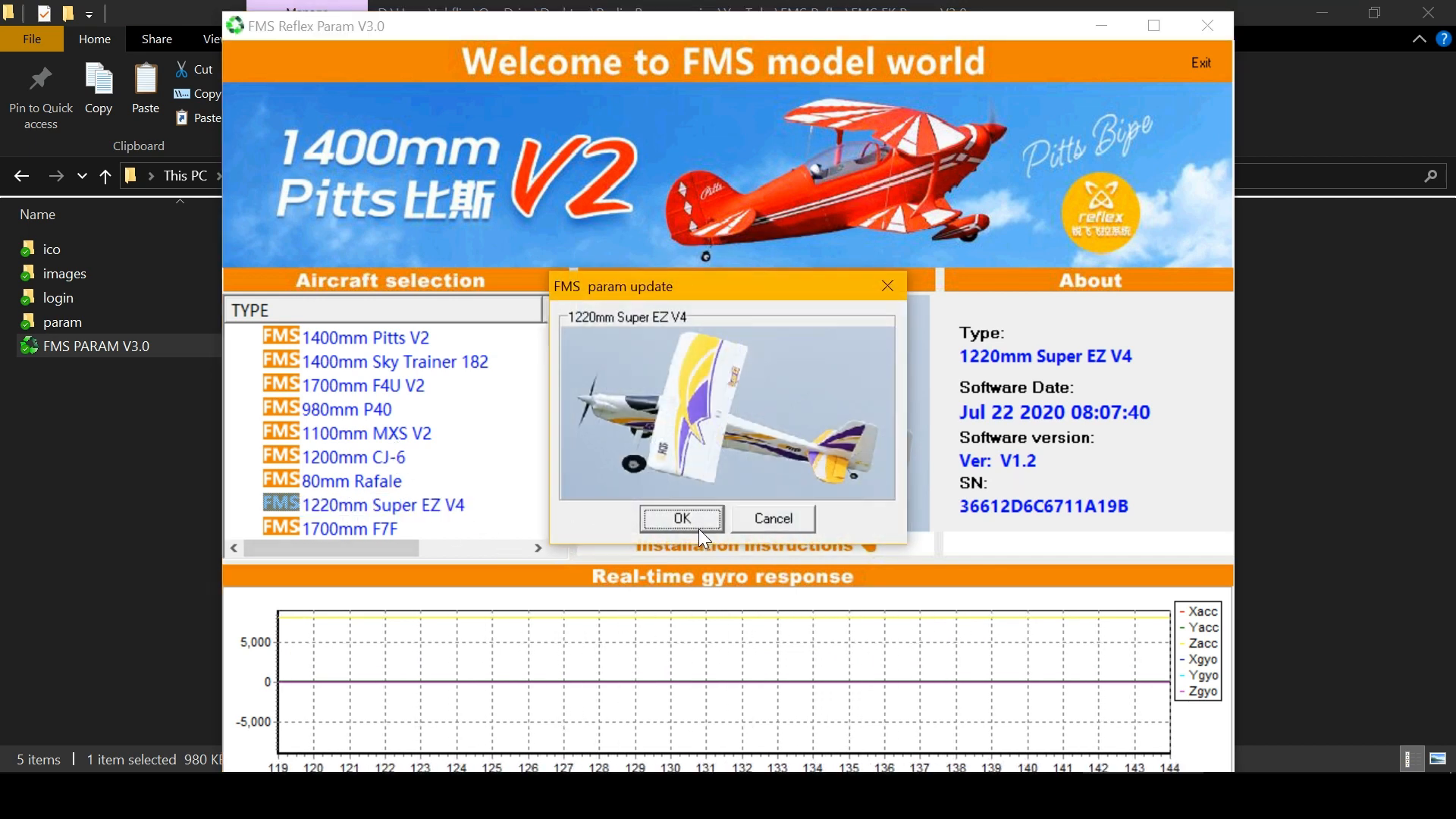
# Step: Confirm the 1220mm Super EZ V4 param update, then exit FMS Param
pyautogui.click(681, 519)
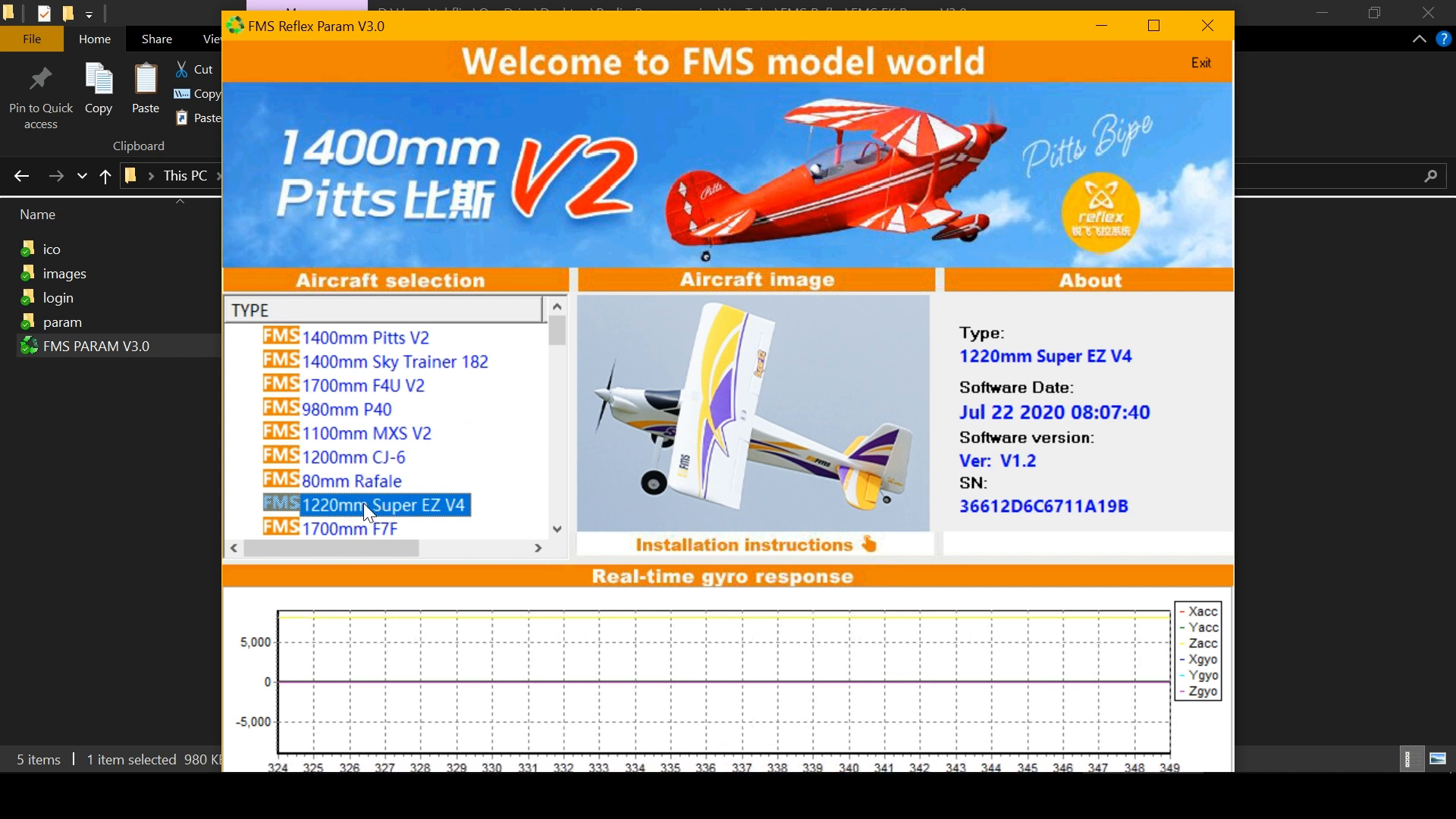
pyautogui.moveTo(778, 730)
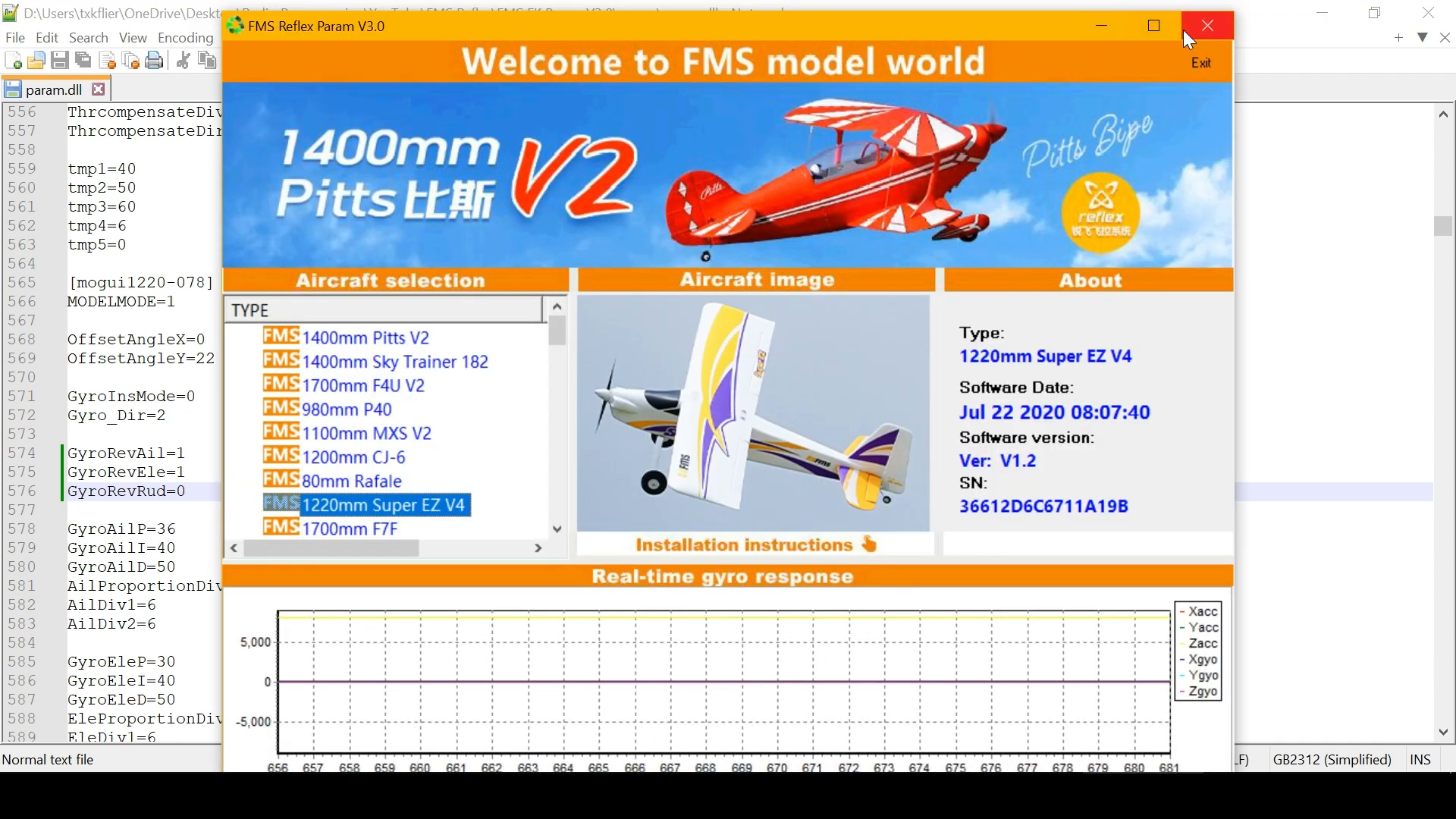
pyautogui.click(1206, 26)
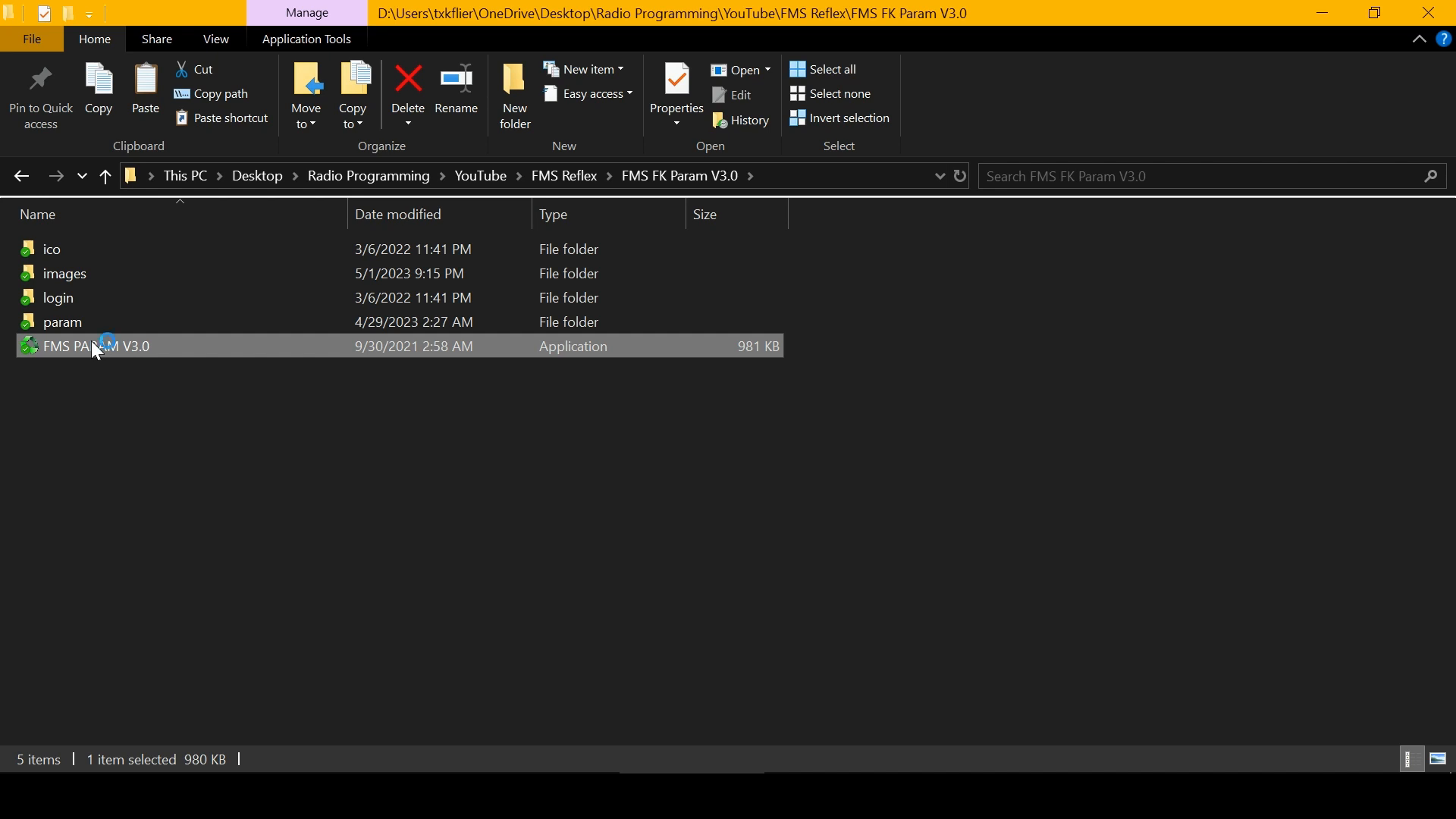
# Step: Relaunch FMS PARAM V3.0 from File Explorer
pyautogui.doubleClick(94, 346)
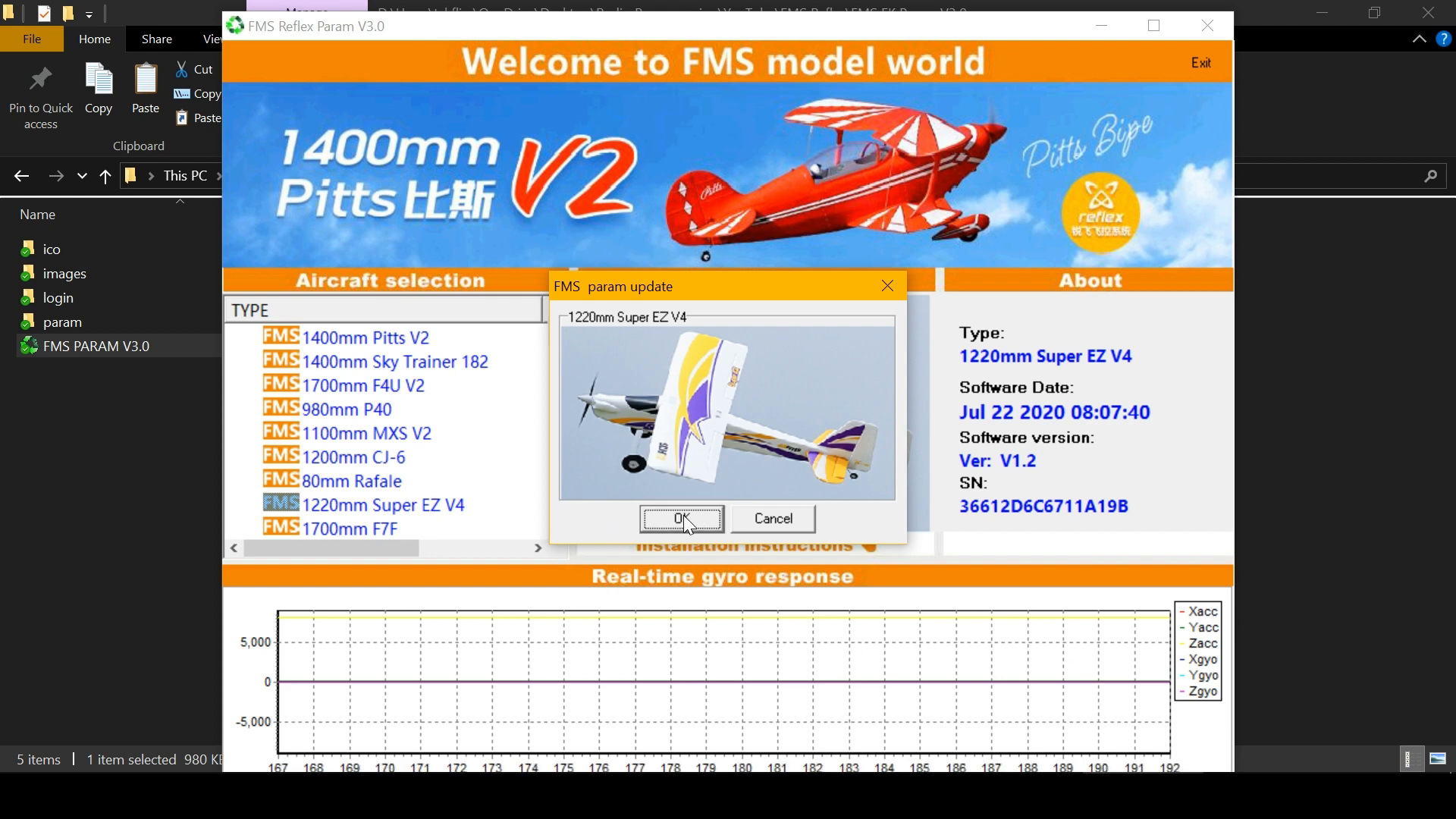
# Step: Confirm the 1220mm Super EZ V4 param update so live gyro readings appear
pyautogui.click(682, 519)
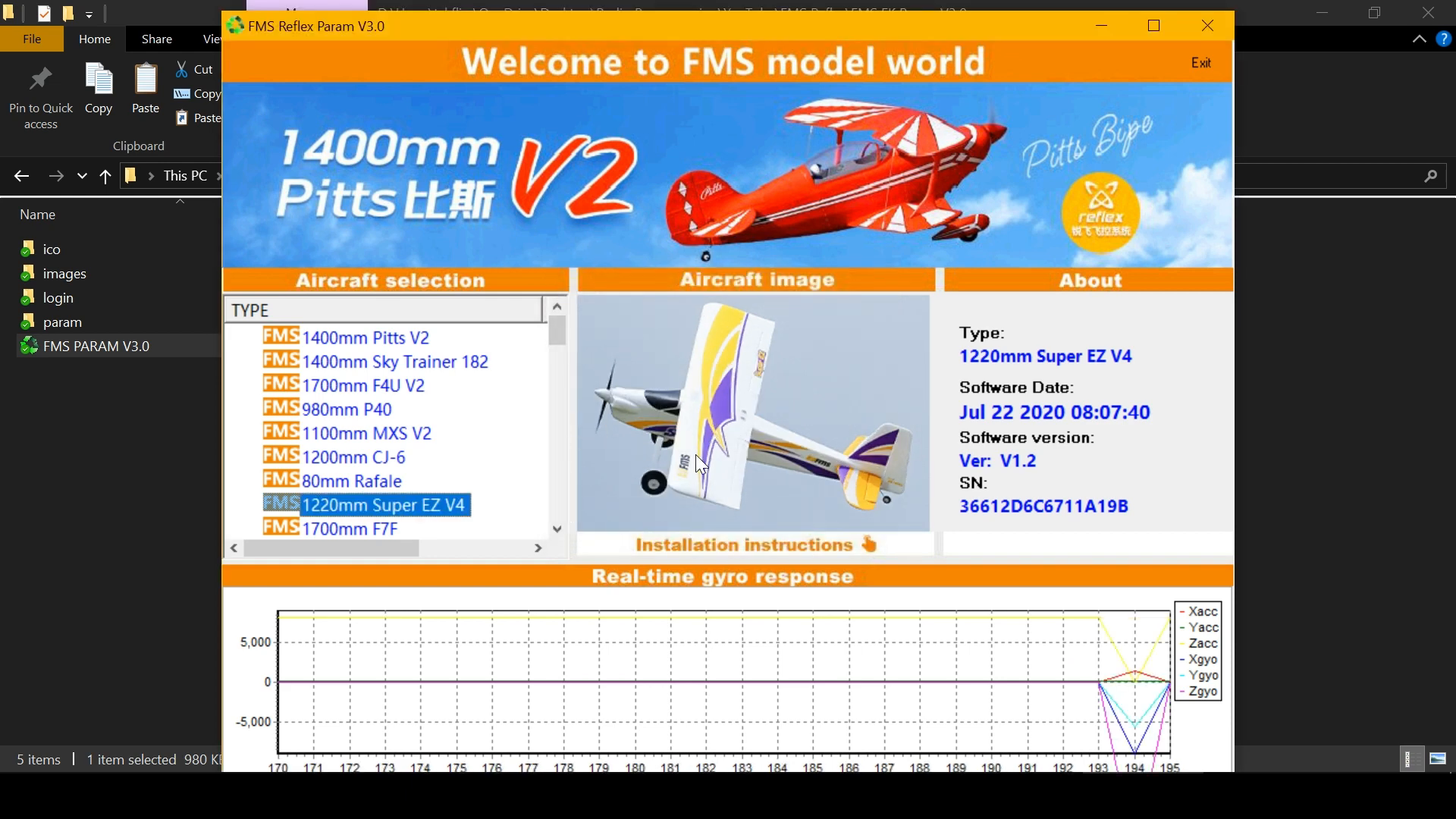